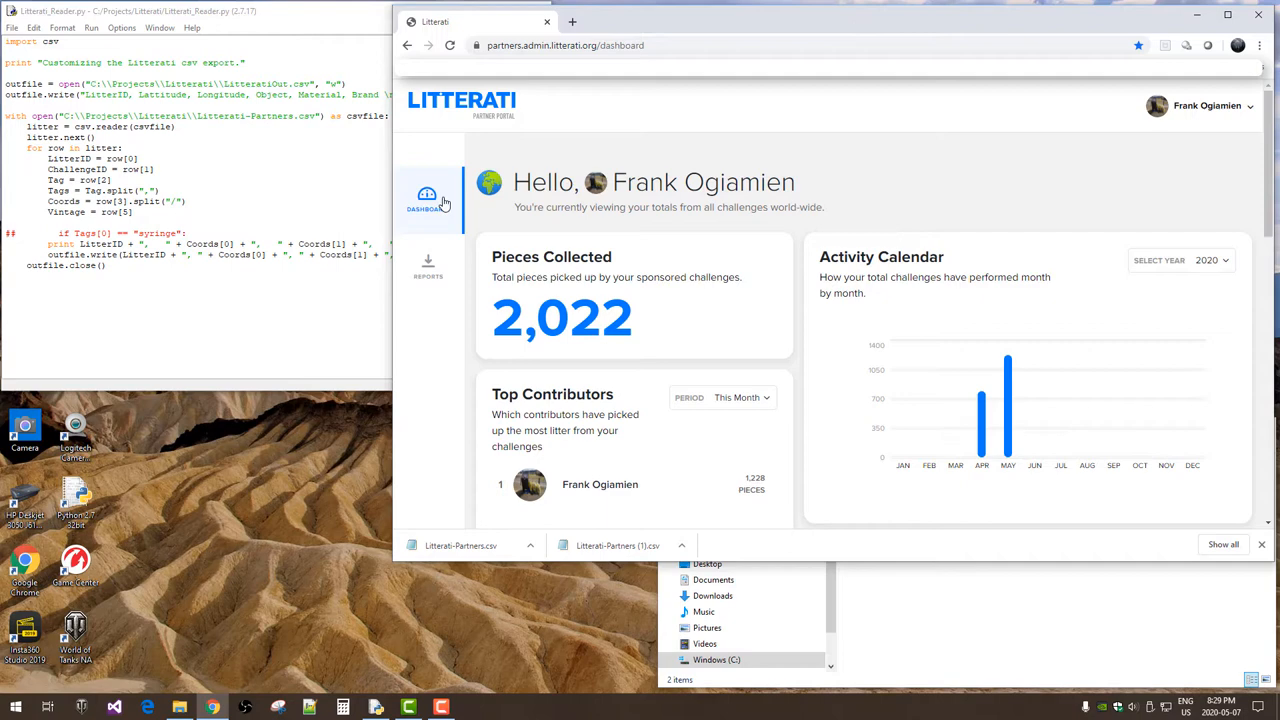
pyautogui.moveTo(428, 270)
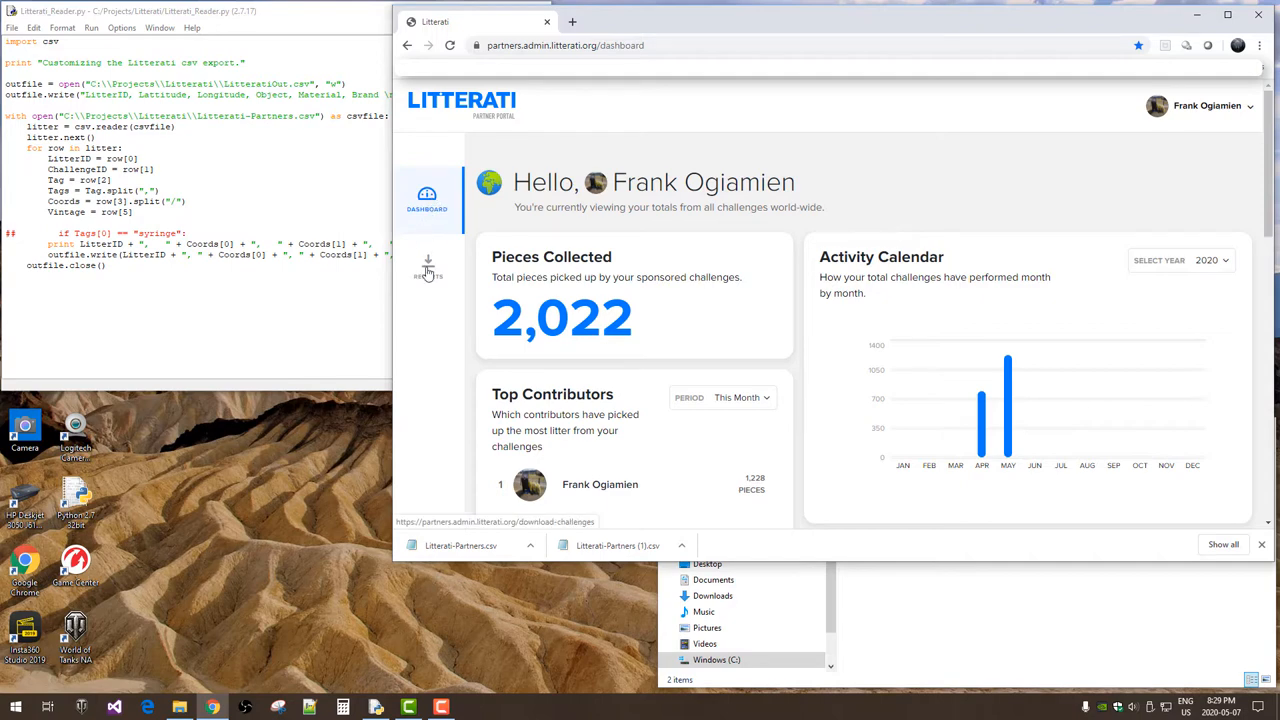
# - Generate the all-challenges litter report and download its 2,022-piece CSV
pyautogui.click(425, 268)
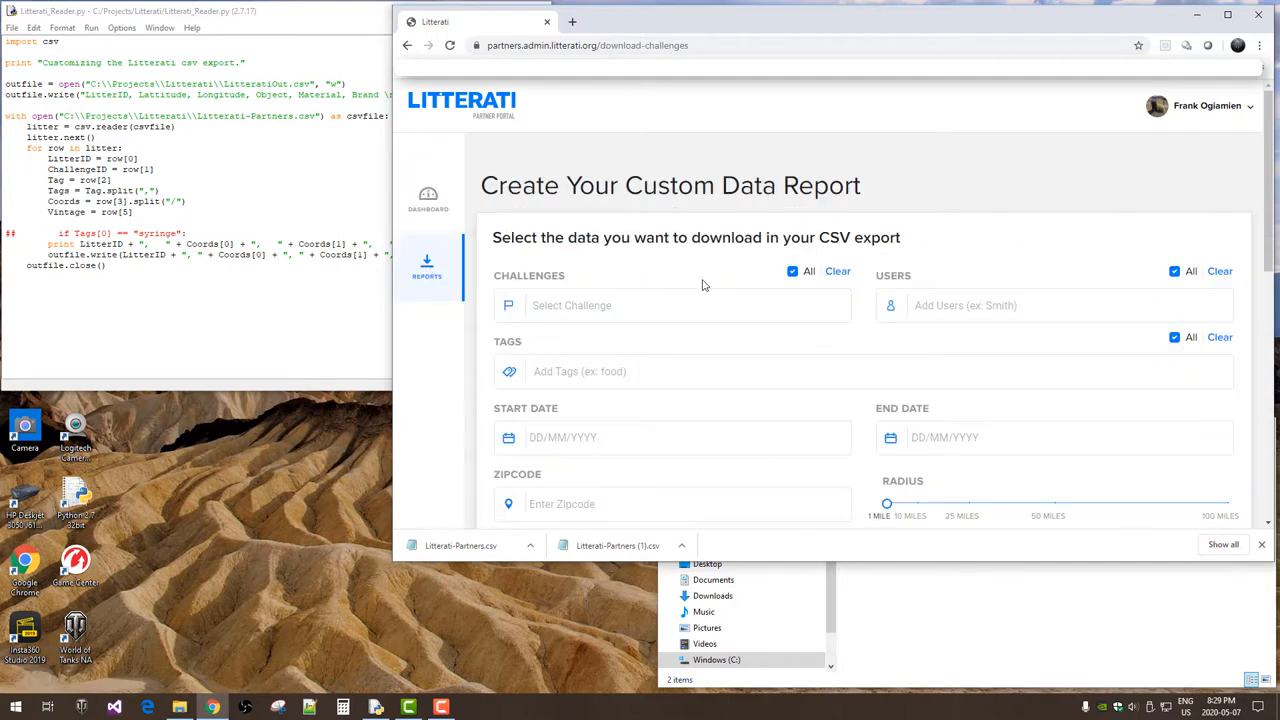
pyautogui.scroll(-3)
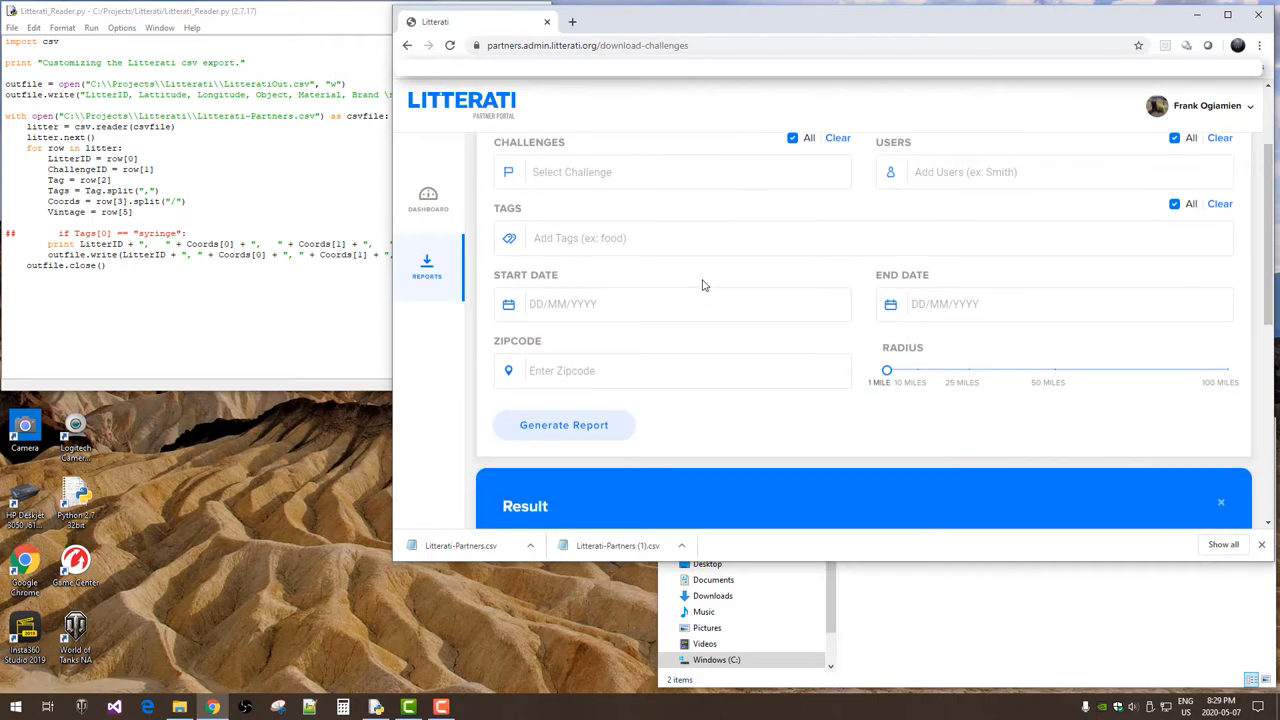
pyautogui.moveTo(558, 428)
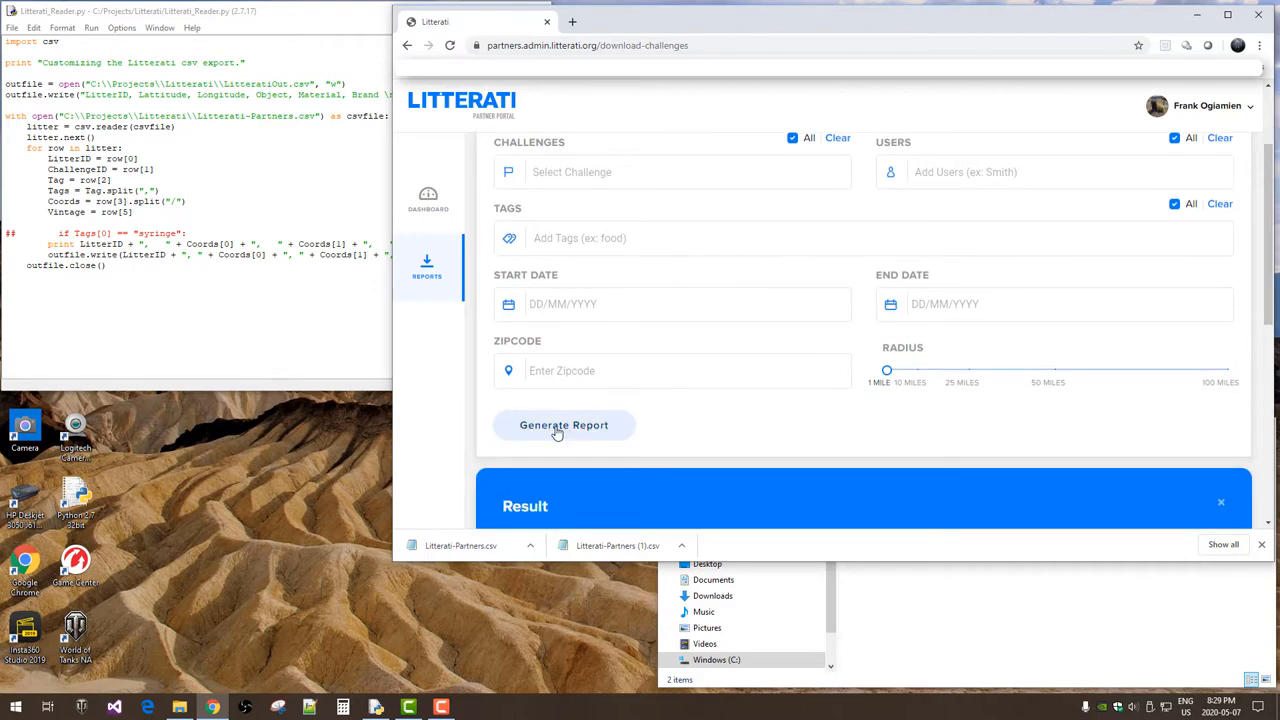
pyautogui.click(563, 425)
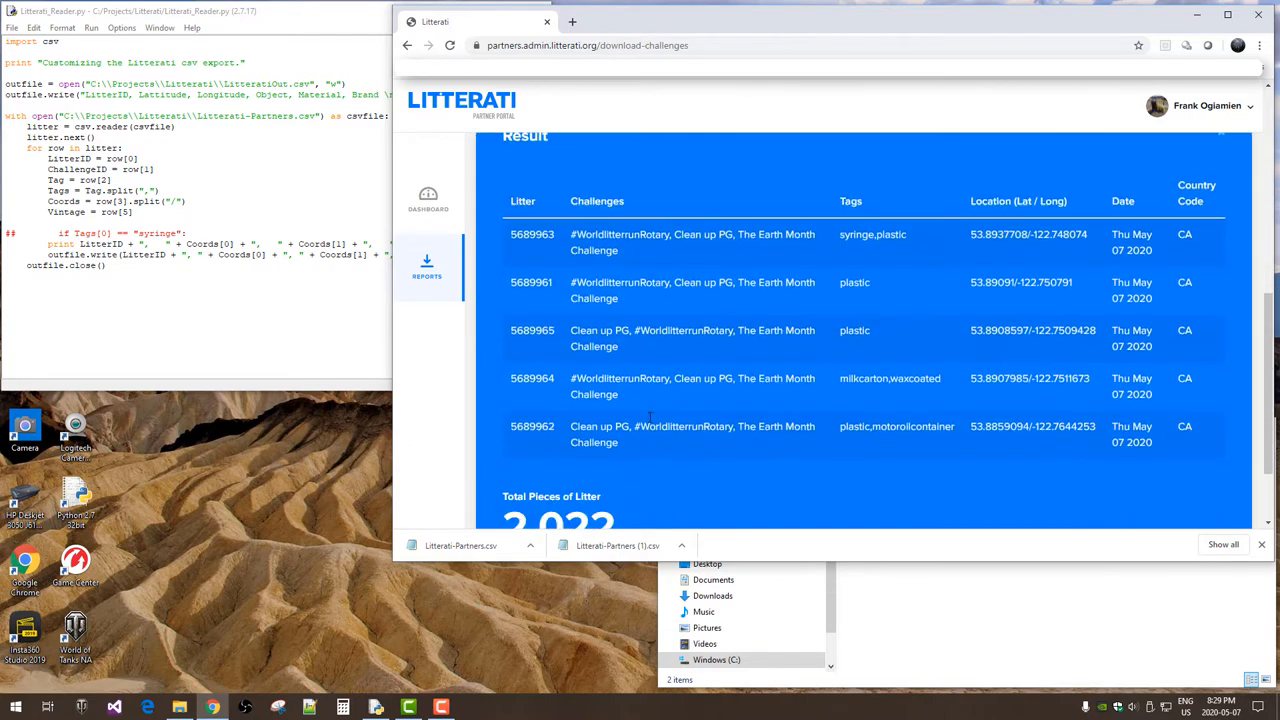
pyautogui.scroll(-3)
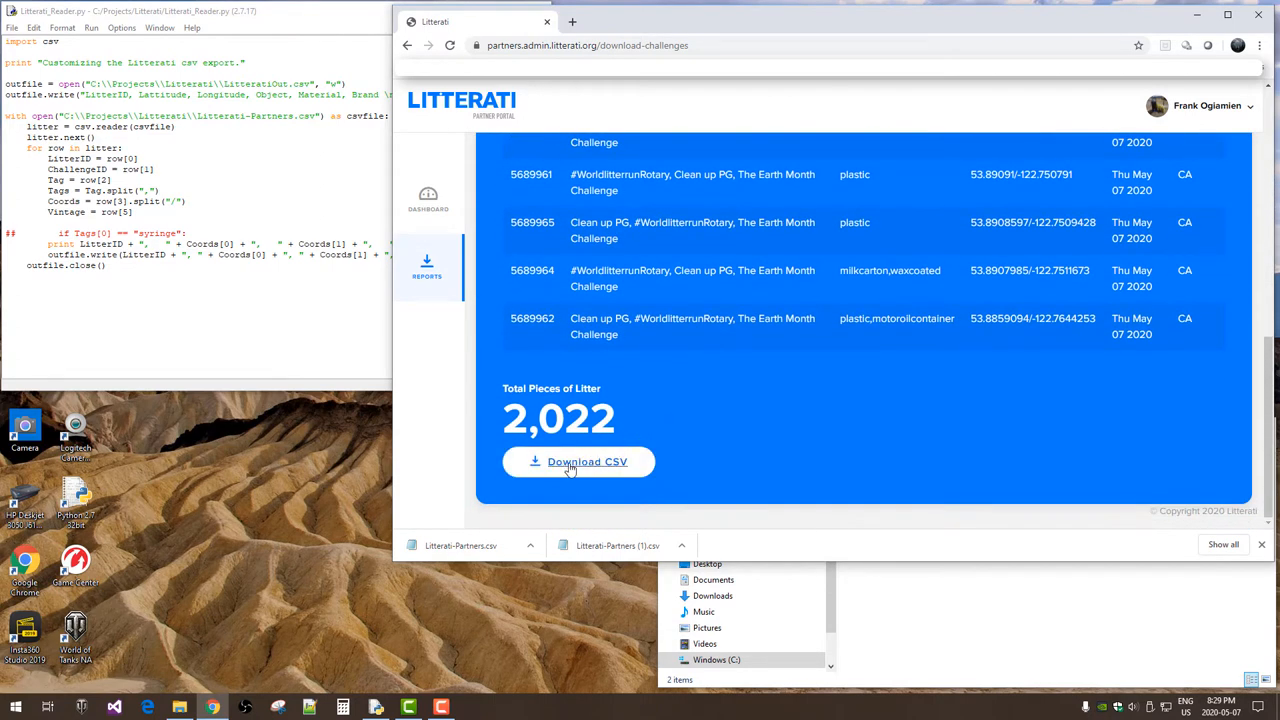
pyautogui.click(578, 462)
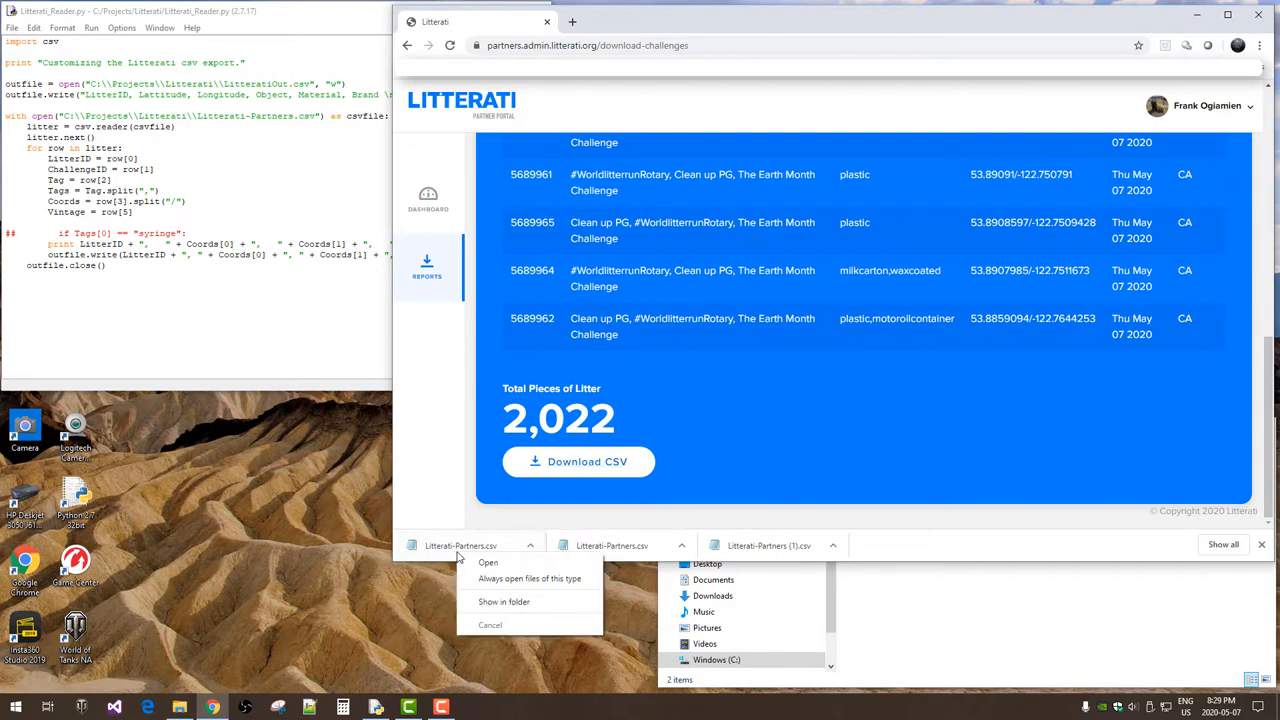
# - Move the new Litterati-Partners.csv into C:\Projects\Litterati, replacing the older copy
pyautogui.click(502, 601)
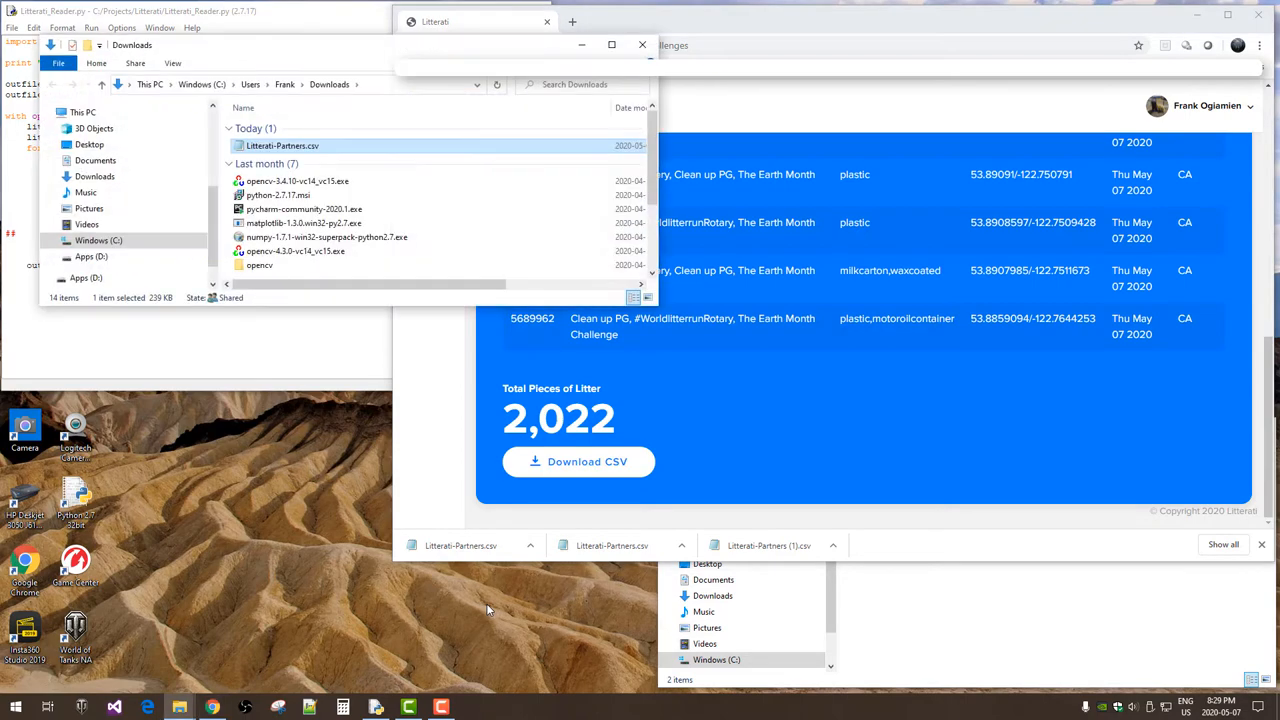
pyautogui.rightClick(281, 145)
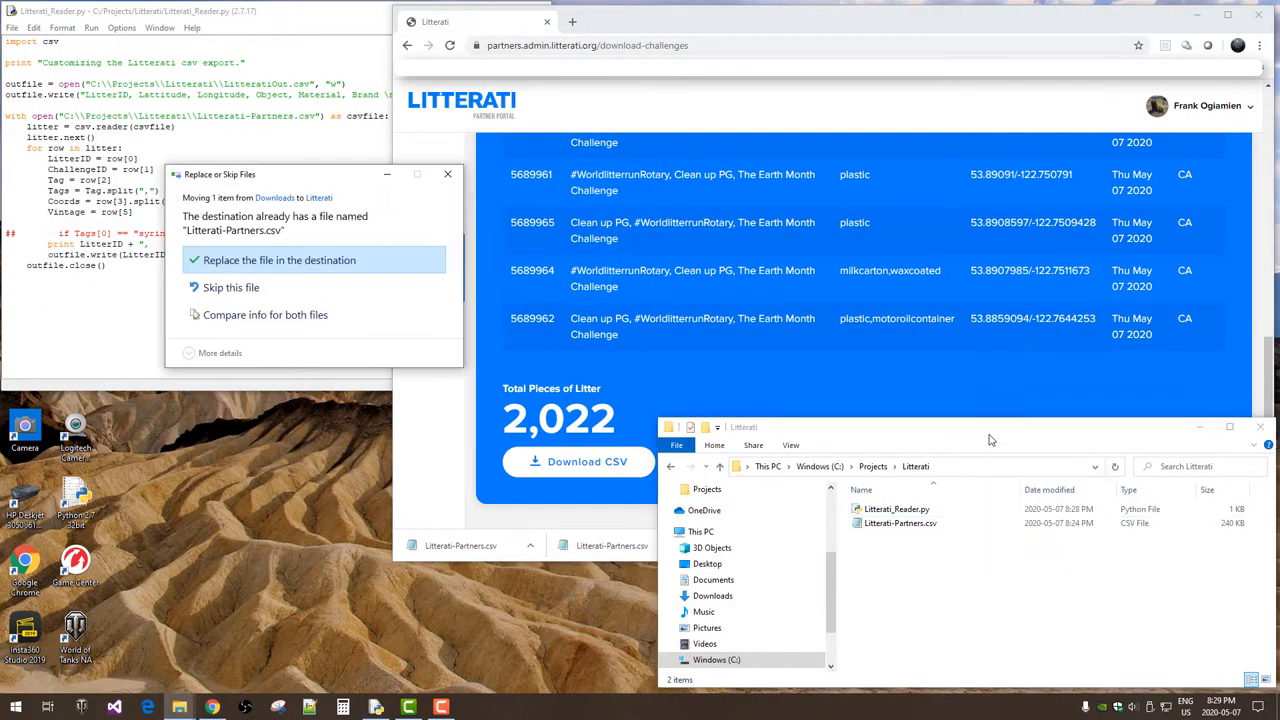
pyautogui.moveTo(280, 260)
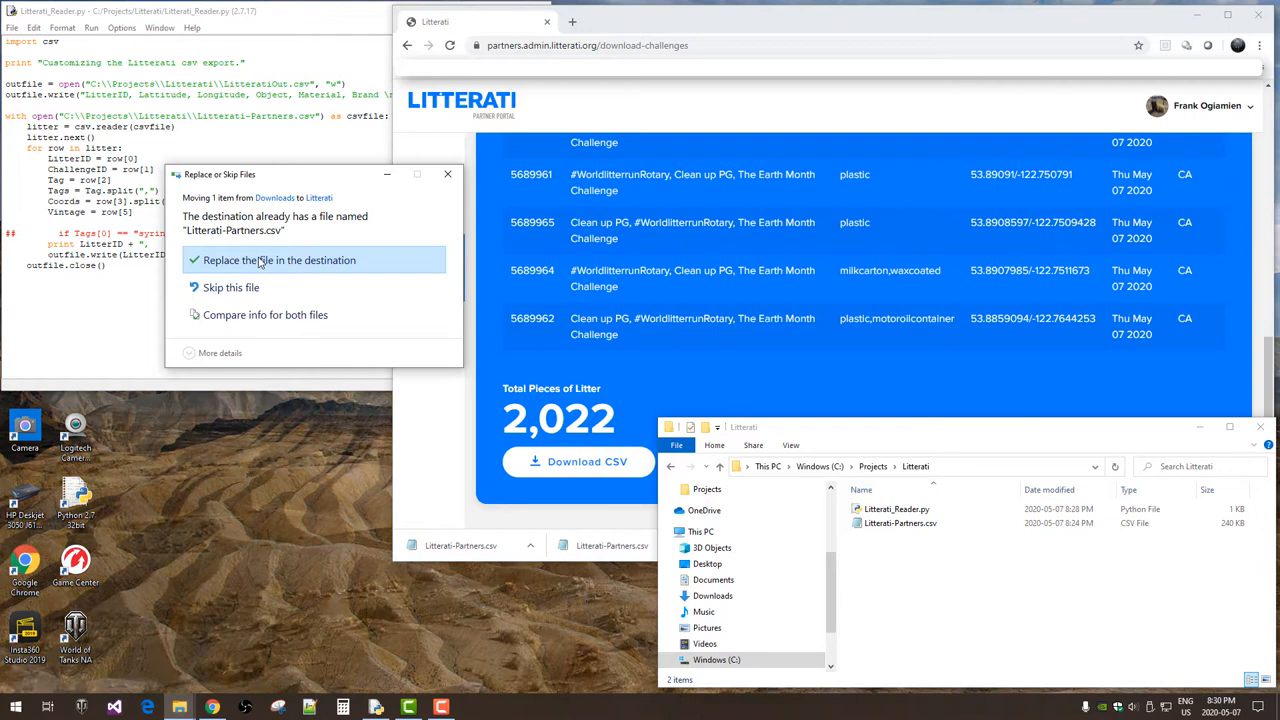
pyautogui.click(279, 260)
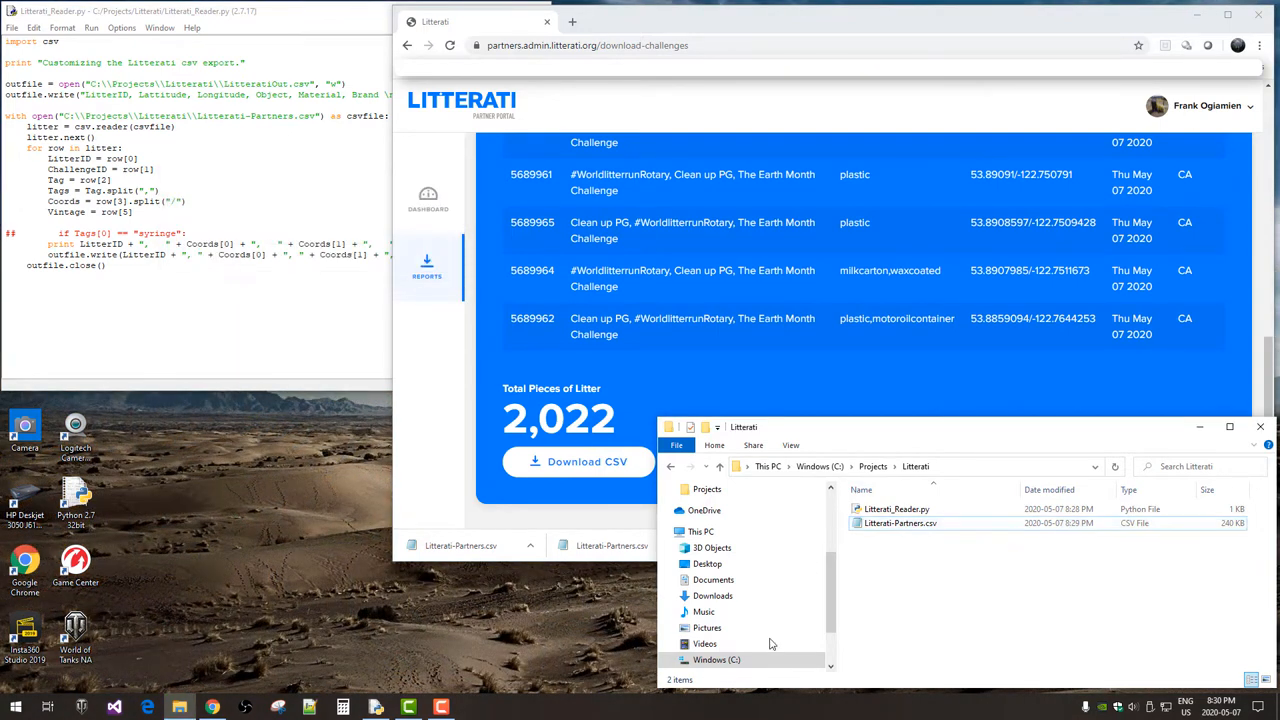
pyautogui.moveTo(308, 22)
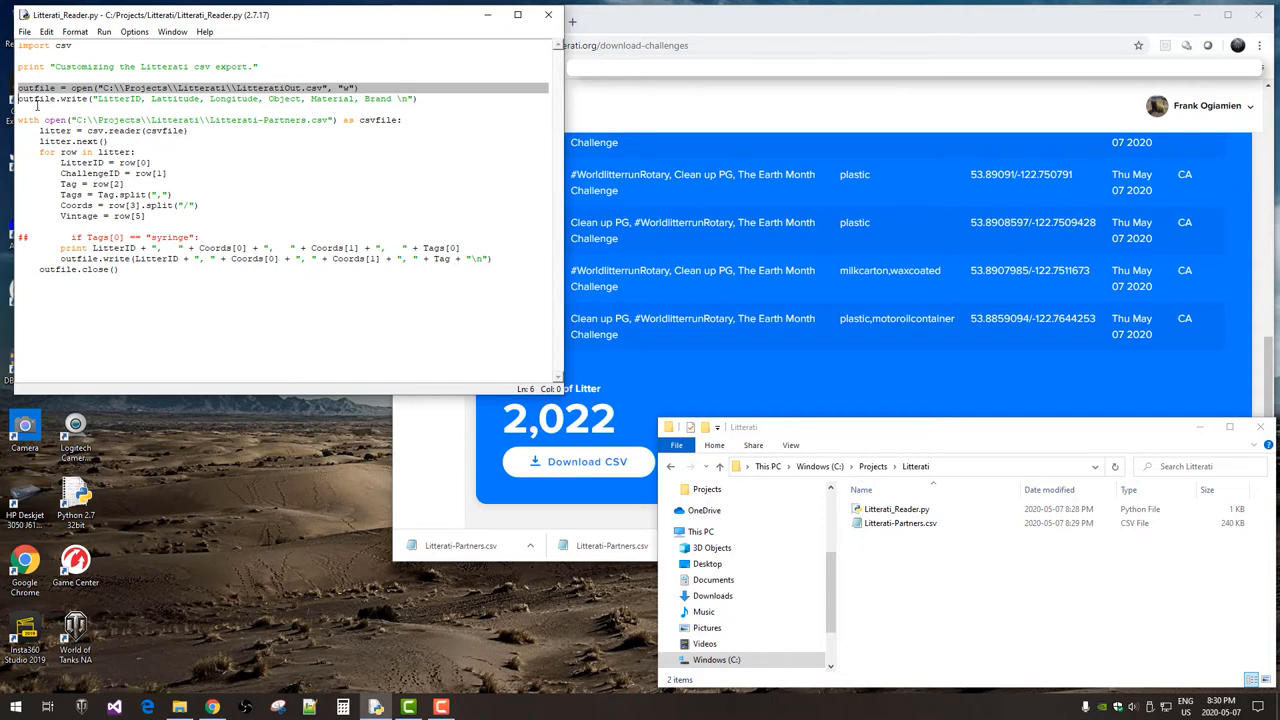
pyautogui.moveTo(126, 110)
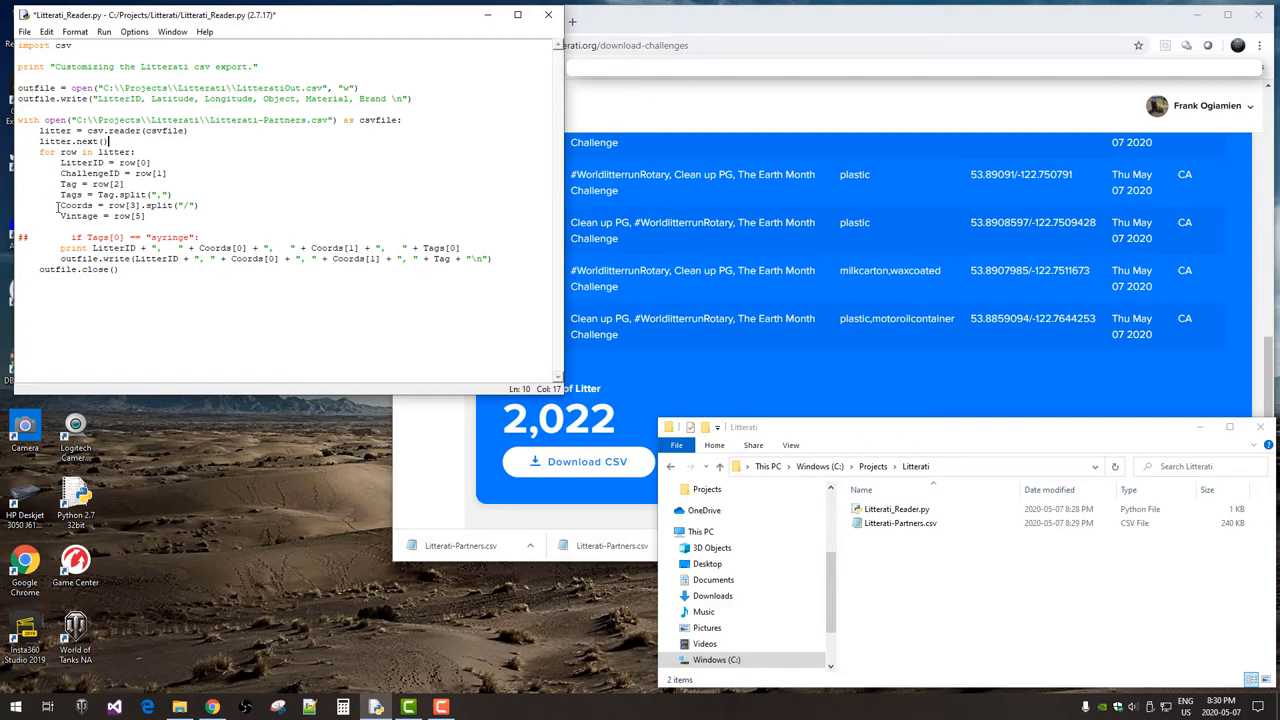
pyautogui.click(901, 523)
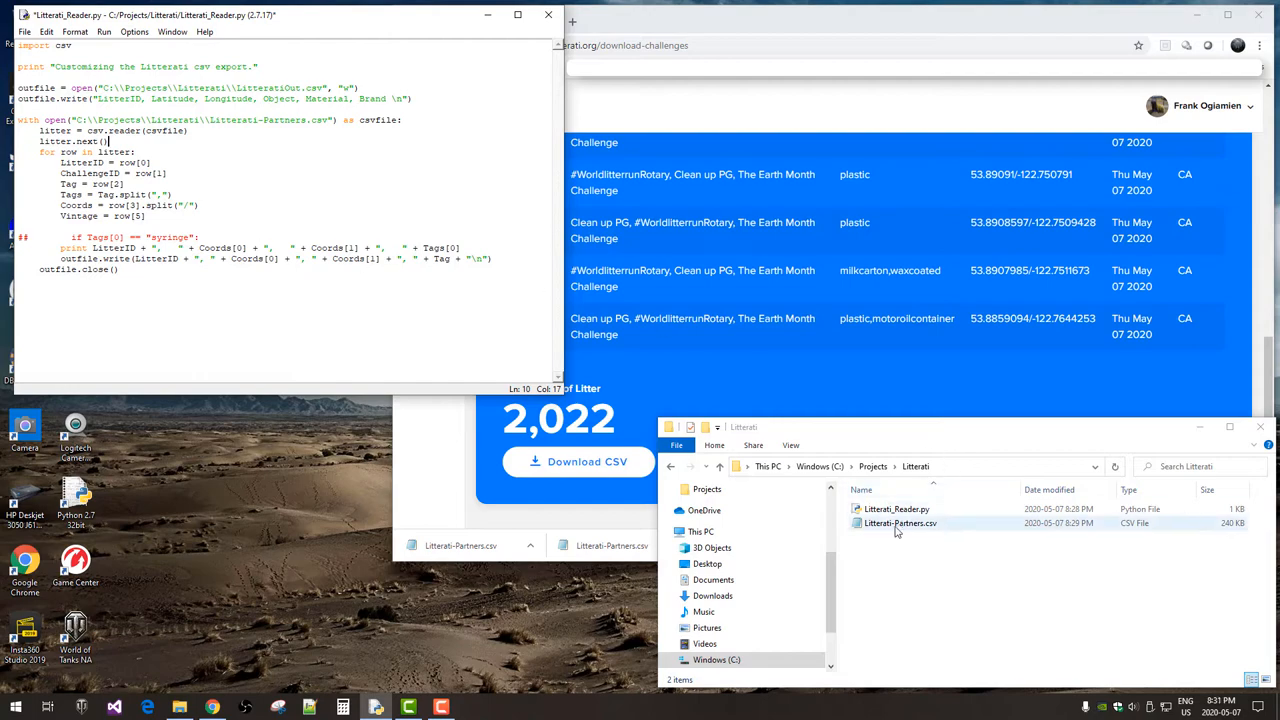
pyautogui.doubleClick(897, 522)
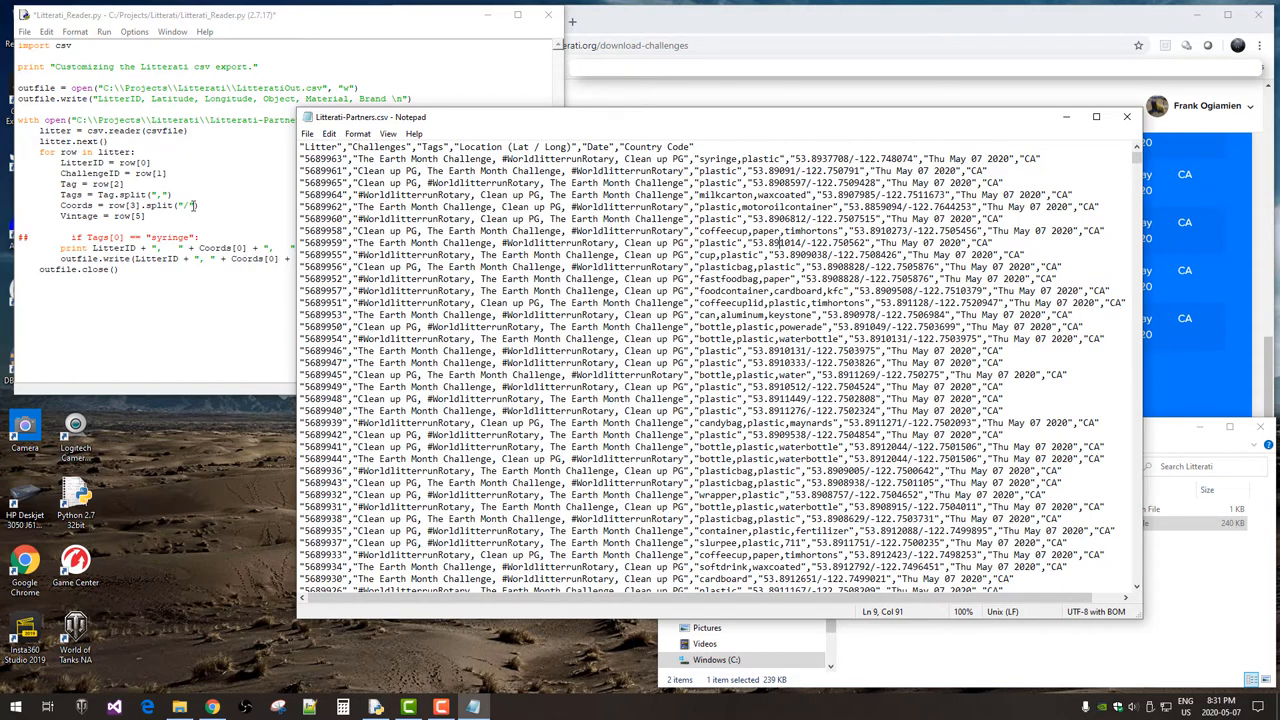
pyautogui.moveTo(1138, 78)
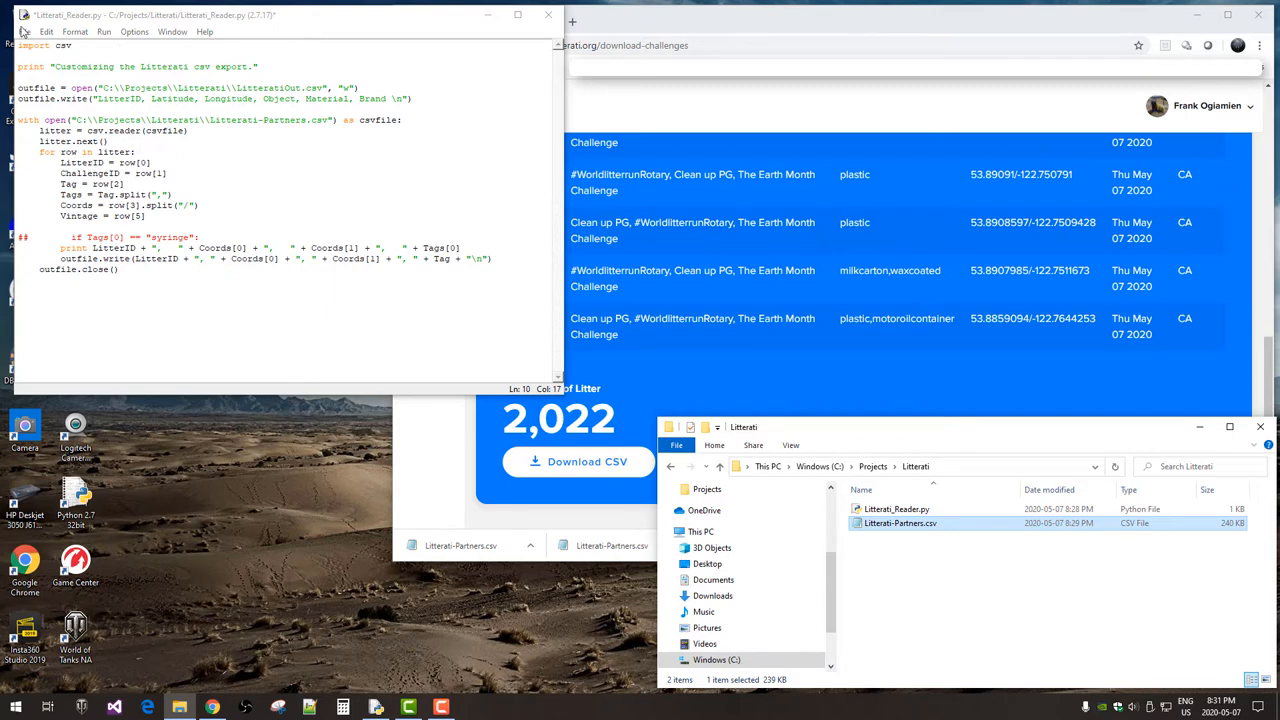
# - Run the reader script to write LitteratiOut.csv, then close the output shell
pyautogui.click(100, 32)
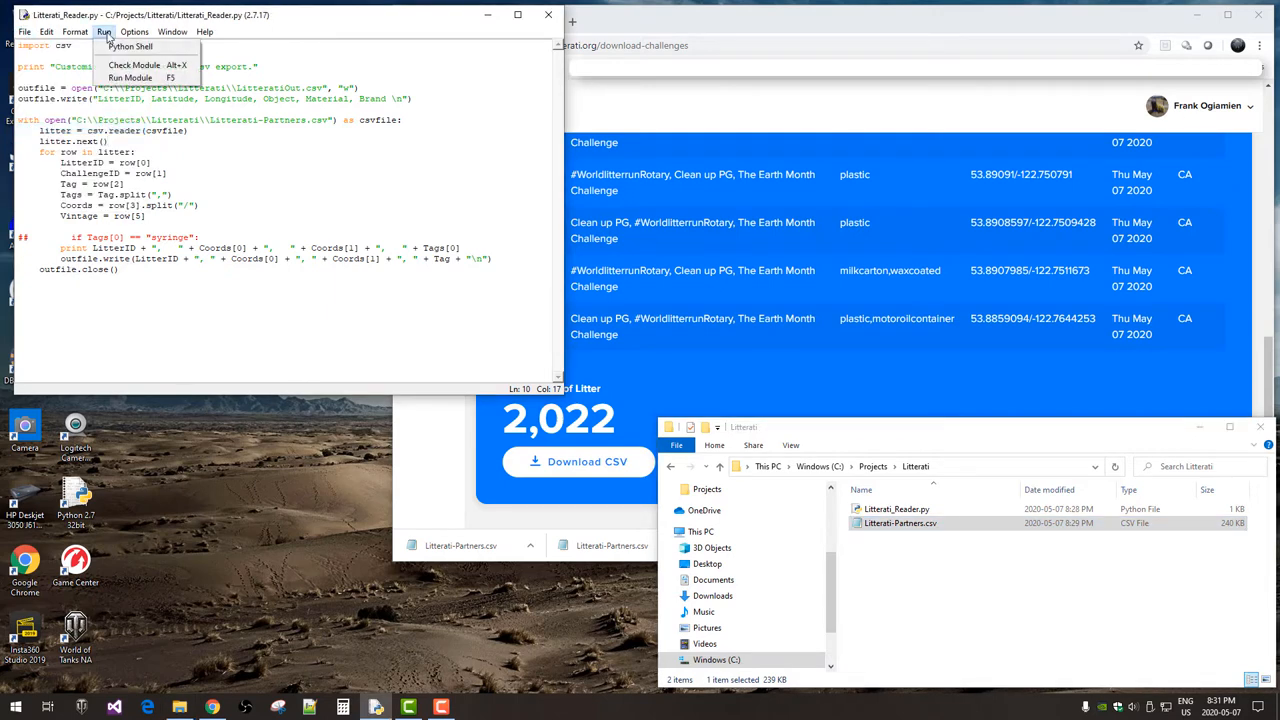
pyautogui.click(135, 73)
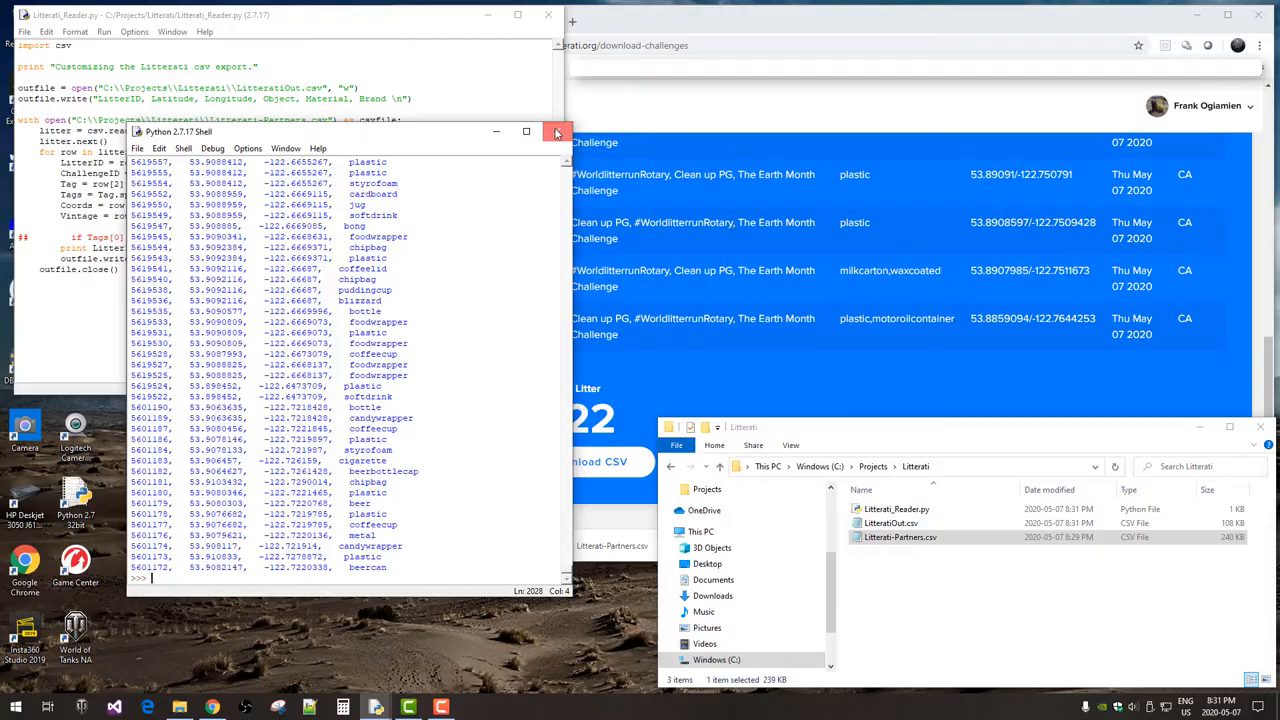
pyautogui.click(556, 132)
pyautogui.write('_Syringes')
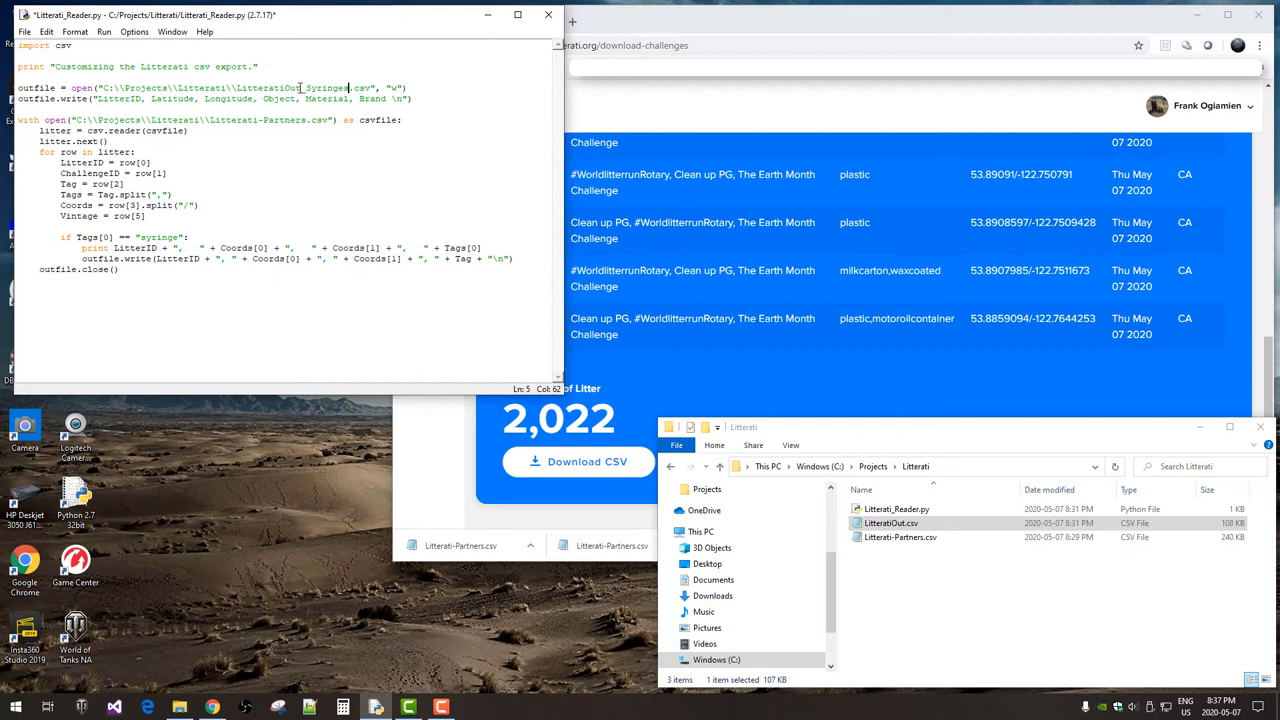
# - Run the syringe-only script writing LitteratiOut_Syringes.csv and open the resulting file
pyautogui.click(29, 31)
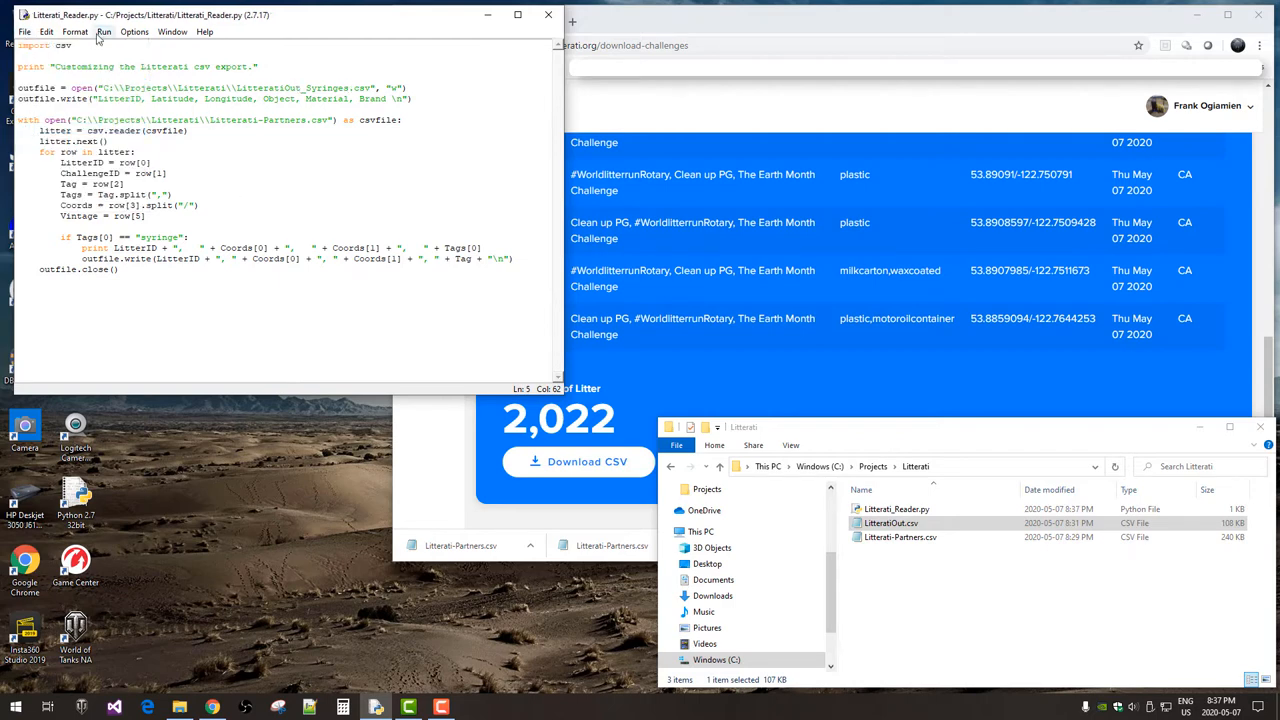
pyautogui.click(95, 33)
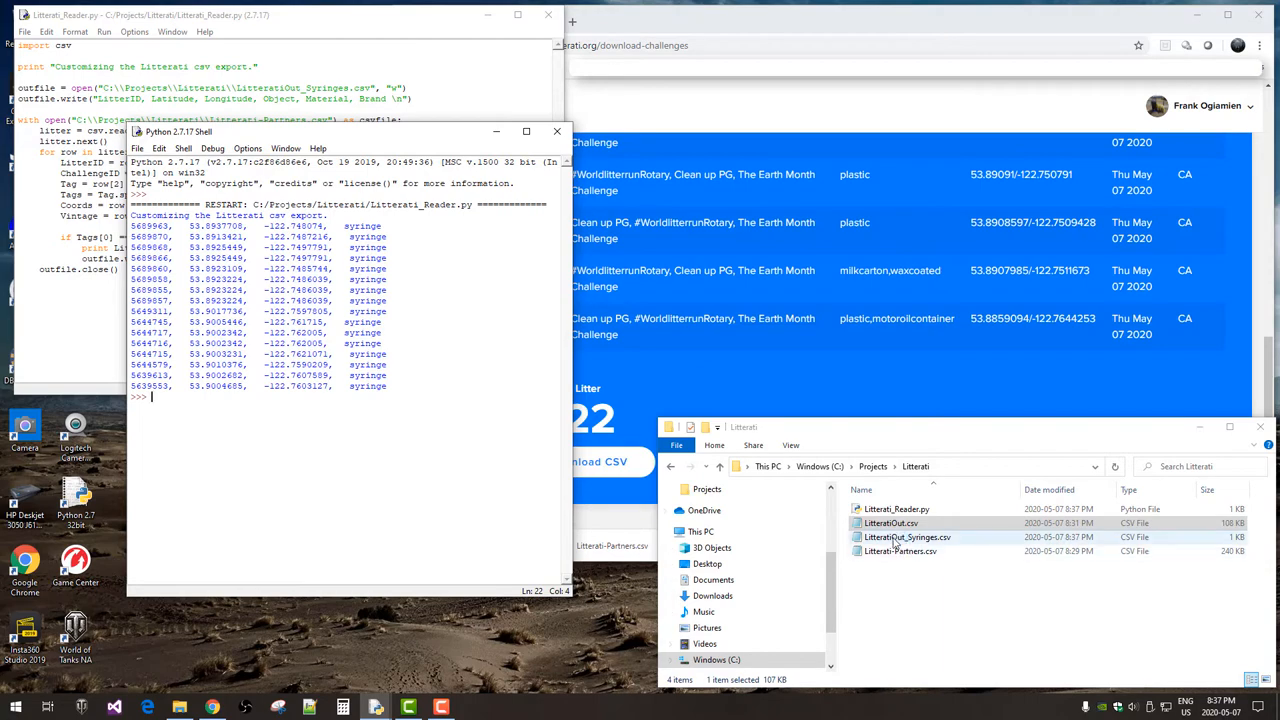
pyautogui.doubleClick(907, 537)
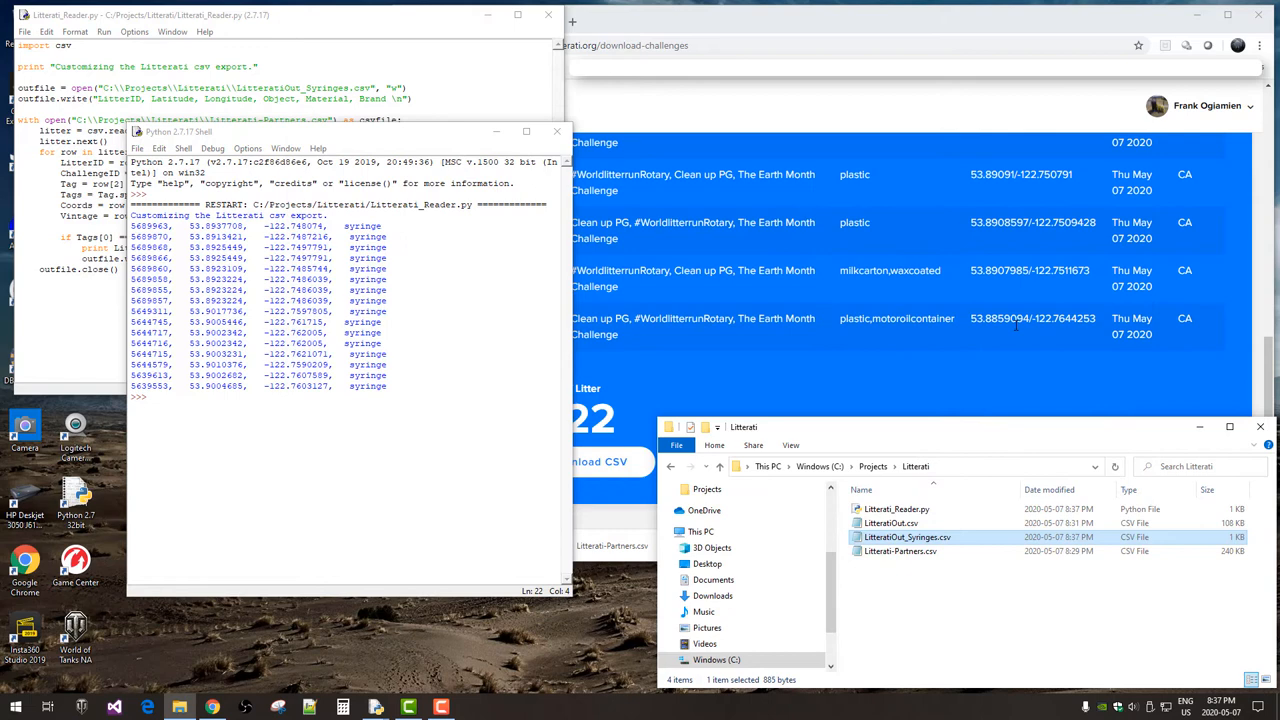
pyautogui.moveTo(980, 618)
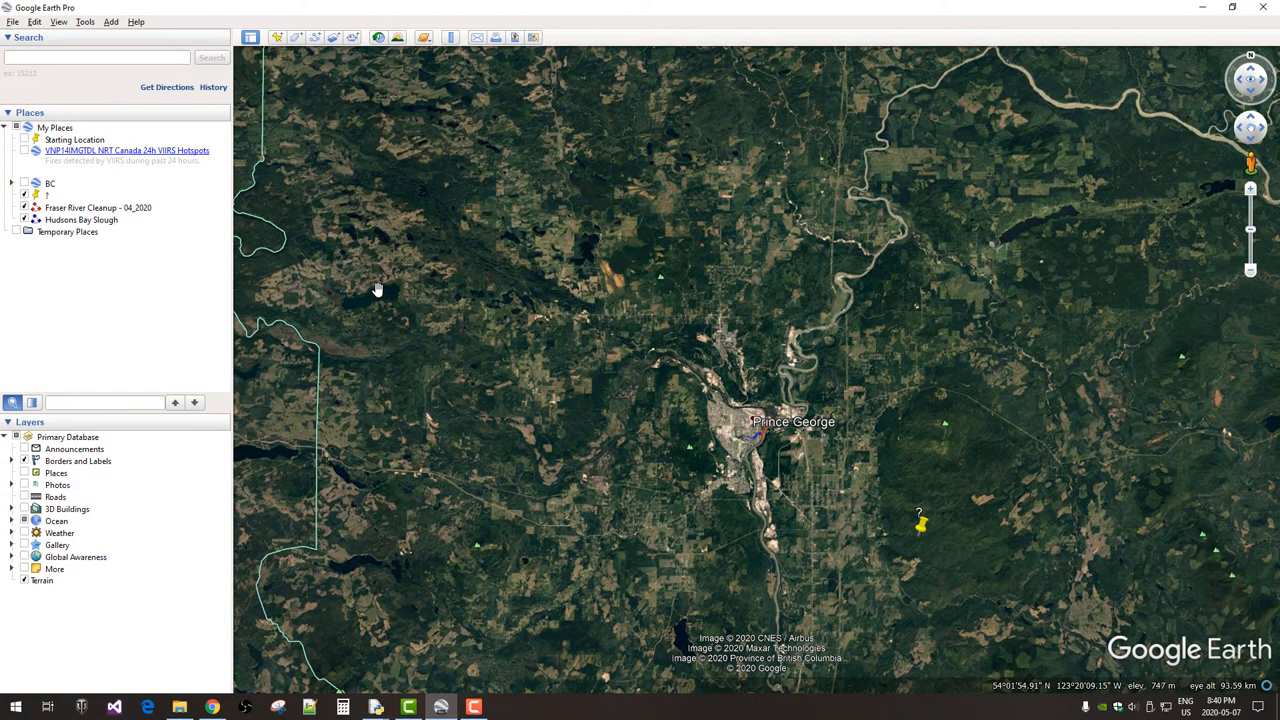
# - Load LitteratiOut.csv from the Litterati folder into the Data Import Wizard
pyautogui.click(12, 22)
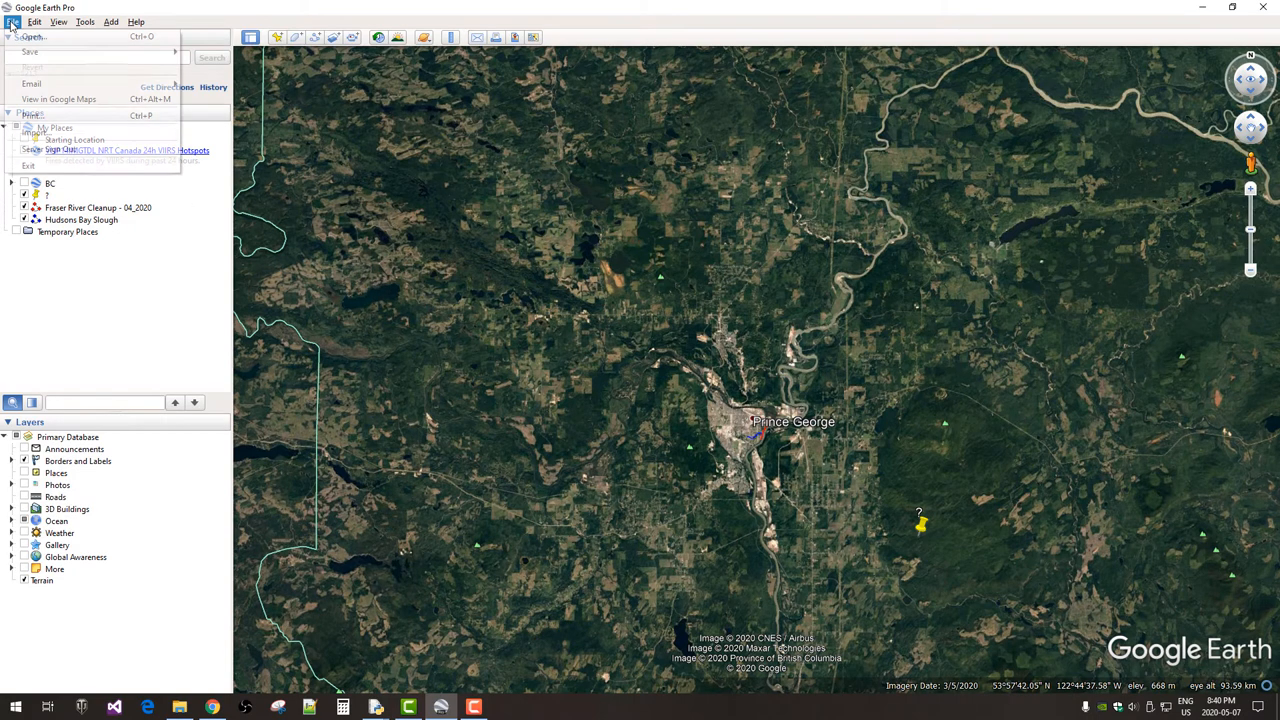
pyautogui.moveTo(40, 135)
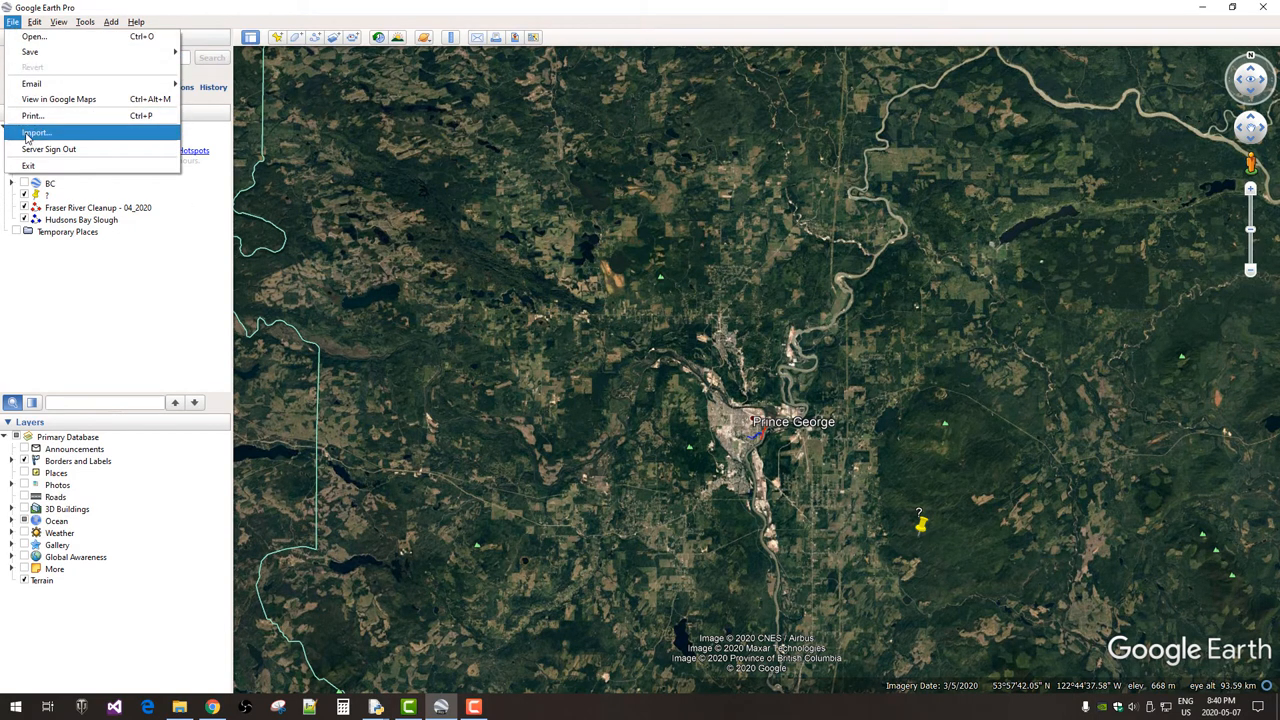
pyautogui.click(50, 131)
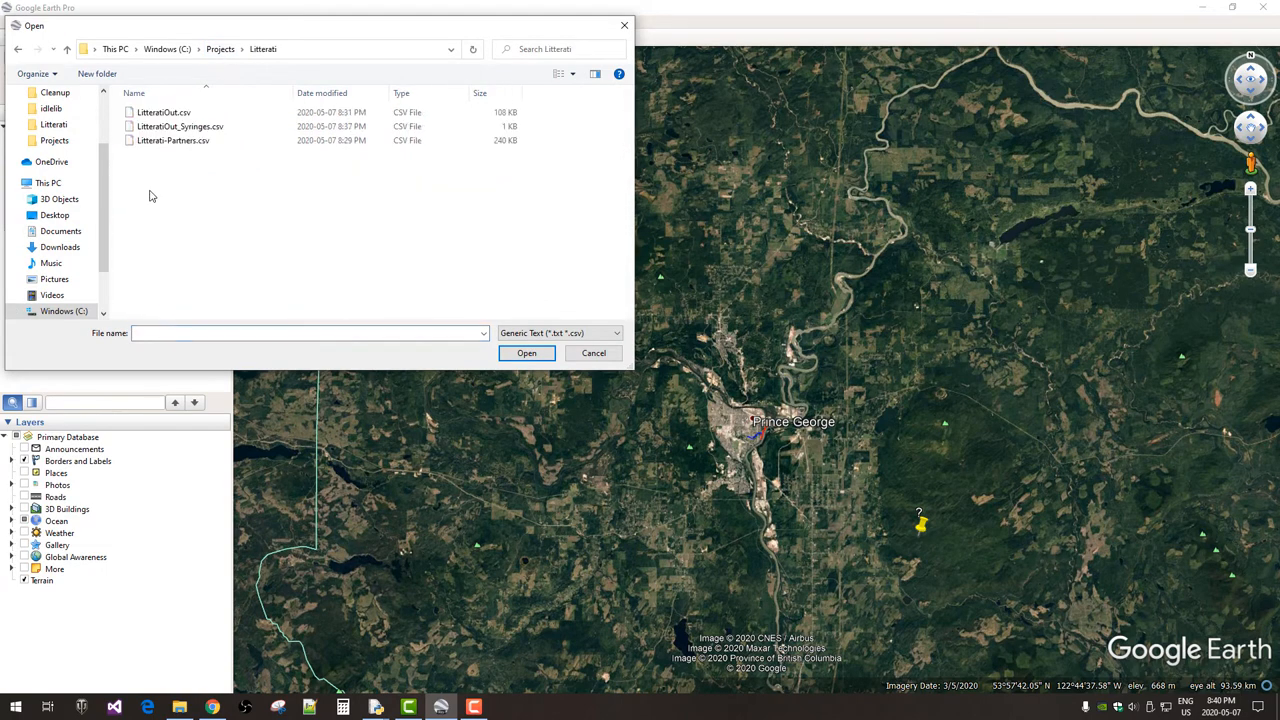
pyautogui.click(165, 112)
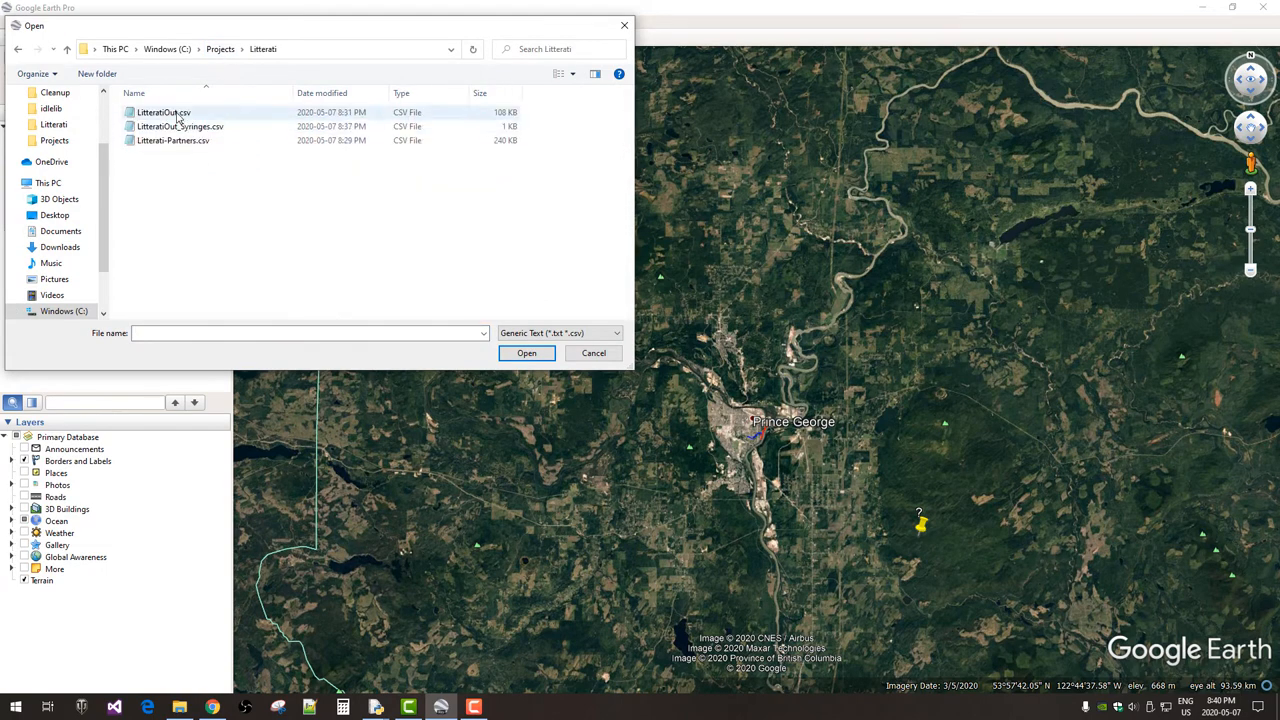
pyautogui.click(168, 111)
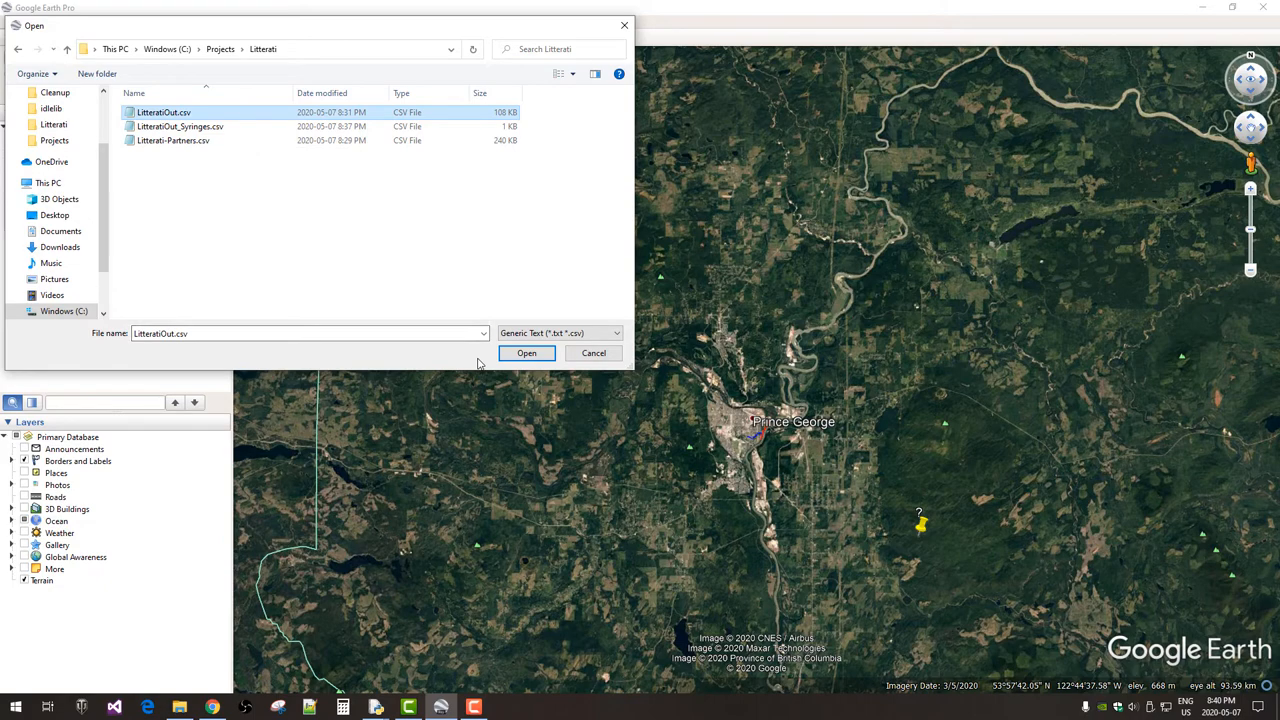
pyautogui.click(526, 352)
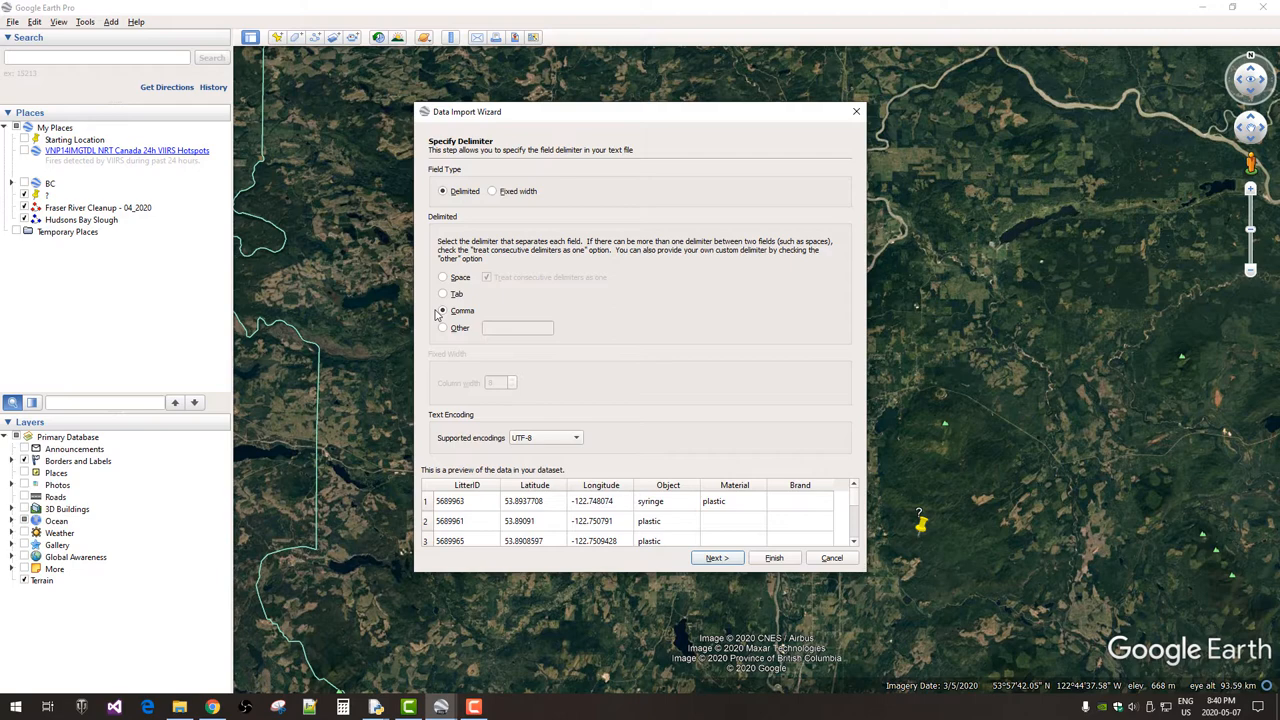
# - Import the CSV as comma-separated with floating-point latitude and longitude fields
pyautogui.click(443, 310)
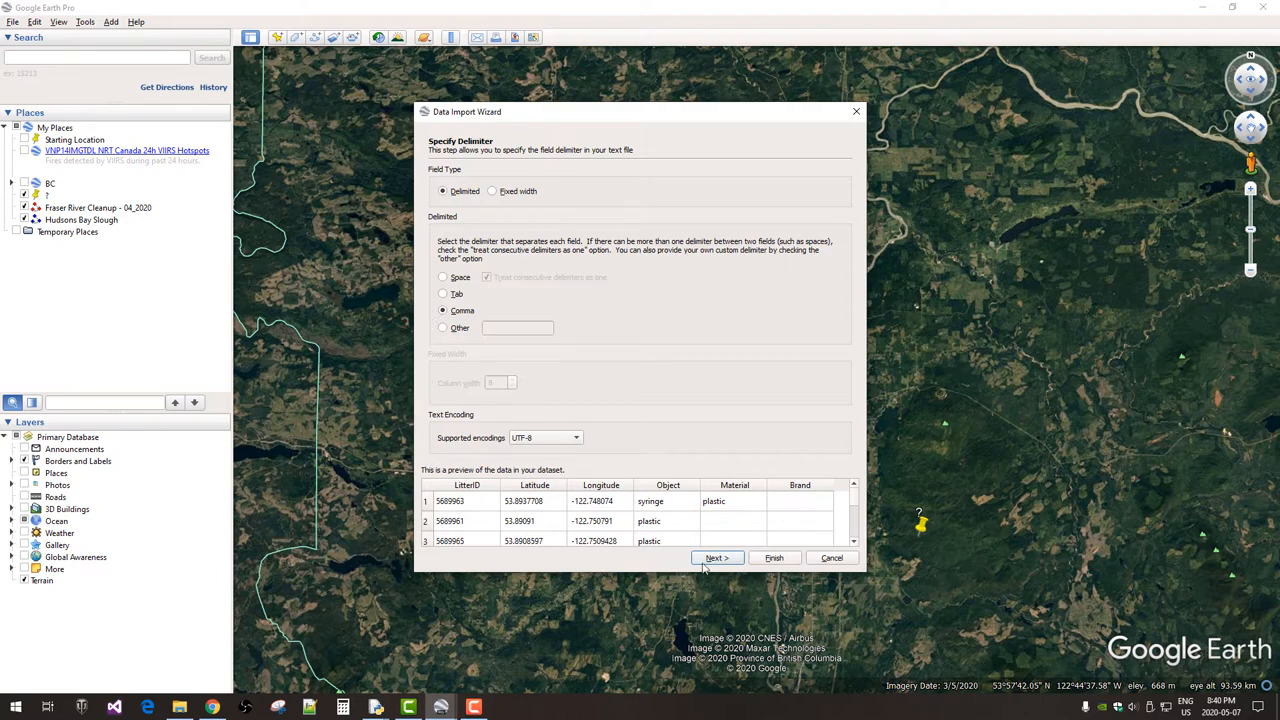
pyautogui.click(717, 557)
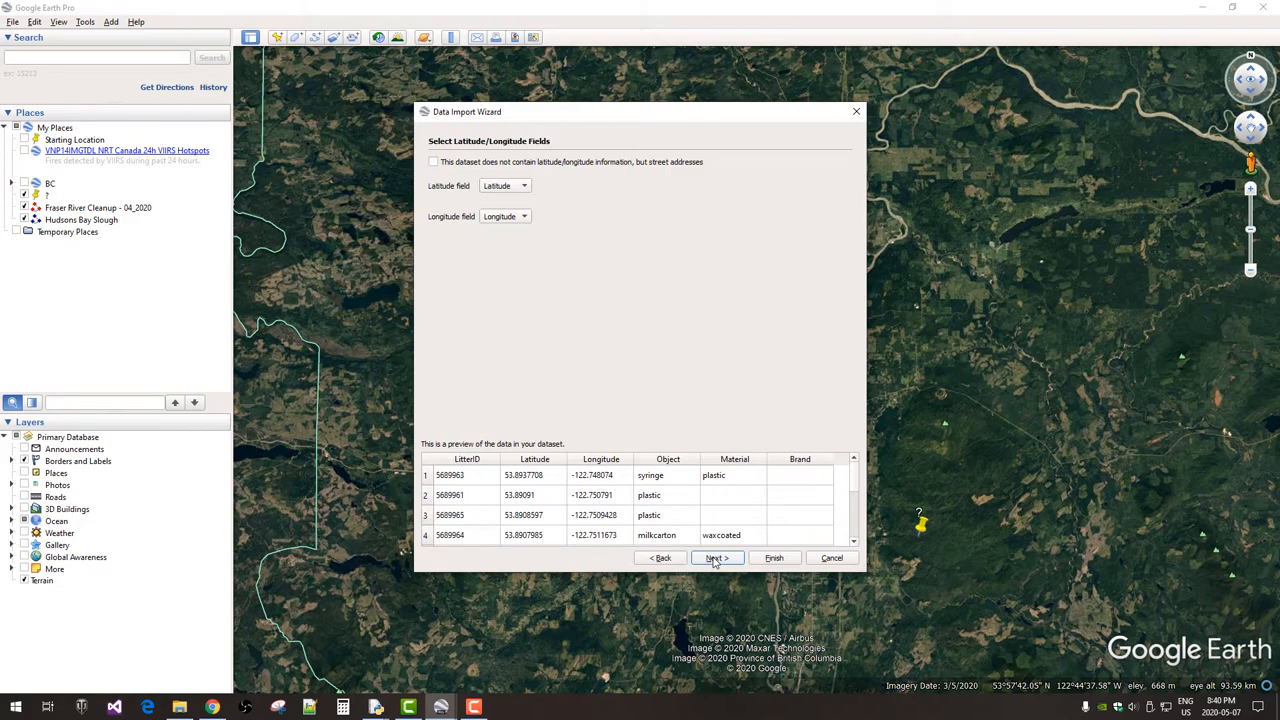
pyautogui.moveTo(492, 278)
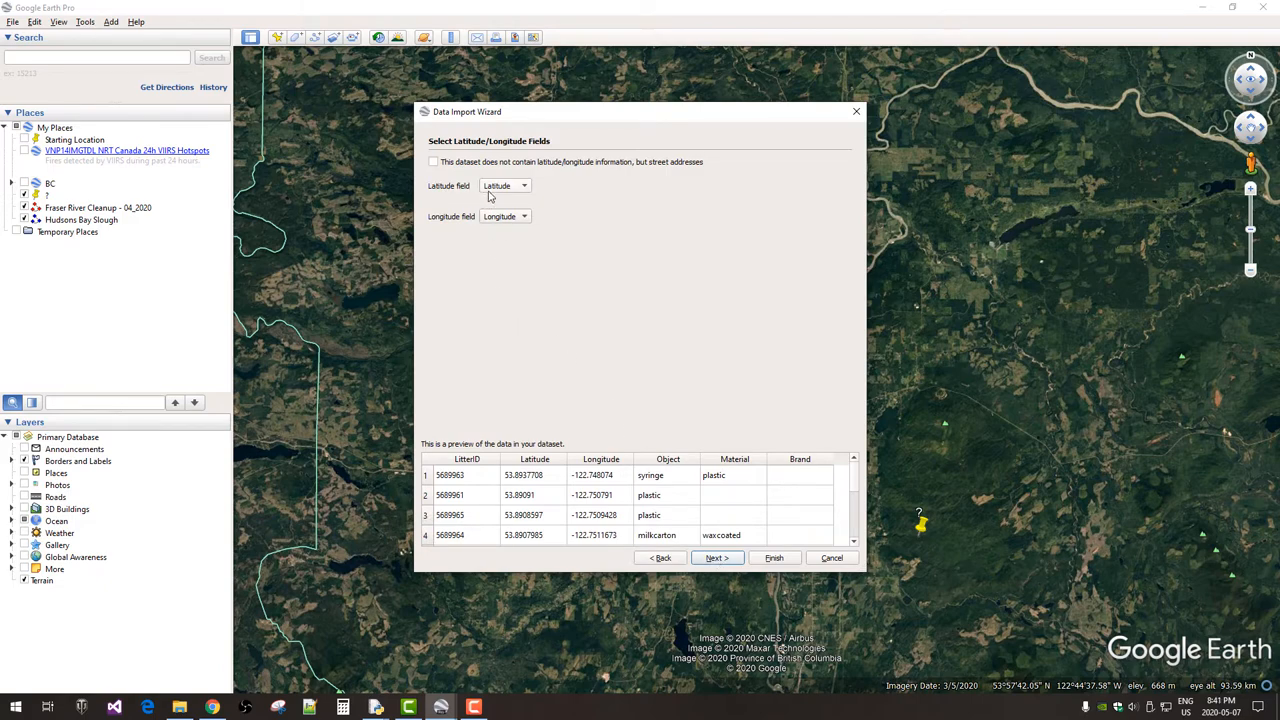
pyautogui.moveTo(504, 234)
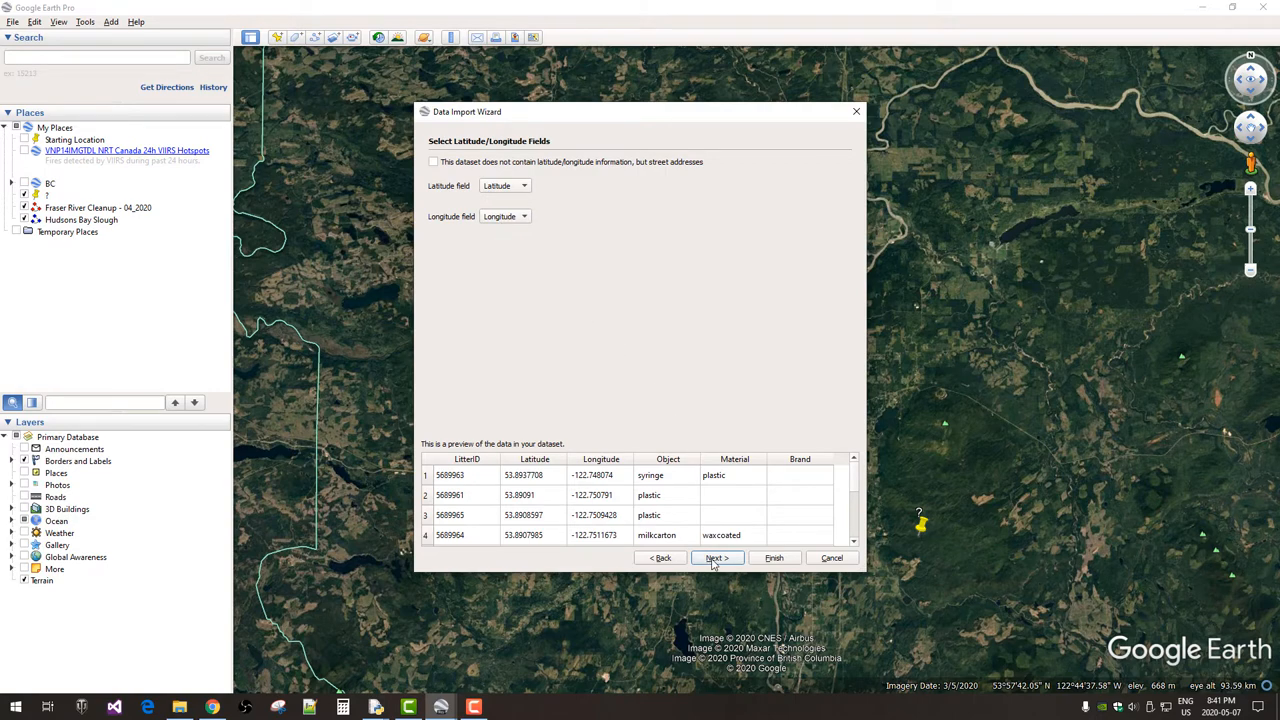
pyautogui.click(717, 557)
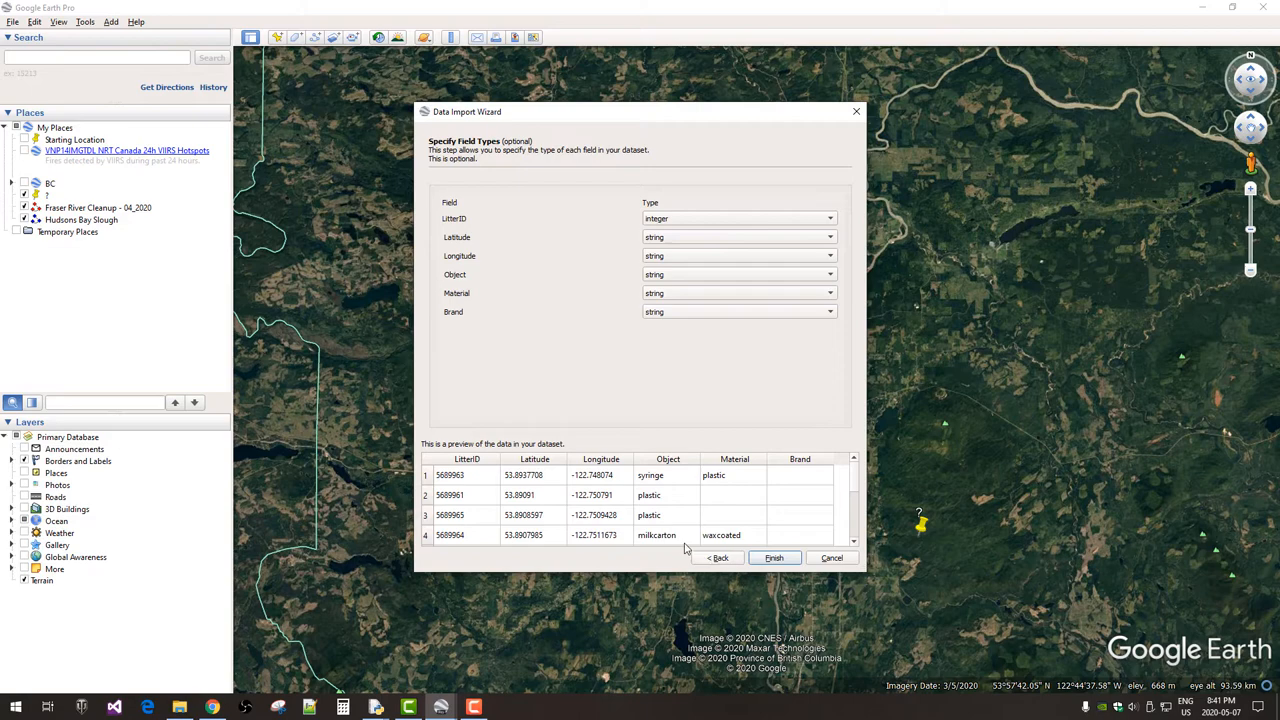
pyautogui.moveTo(640, 251)
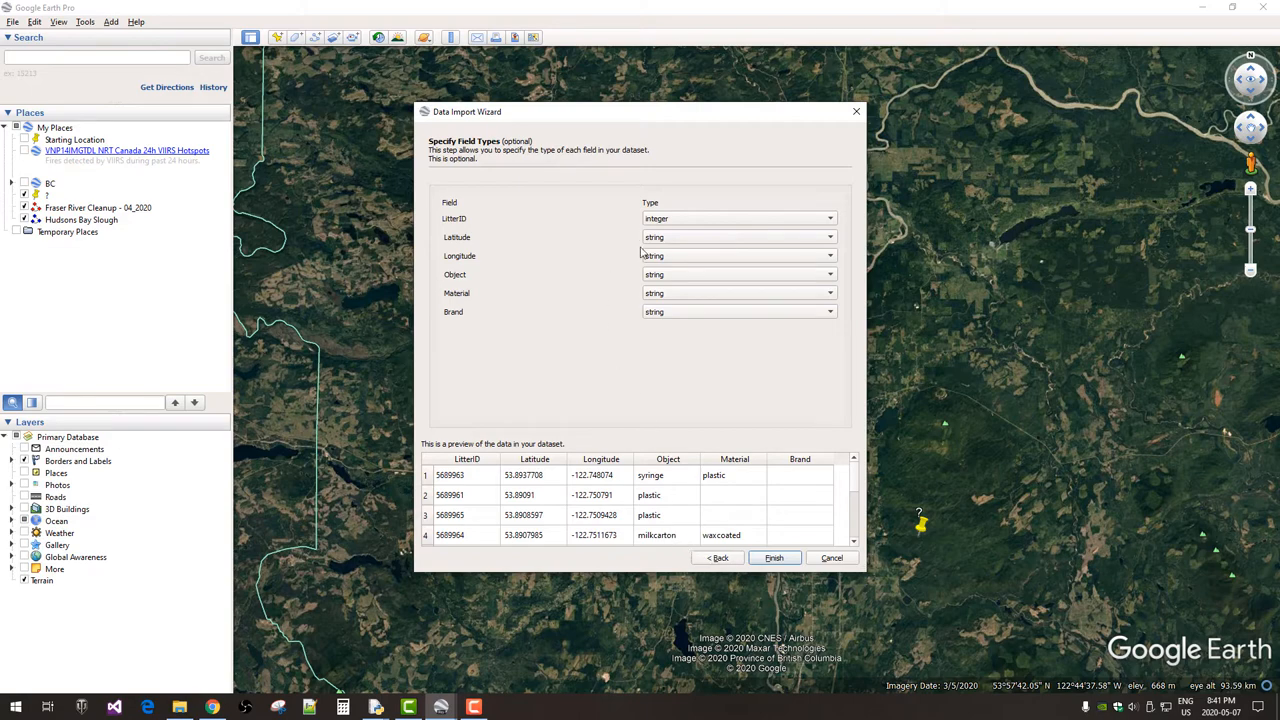
pyautogui.click(828, 237)
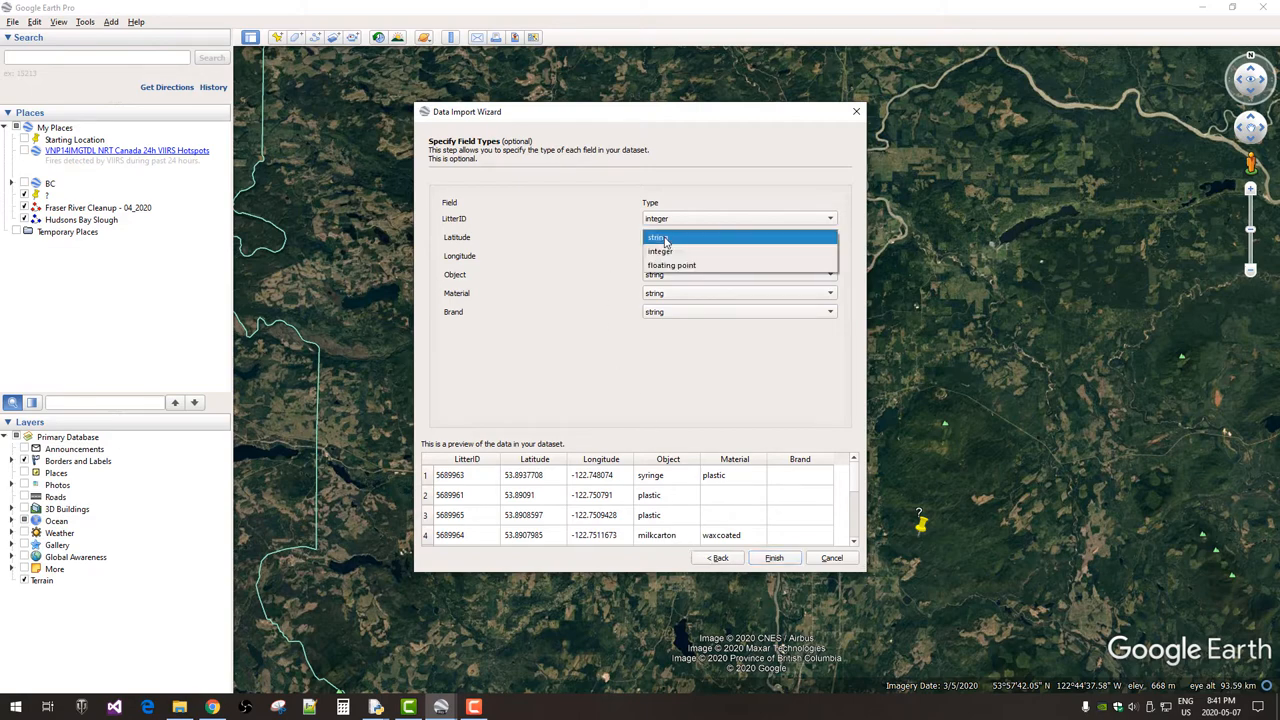
pyautogui.moveTo(672, 265)
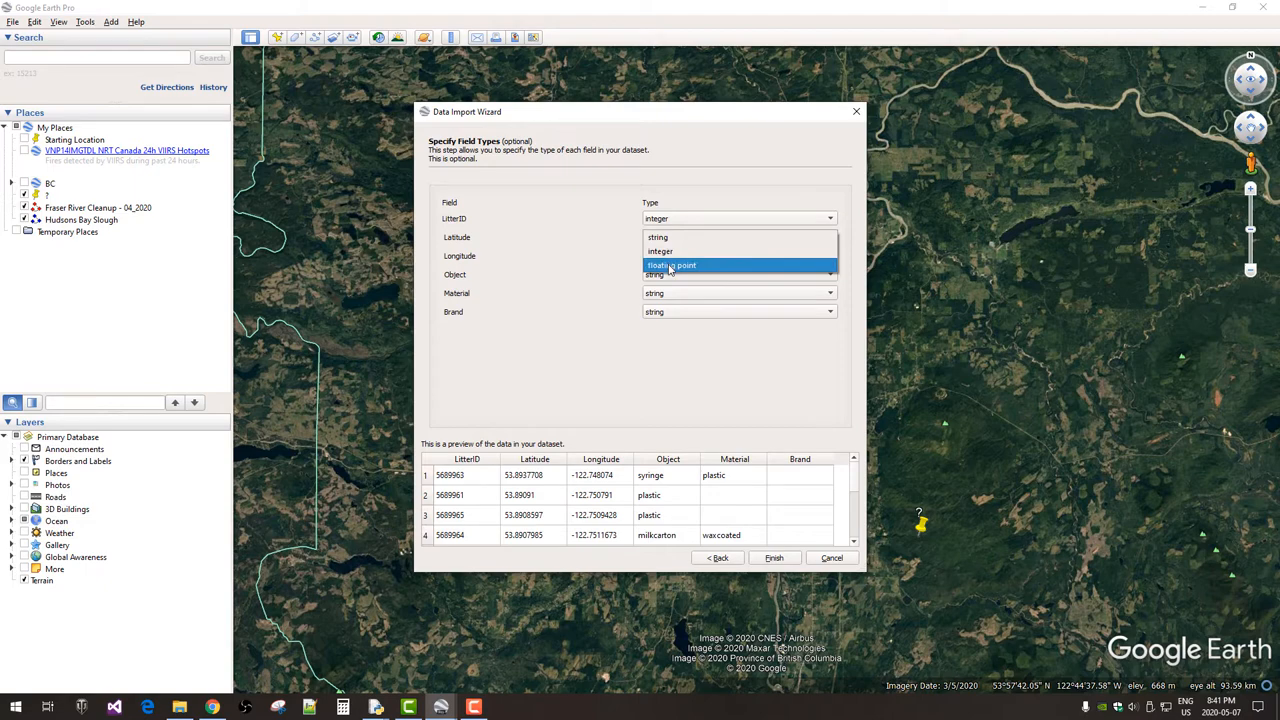
pyautogui.click(673, 265)
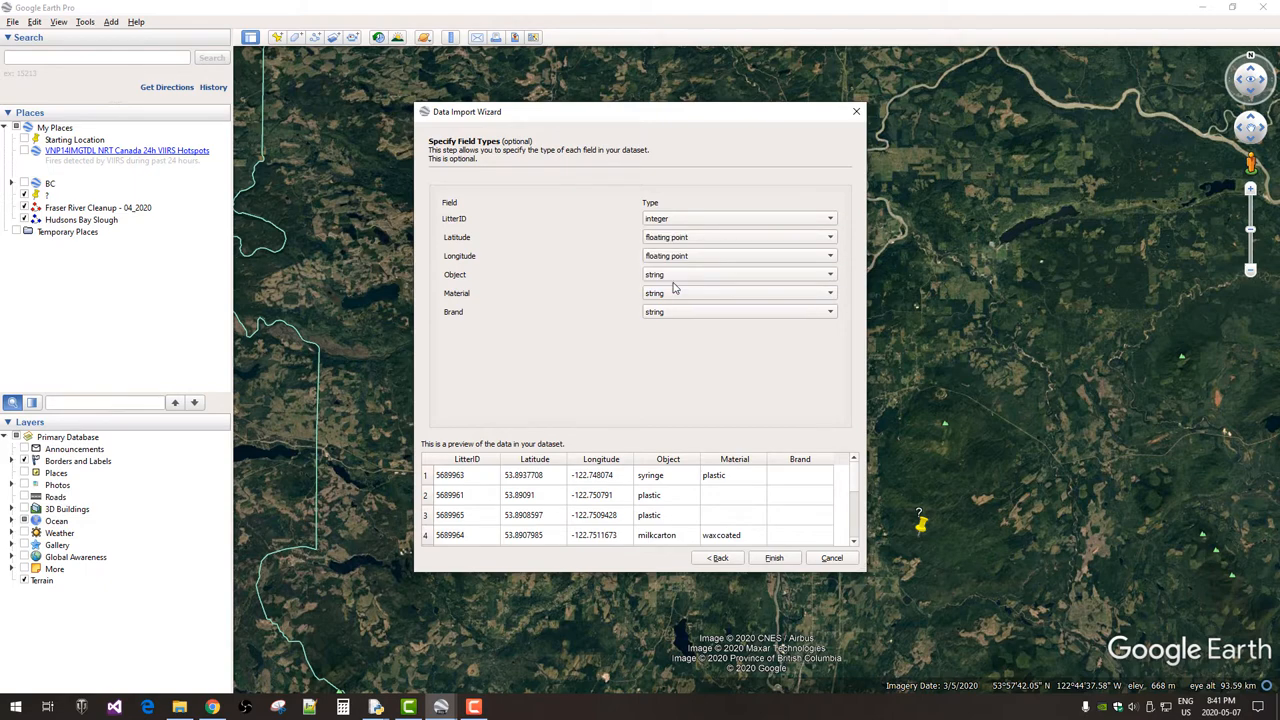
pyautogui.moveTo(619, 394)
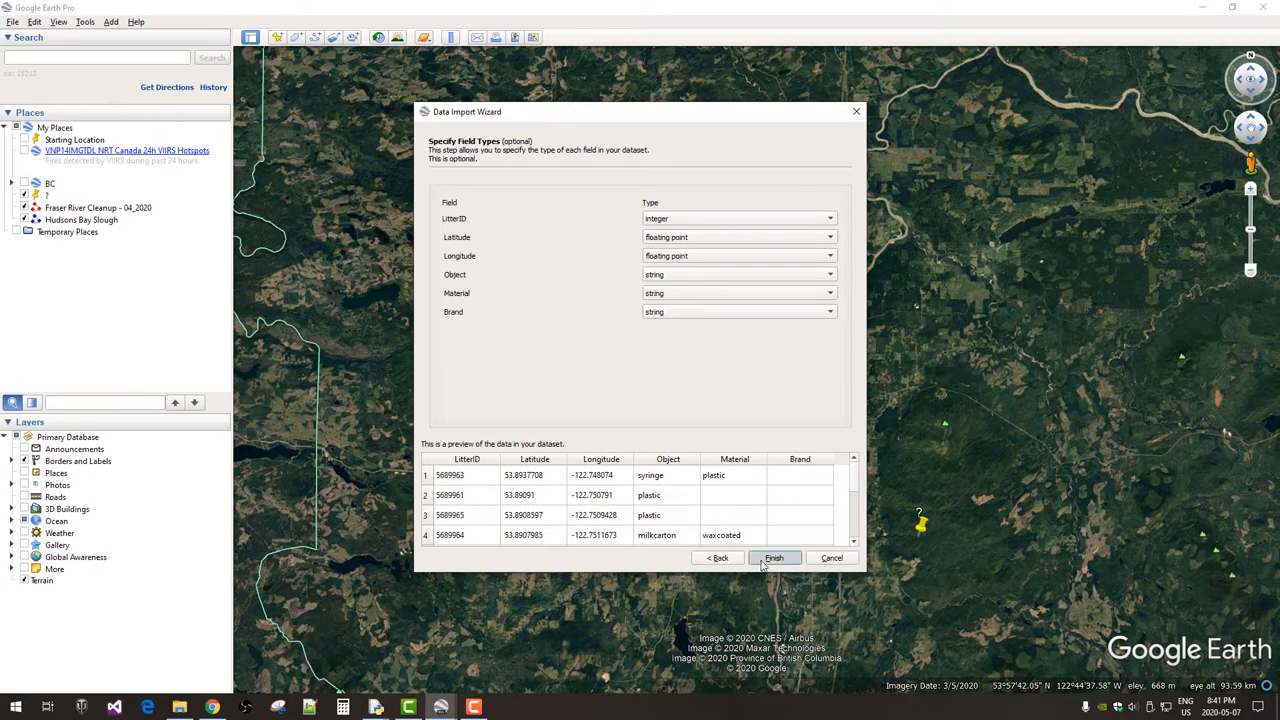
pyautogui.click(775, 557)
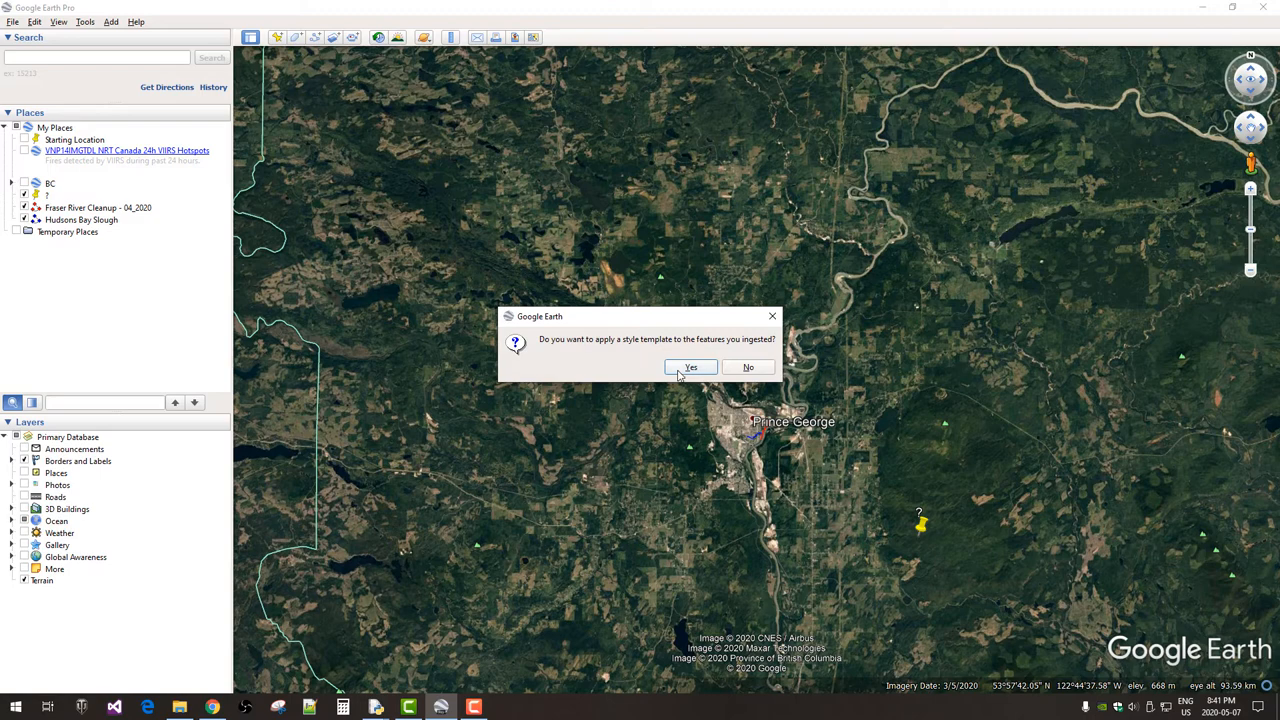
# - Style the points with random colours and save the template over LitteratiOut.kst
pyautogui.click(690, 367)
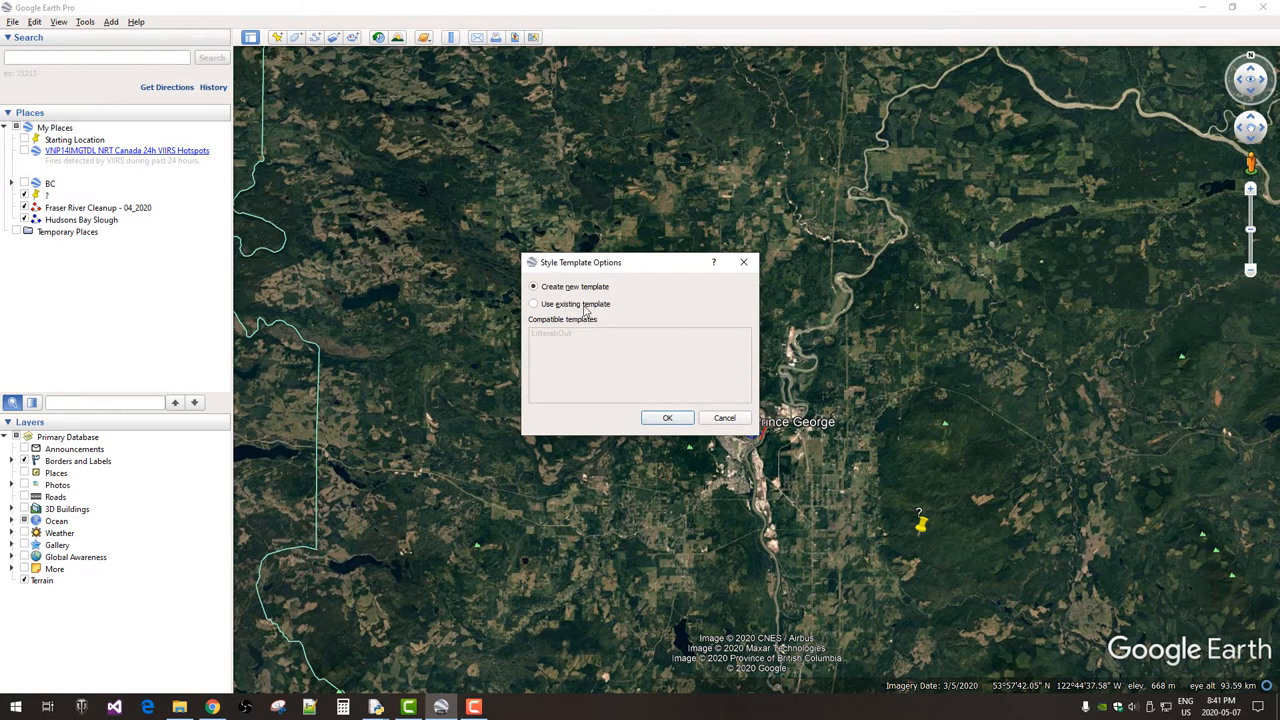
pyautogui.click(667, 417)
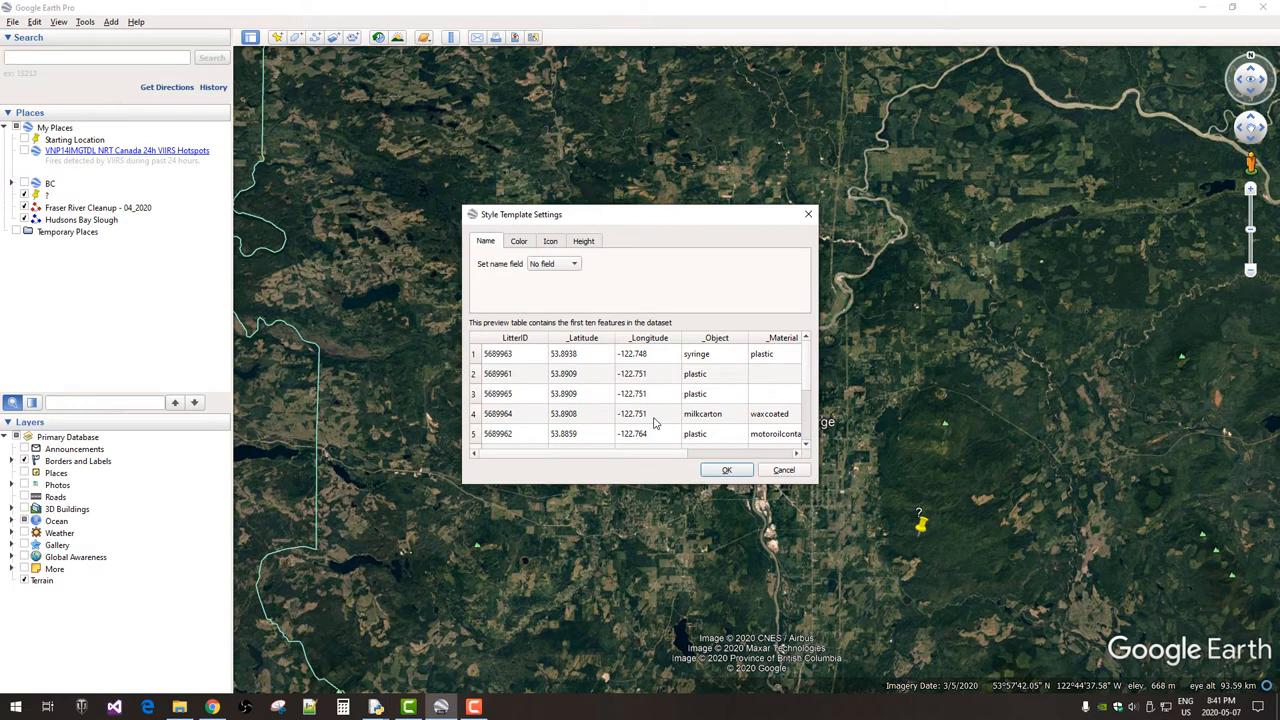
pyautogui.click(518, 240)
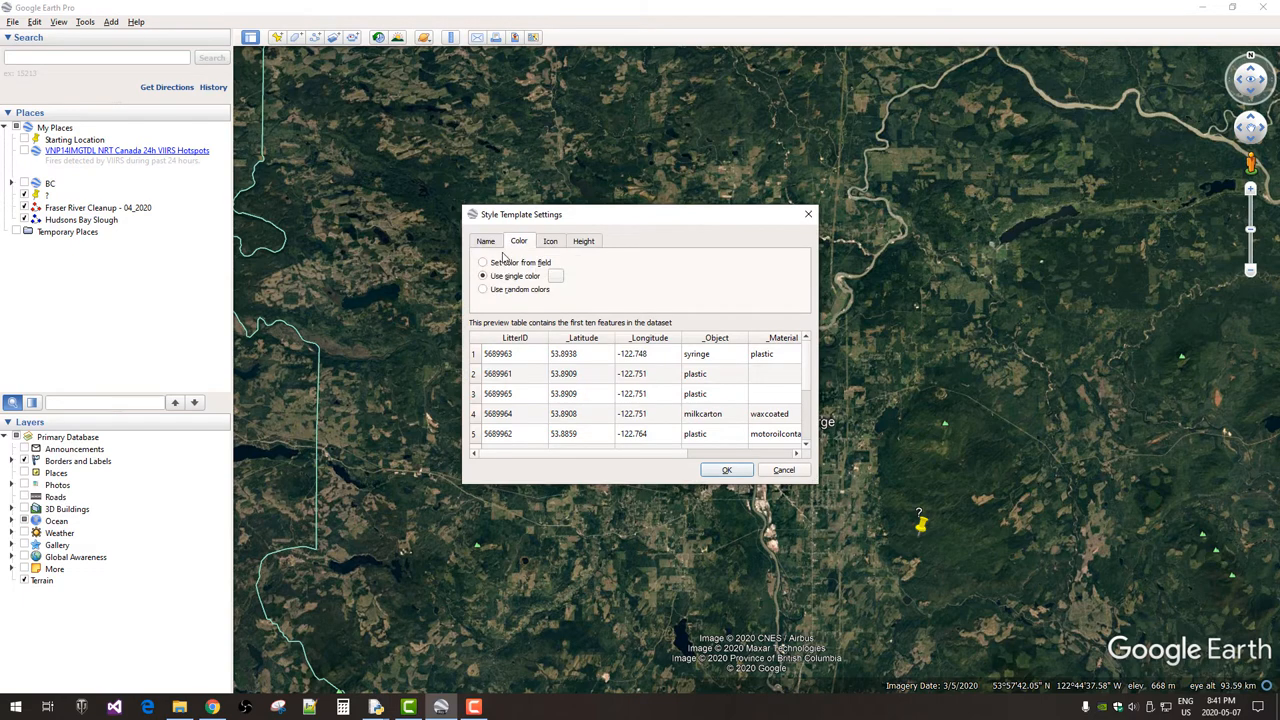
pyautogui.click(483, 289)
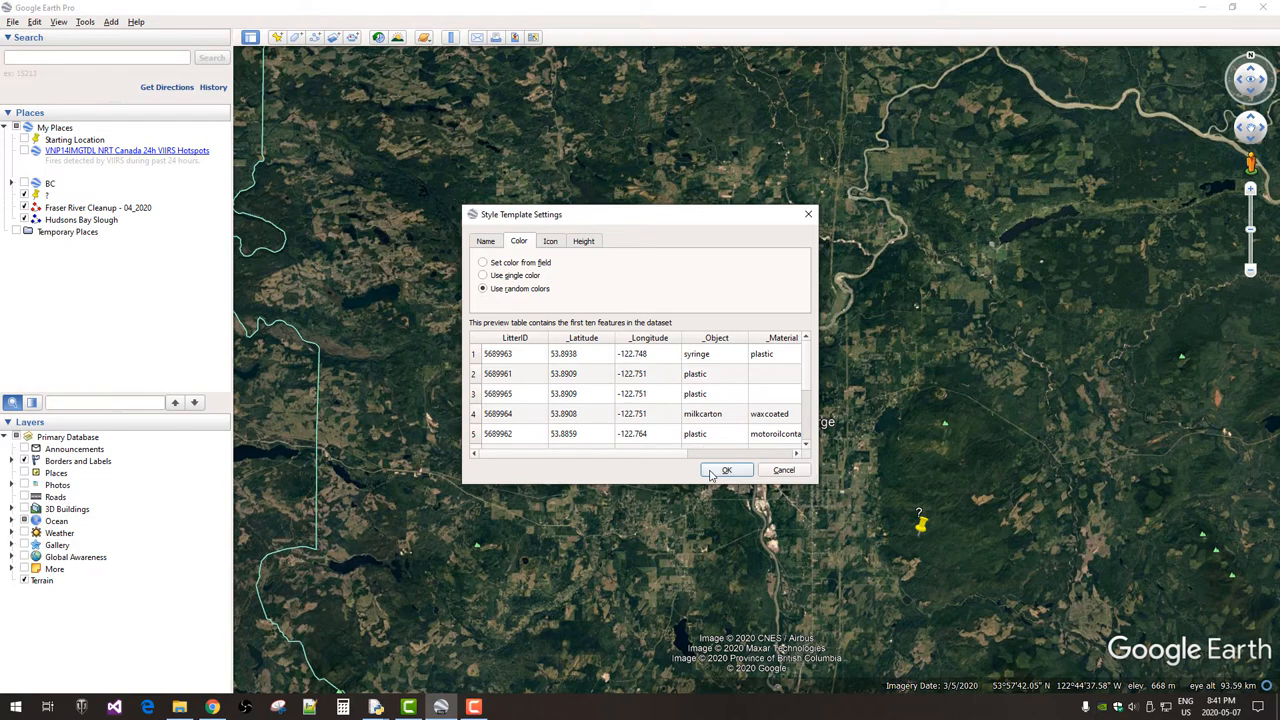
pyautogui.click(728, 470)
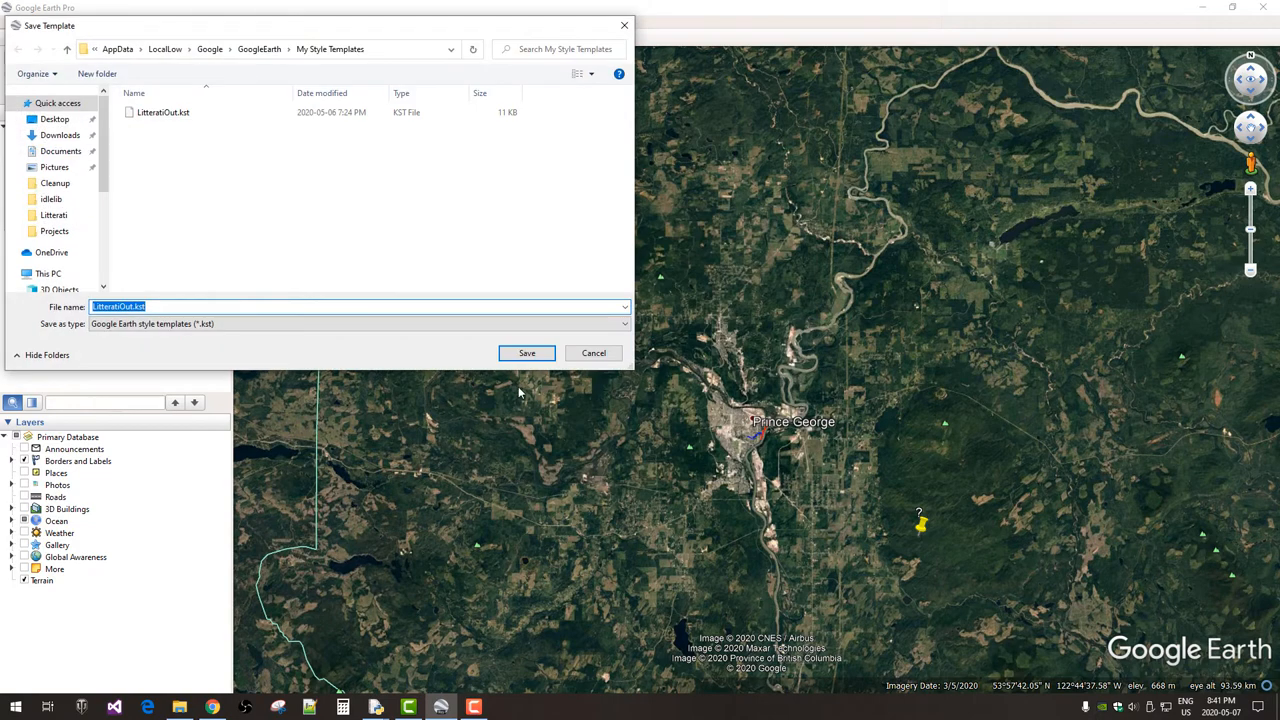
pyautogui.click(526, 353)
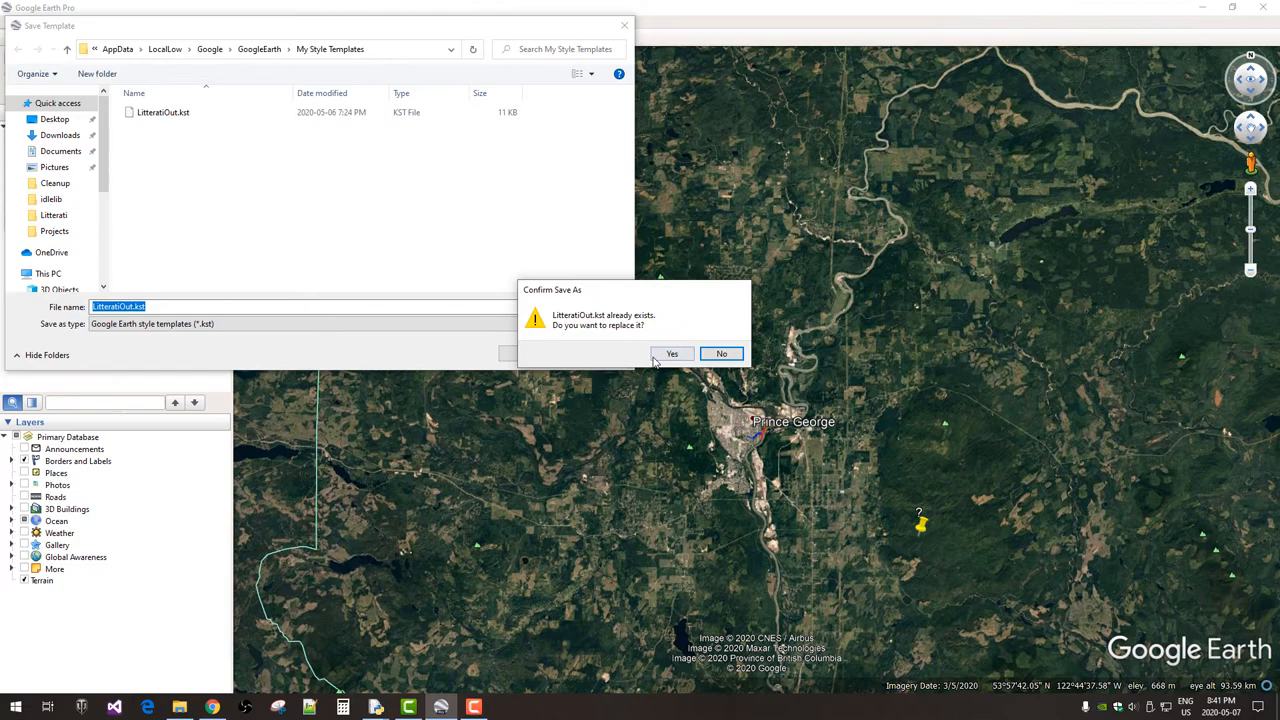
pyautogui.click(672, 353)
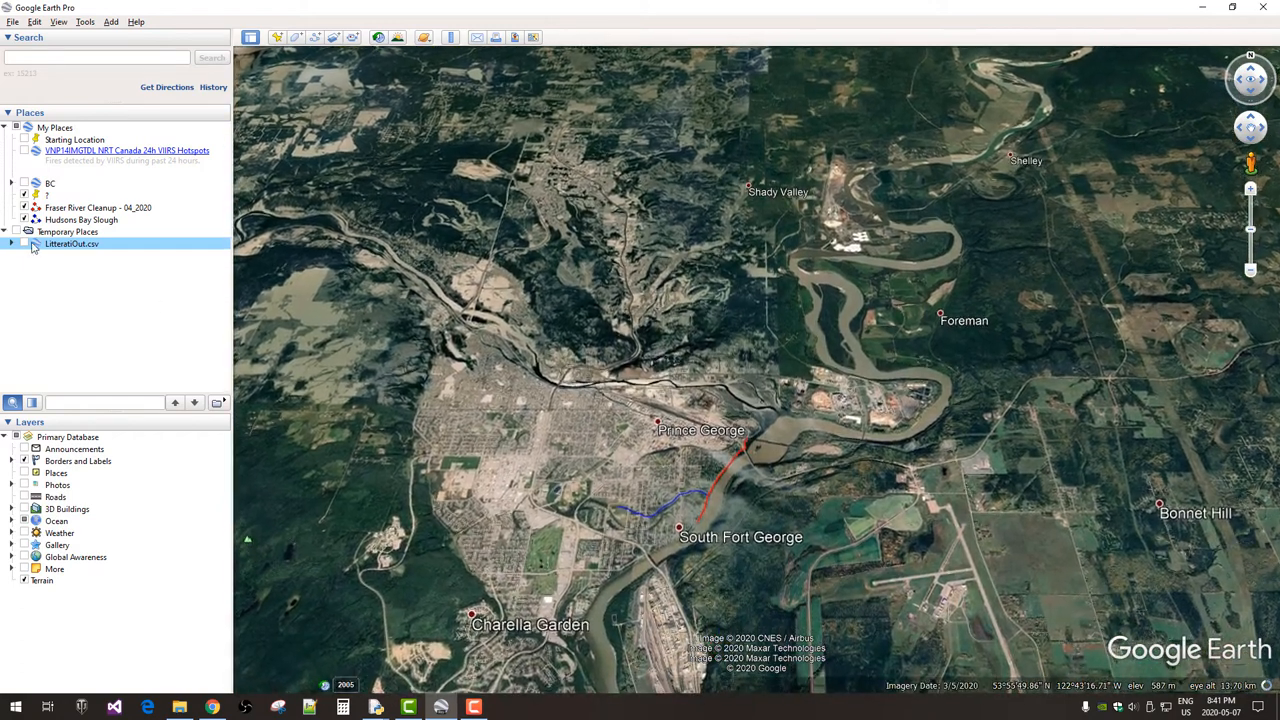
# - Display the LitteratiOut.csv points and open a litter item's balloon near South Fort George
pyautogui.click(24, 244)
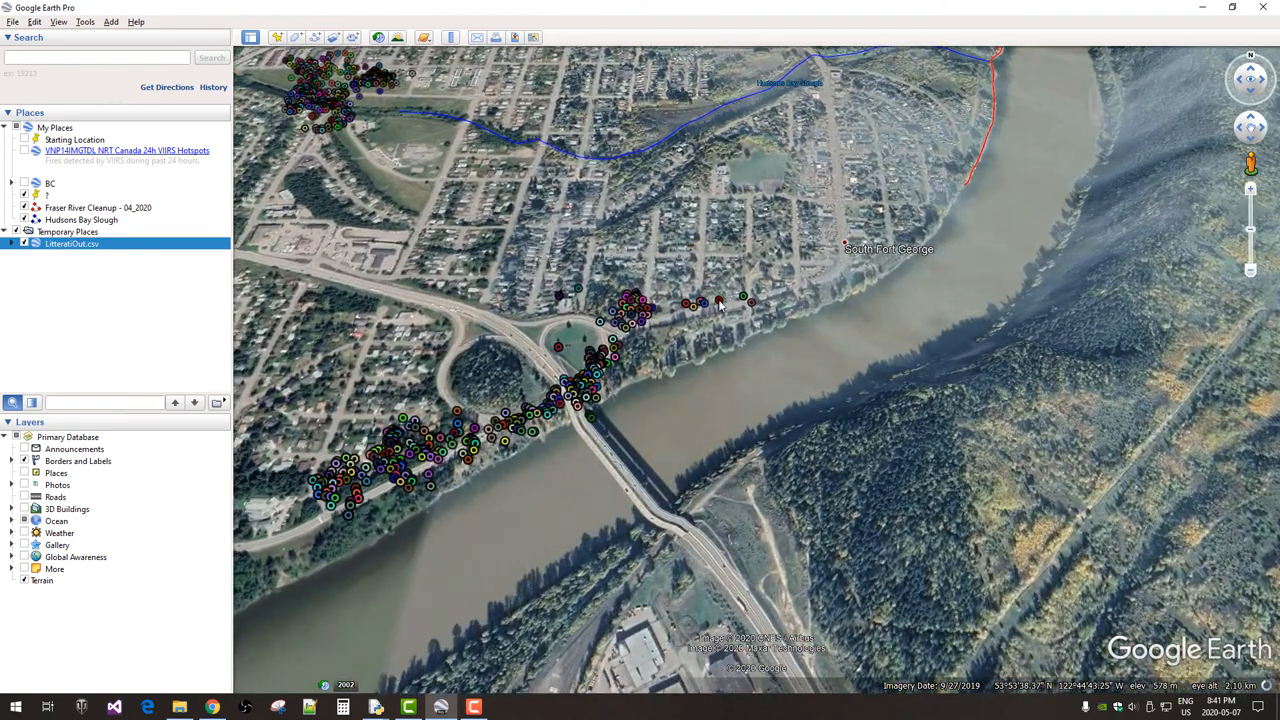
pyautogui.click(742, 300)
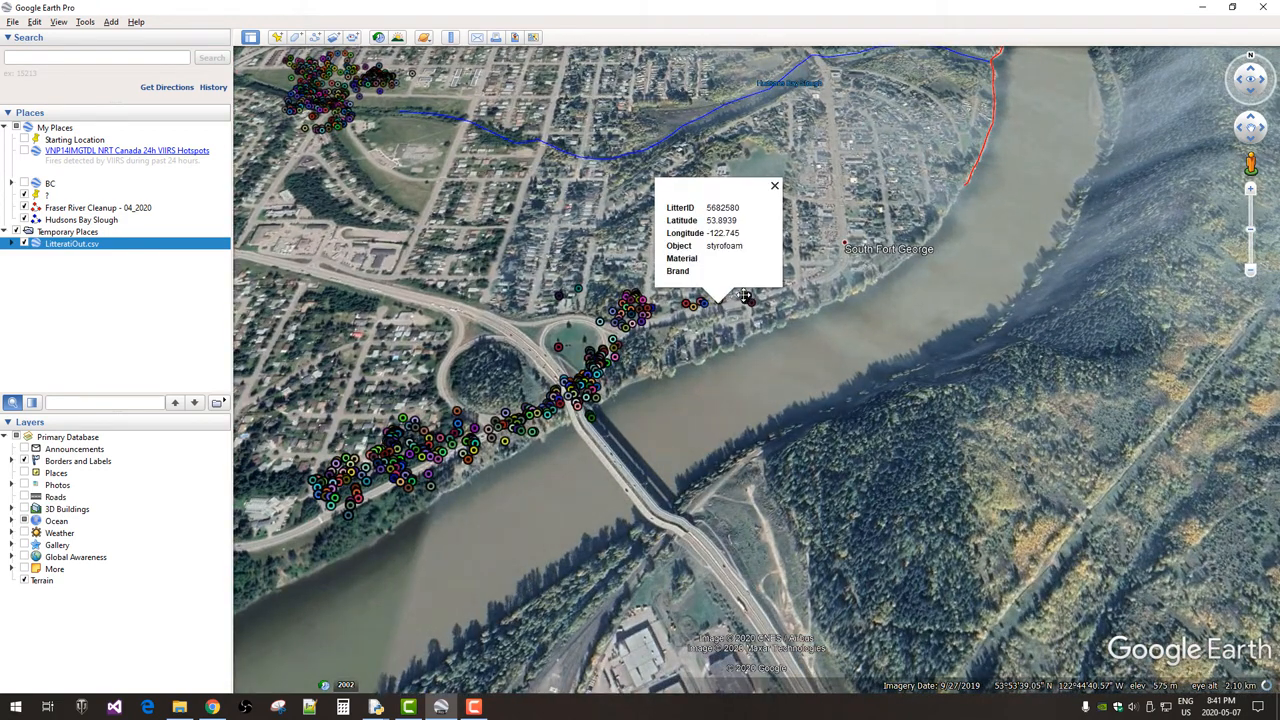
pyautogui.click(747, 303)
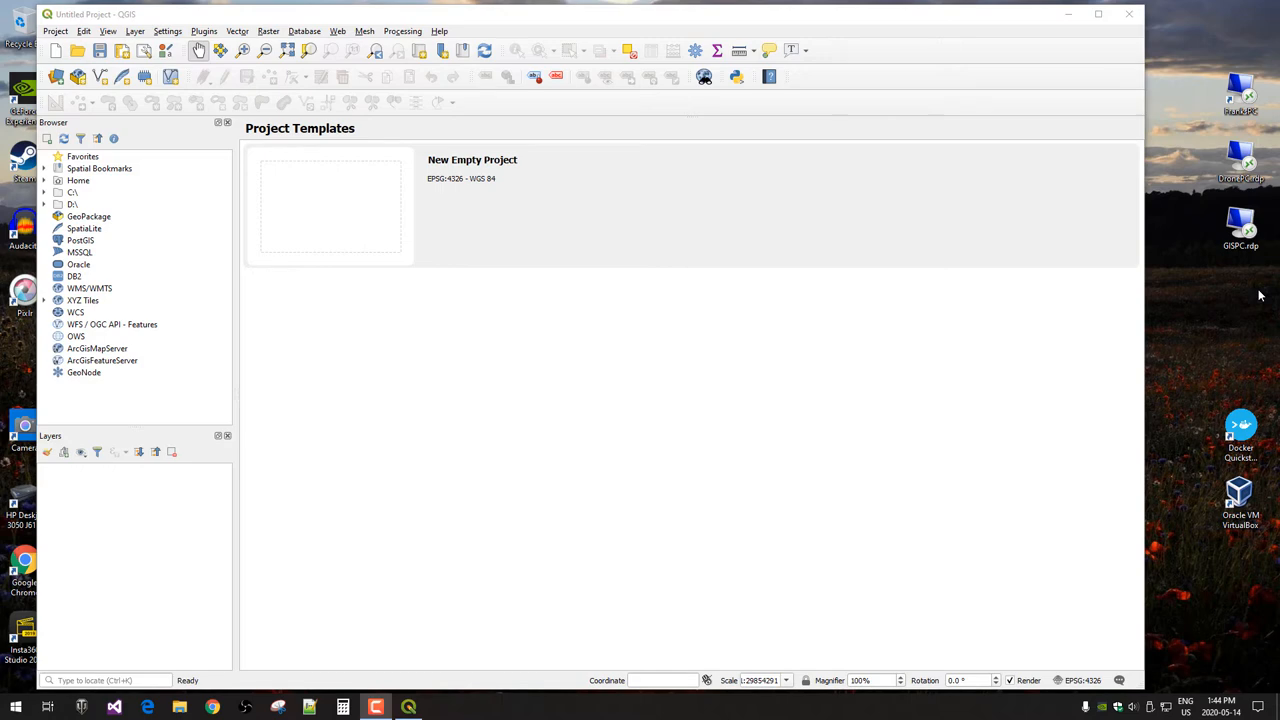
pyautogui.moveTo(1247, 300)
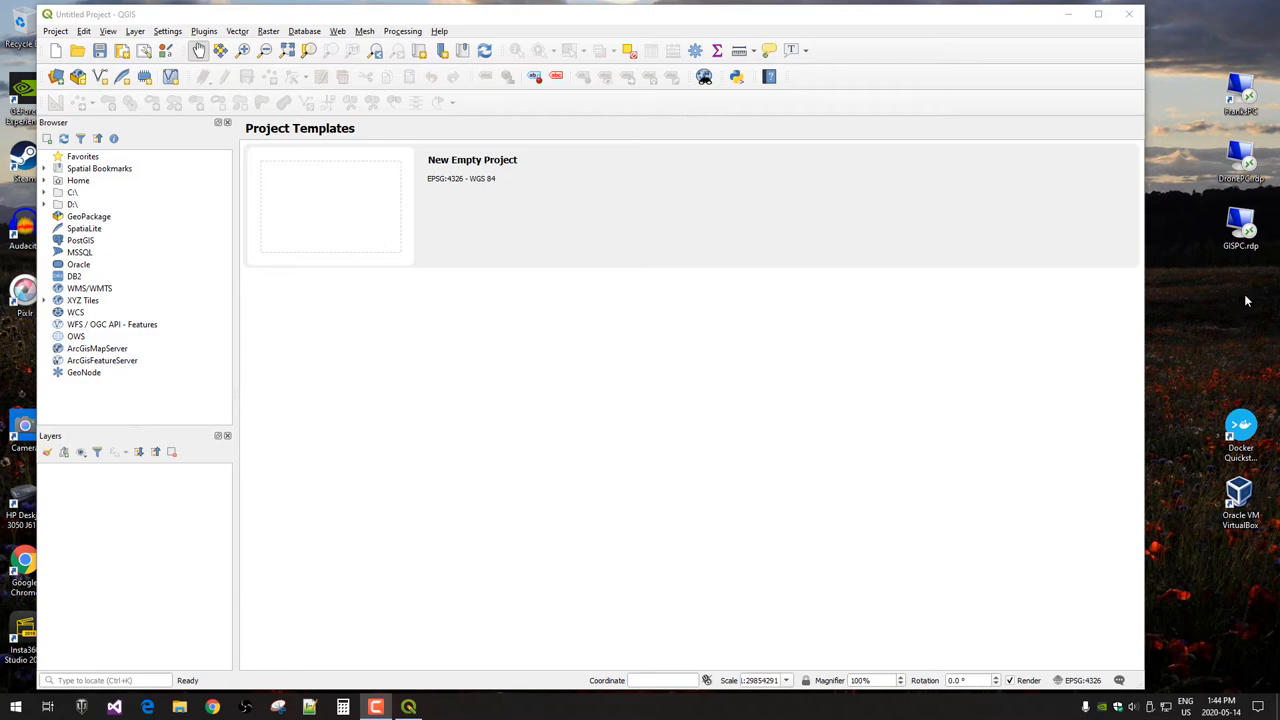
pyautogui.moveTo(1266, 302)
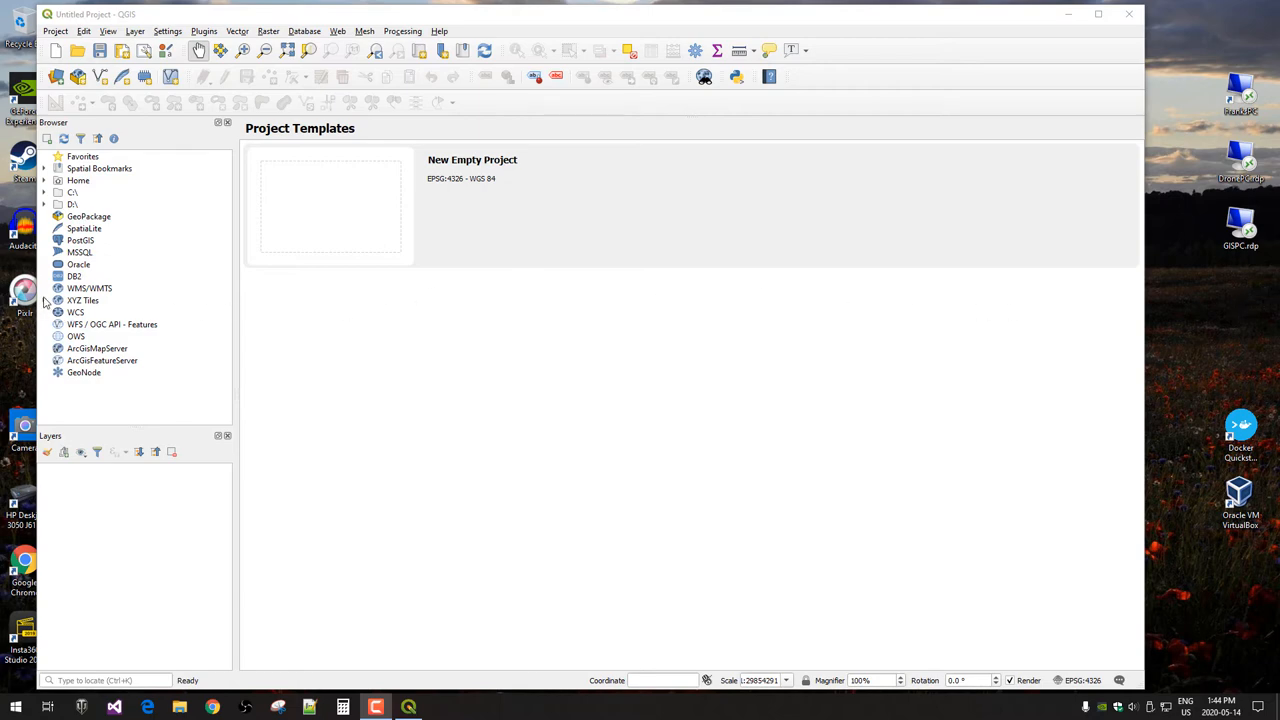
# - Add Google Satellite Imagery from the XYZ Tiles list as the basemap
pyautogui.click(46, 300)
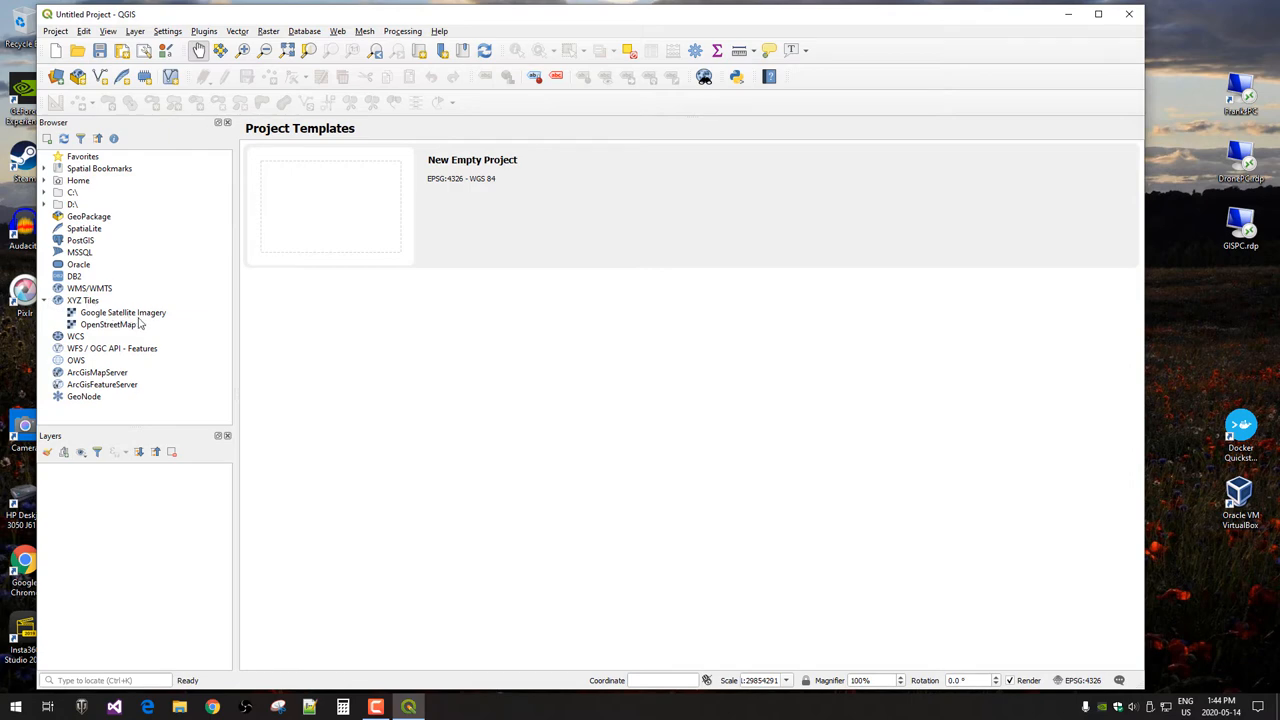
pyautogui.moveTo(144, 324)
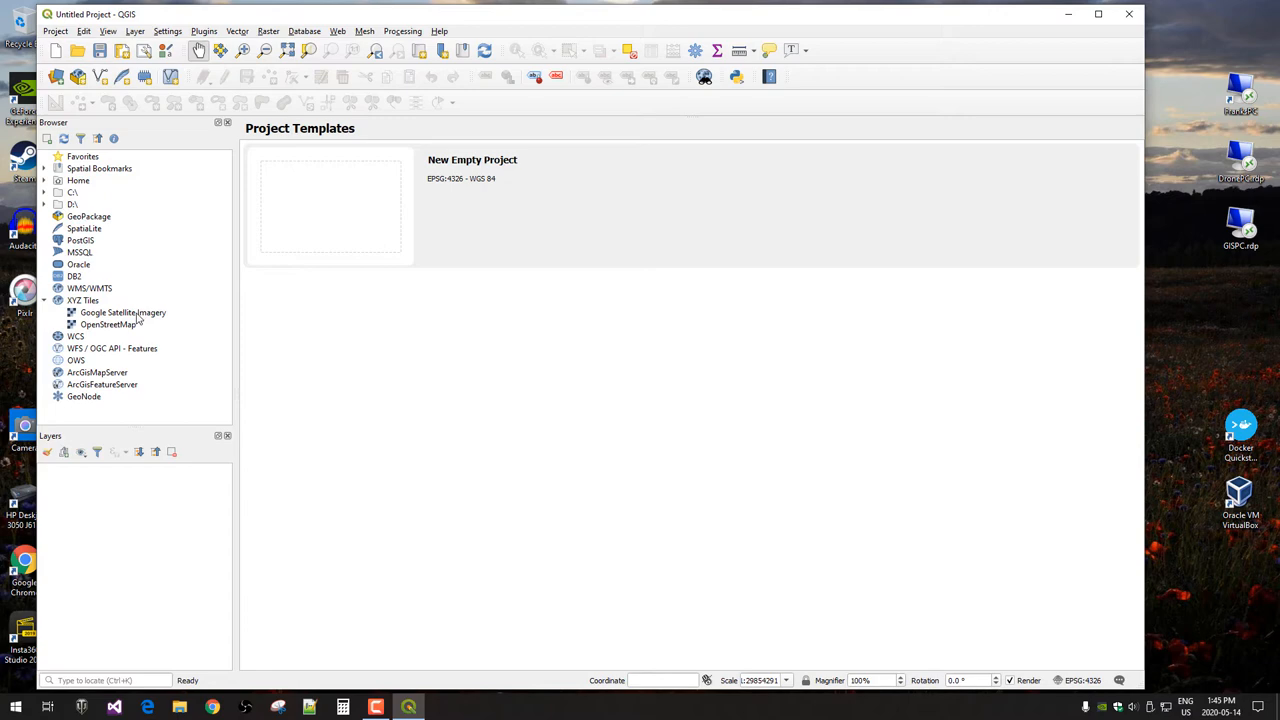
pyautogui.doubleClick(122, 312)
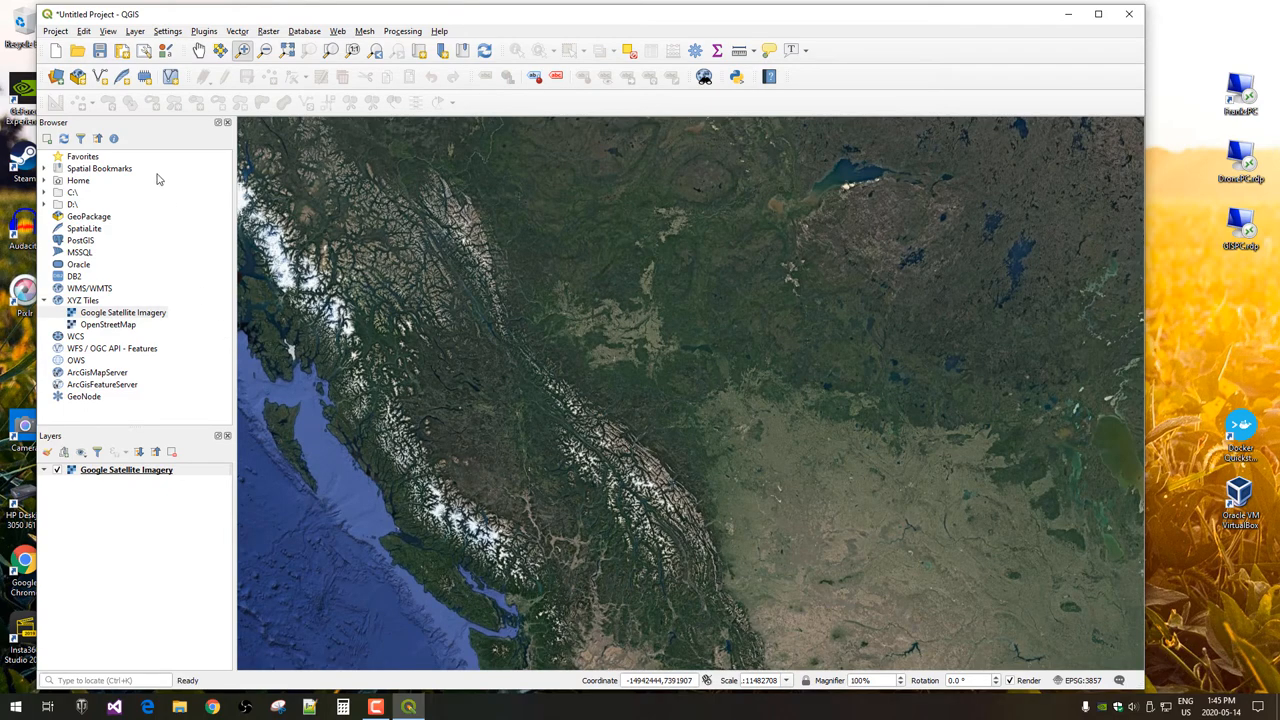
# - Zoom into central British Columbia by dragging a rectangle on the map
pyautogui.moveTo(473, 345); pyautogui.dragTo(555, 400)
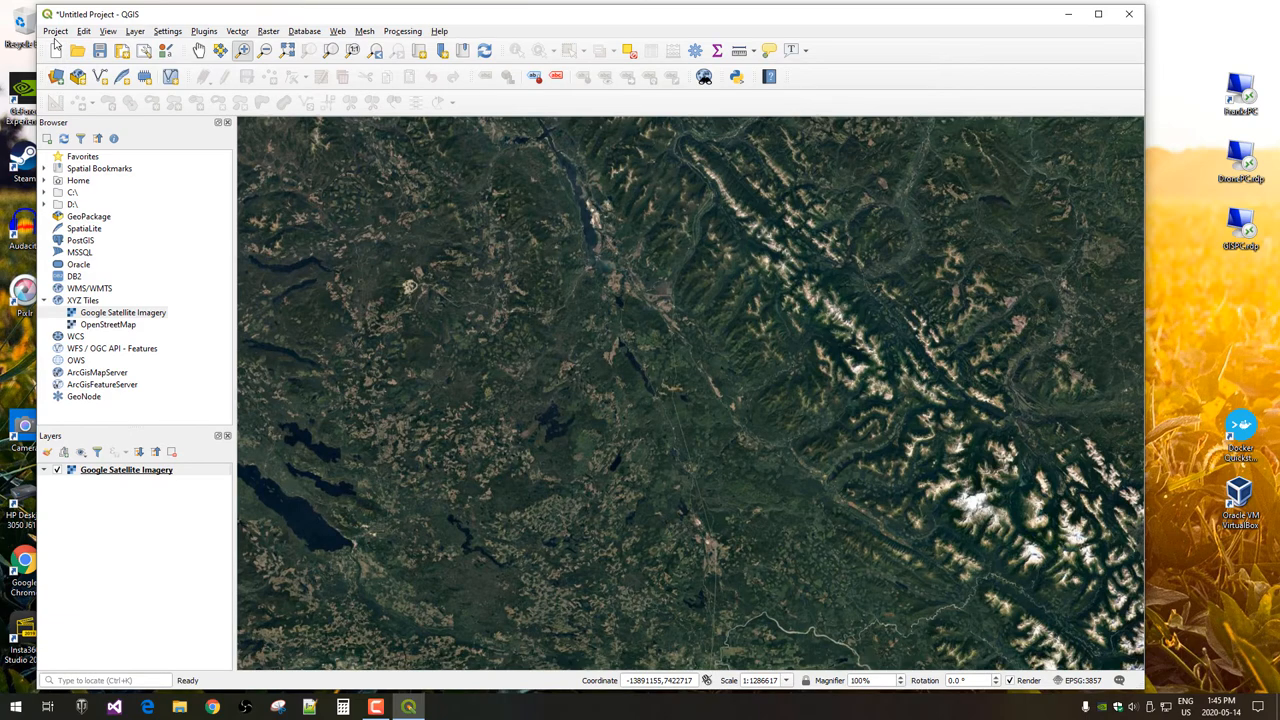
pyautogui.moveTo(62, 66)
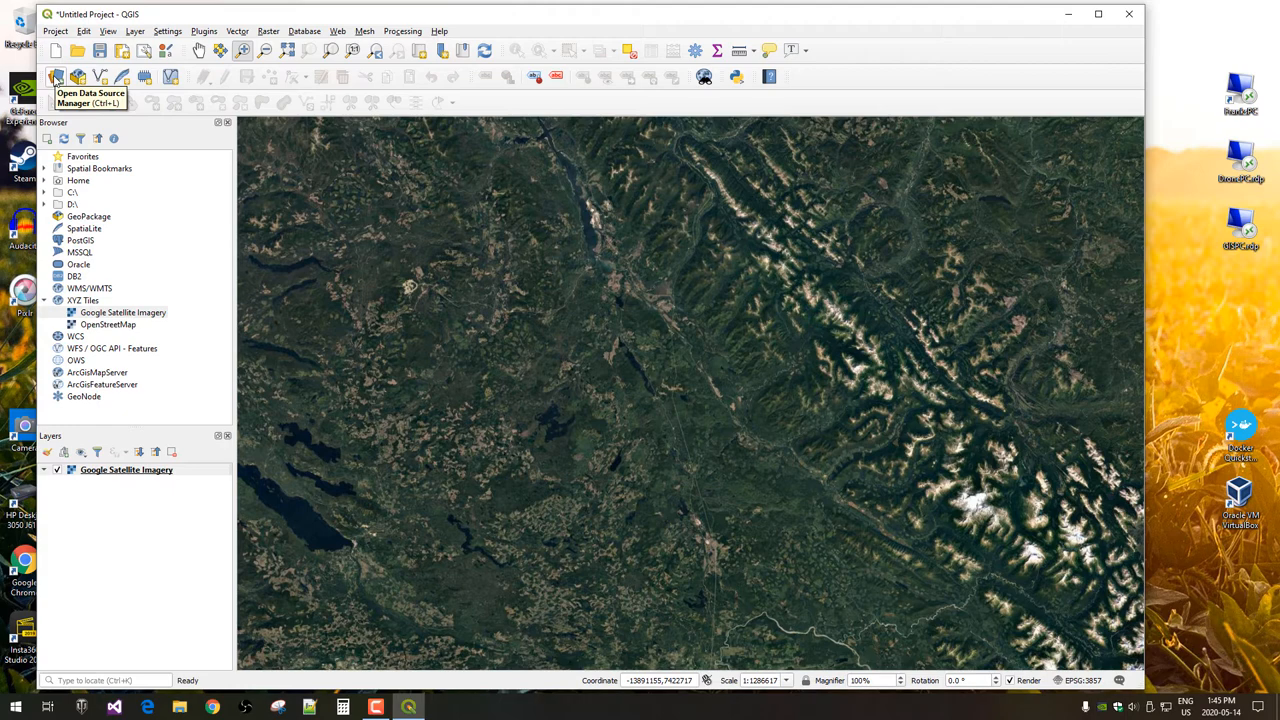
# - Add LitteratiOut.csv as delimited-text points with X=Longitude, Y=Latitude in WGS 84
pyautogui.click(83, 73)
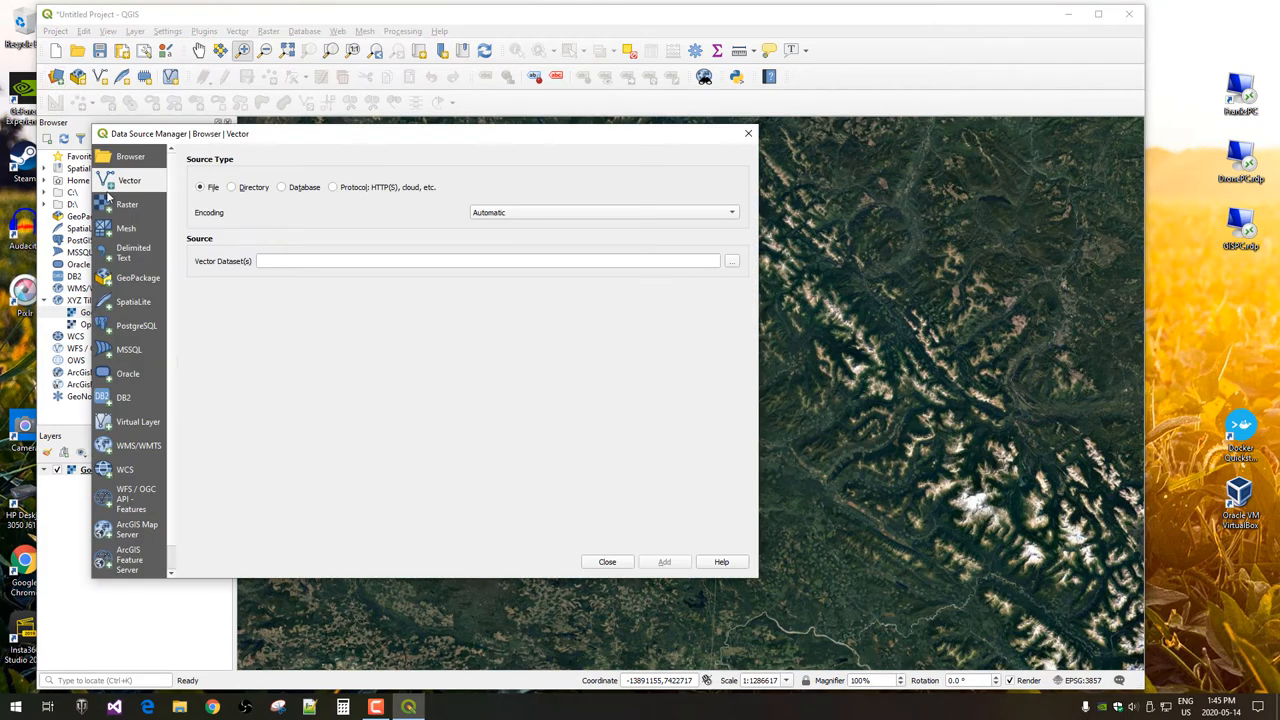
pyautogui.click(133, 252)
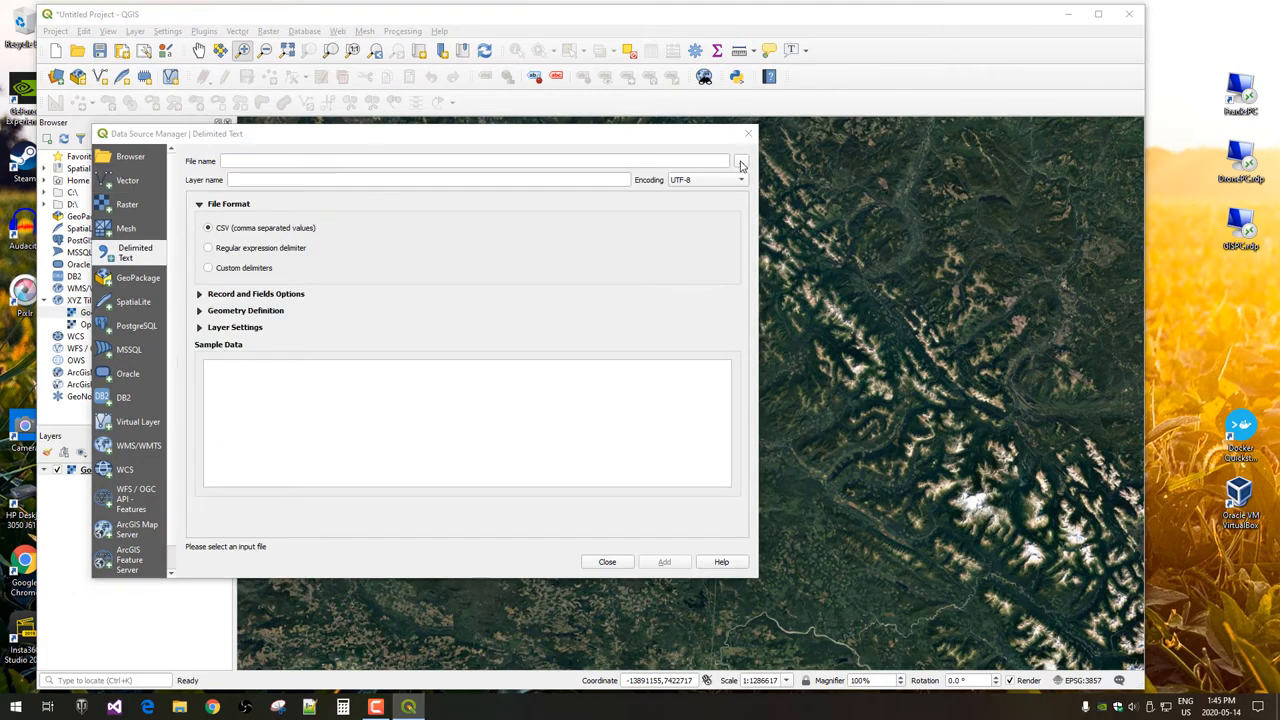
pyautogui.click(740, 160)
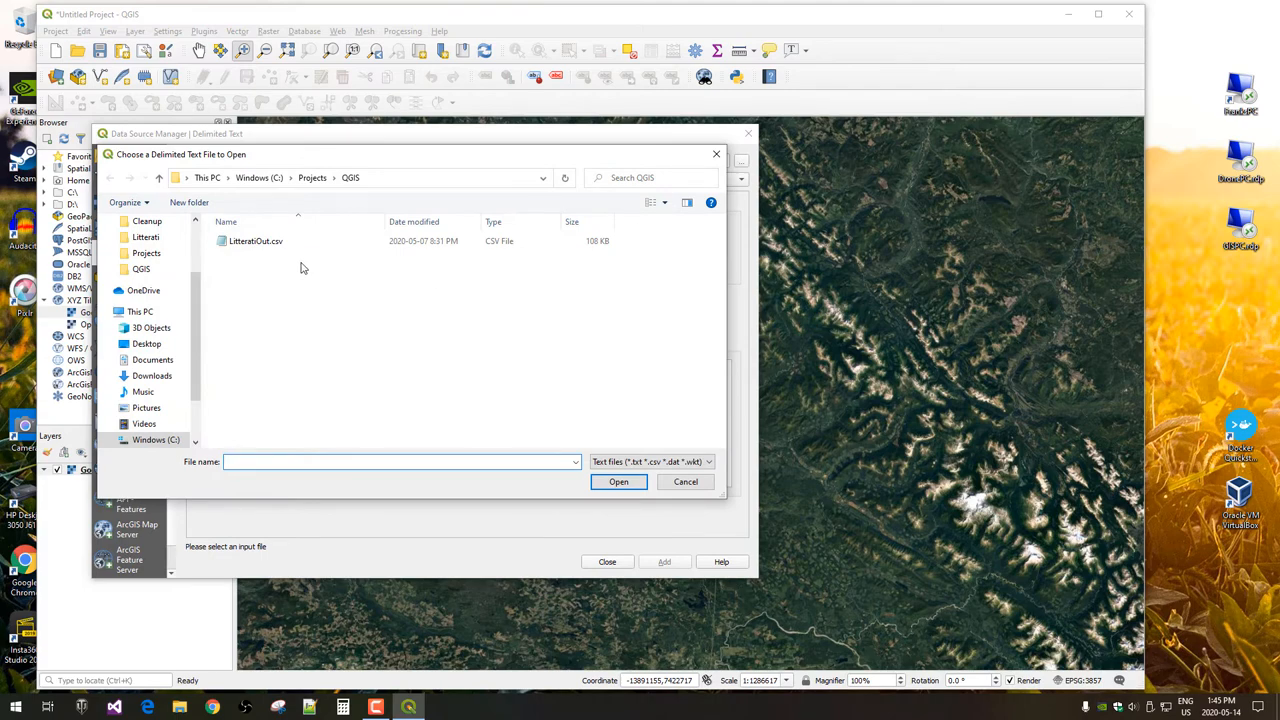
pyautogui.click(255, 241)
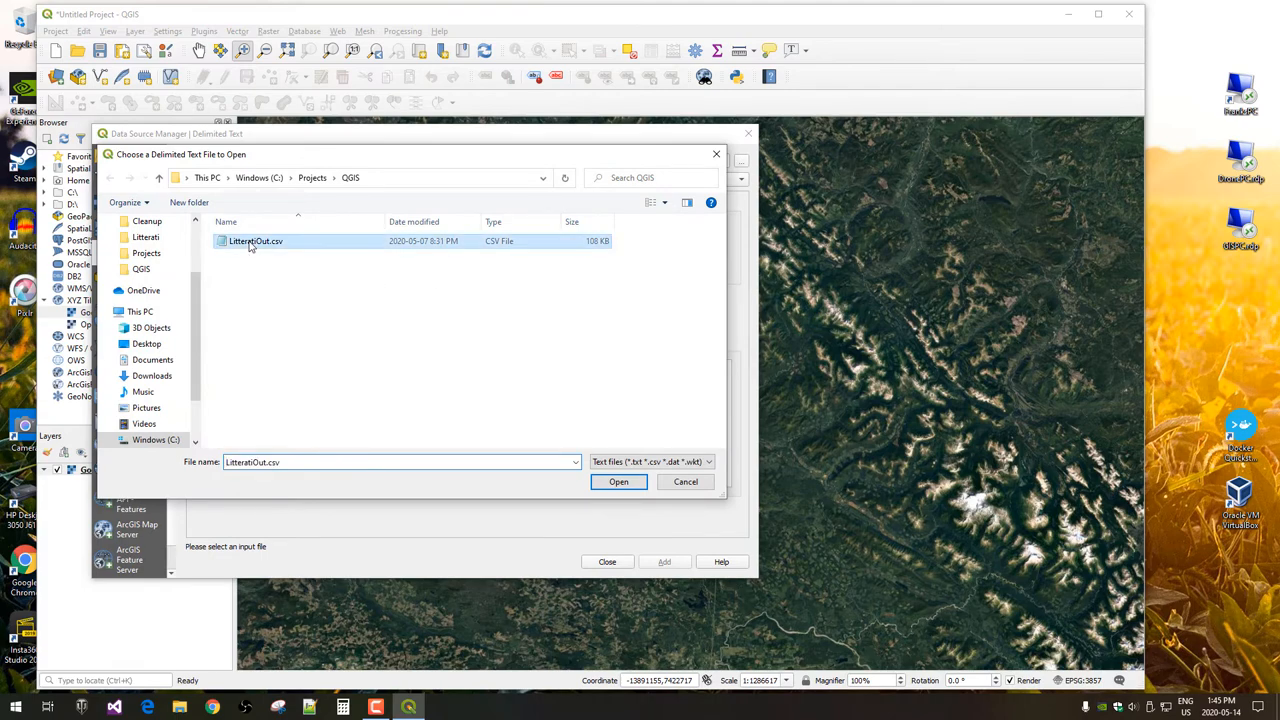
pyautogui.click(618, 481)
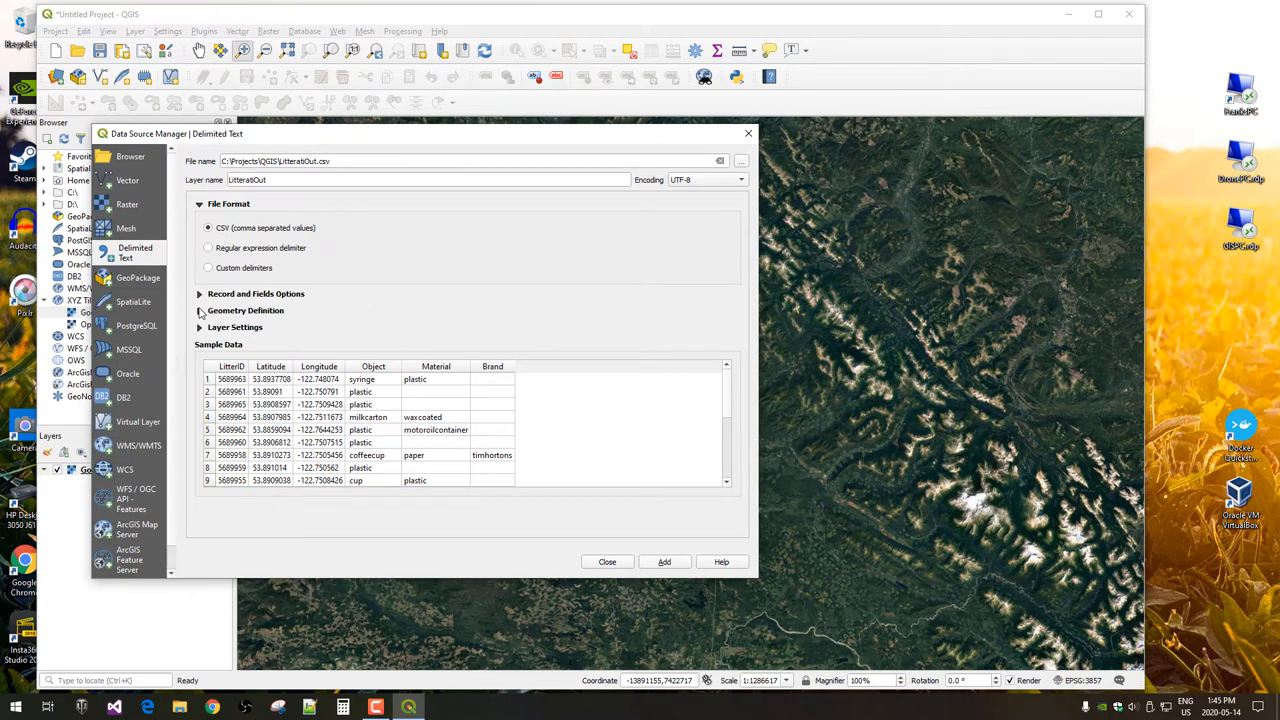
pyautogui.click(199, 310)
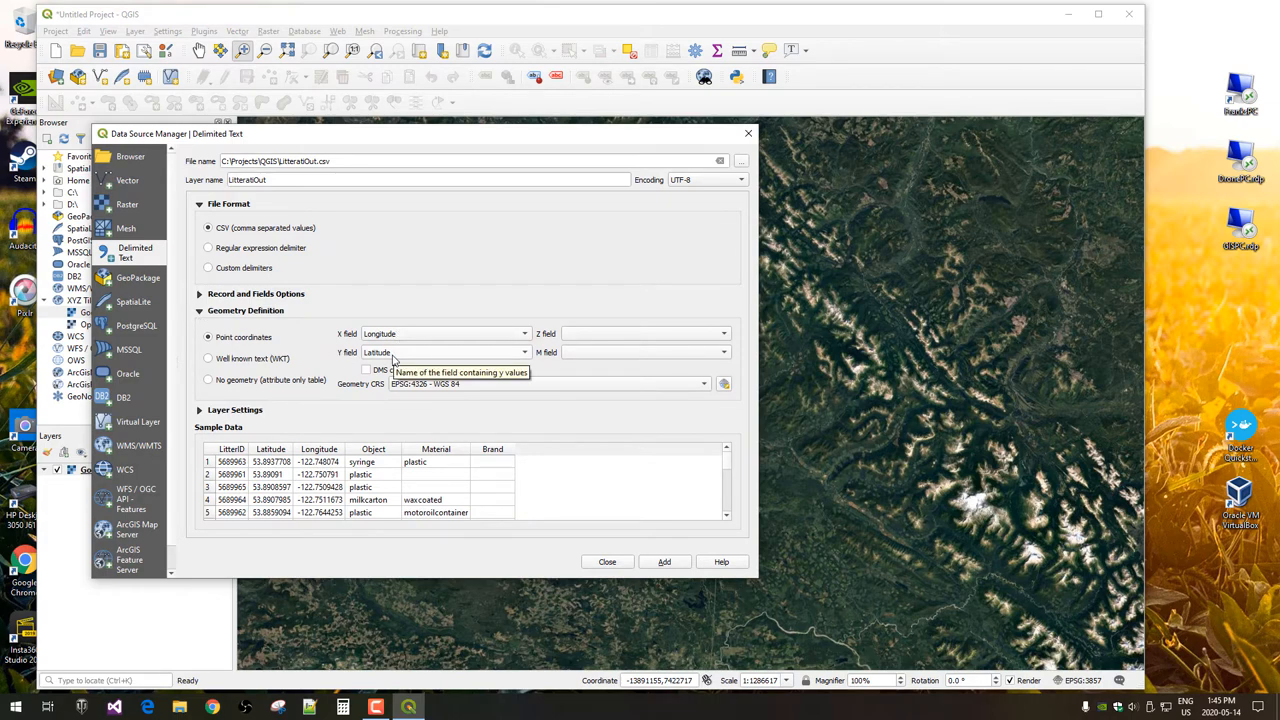
pyautogui.moveTo(410, 359)
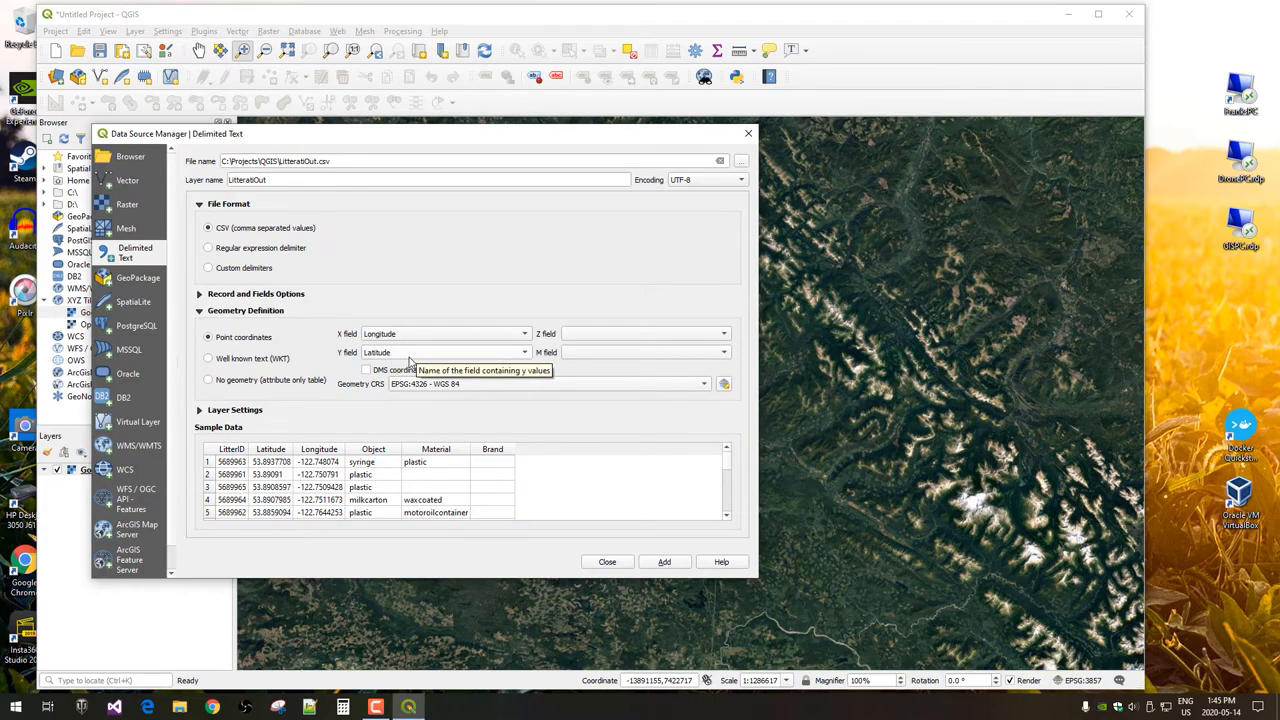
pyautogui.moveTo(442, 406)
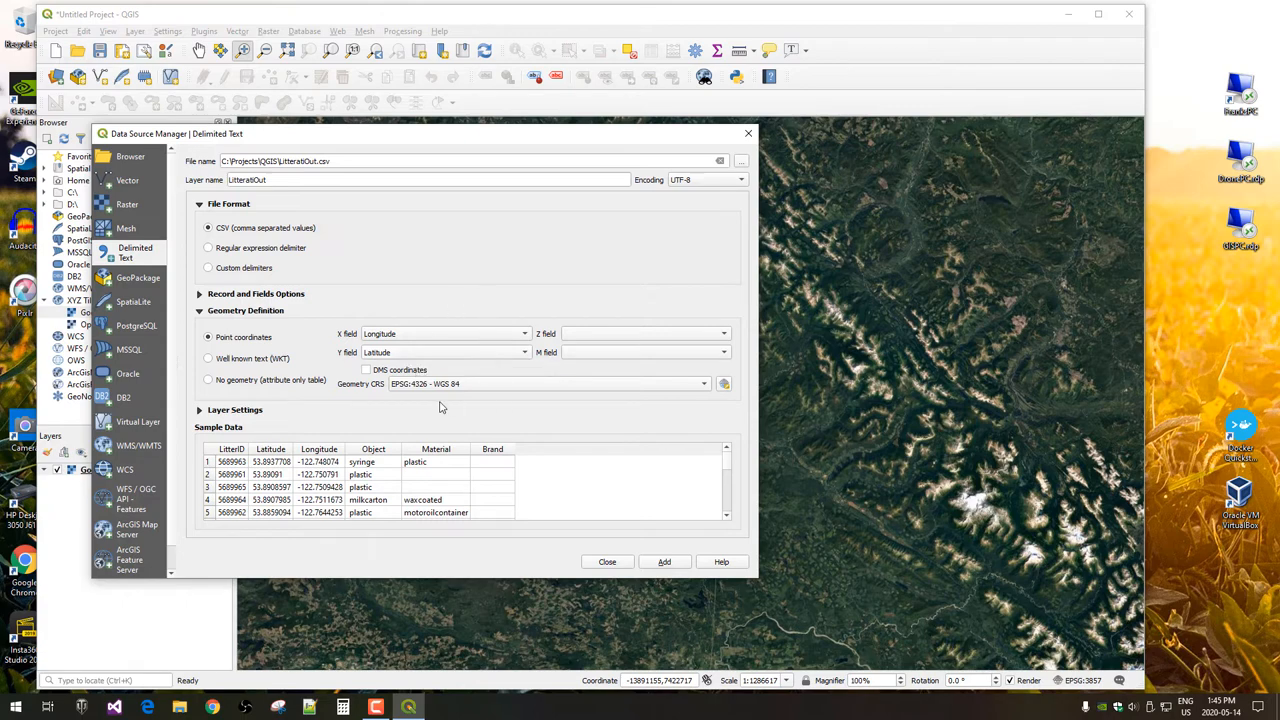
pyautogui.moveTo(442, 397)
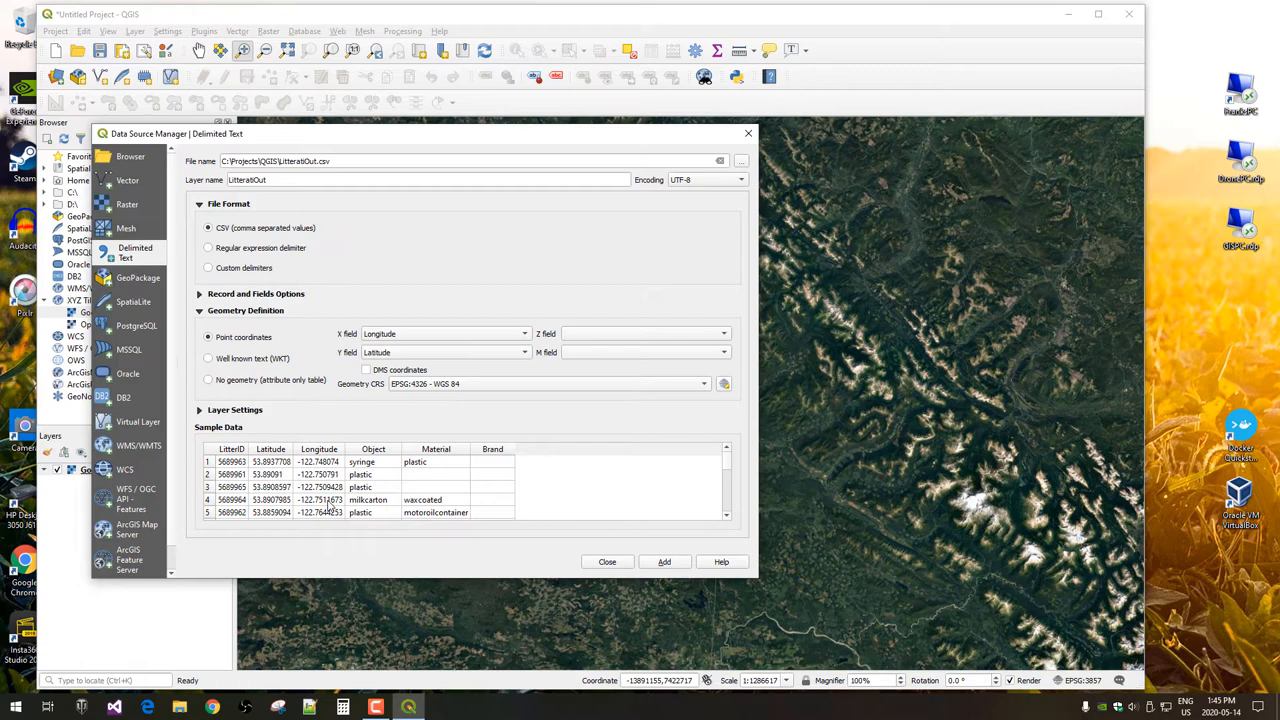
pyautogui.moveTo(473, 531)
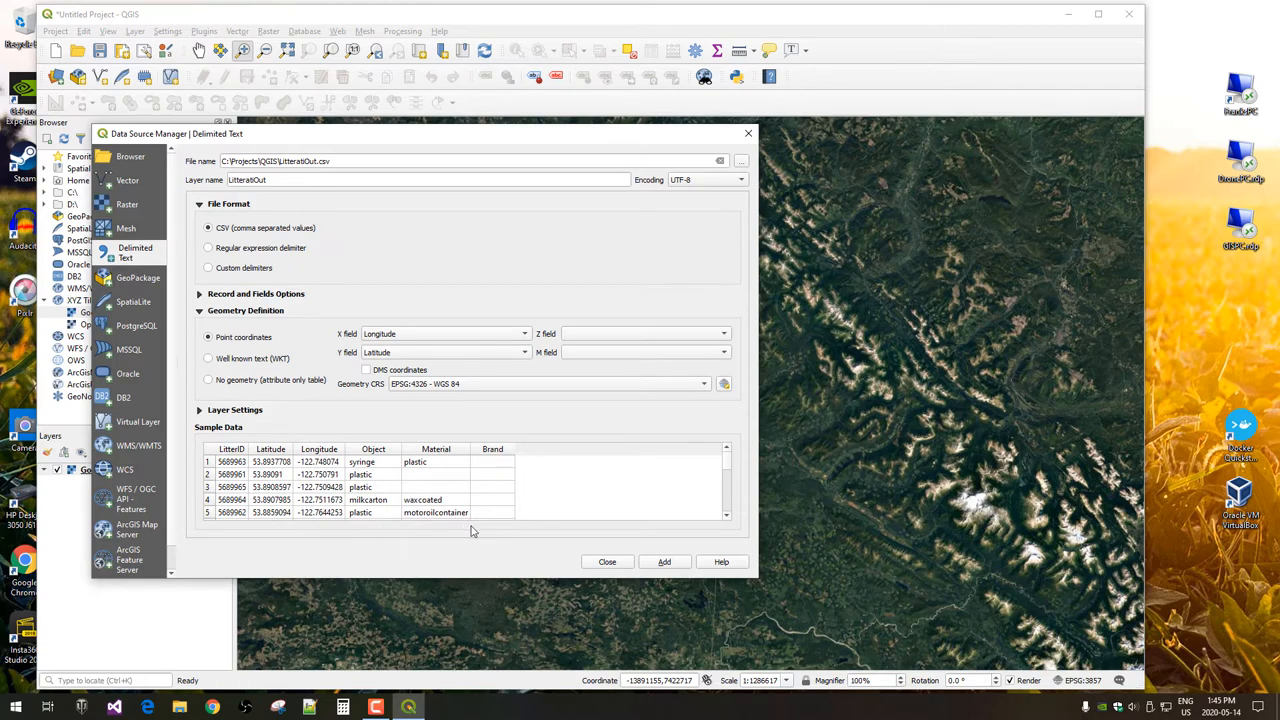
pyautogui.moveTo(471, 531)
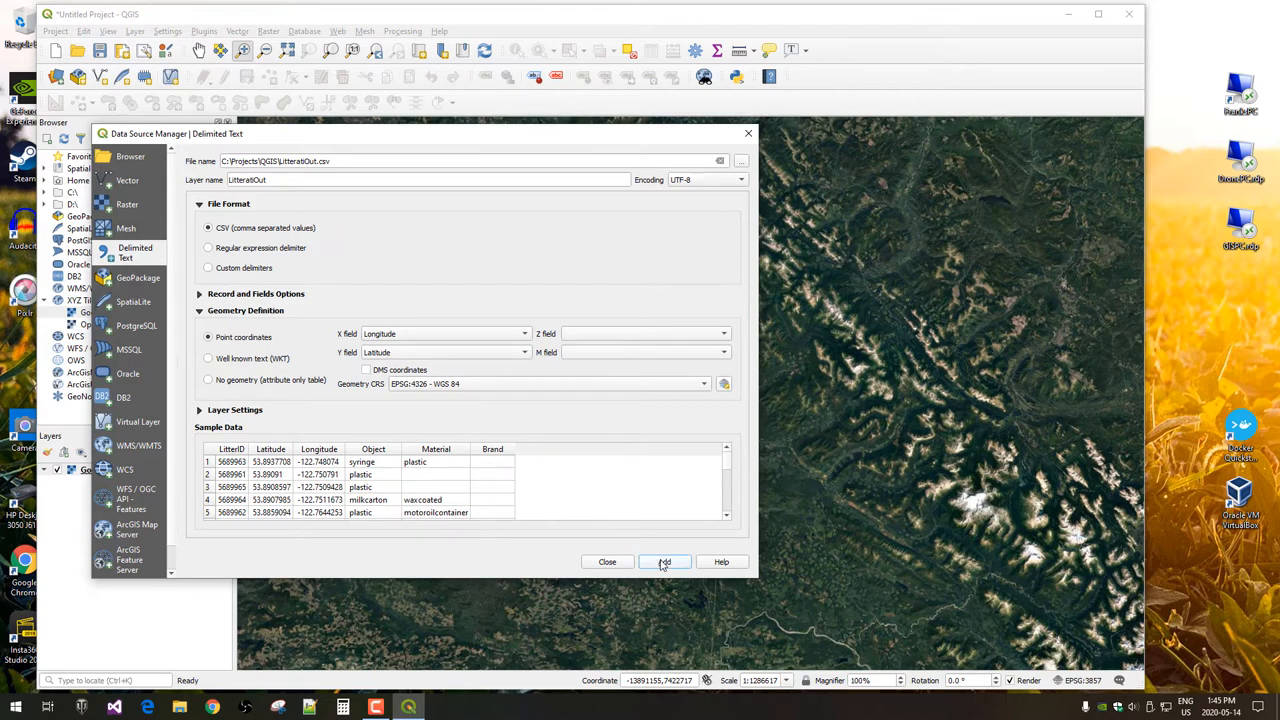
pyautogui.click(664, 562)
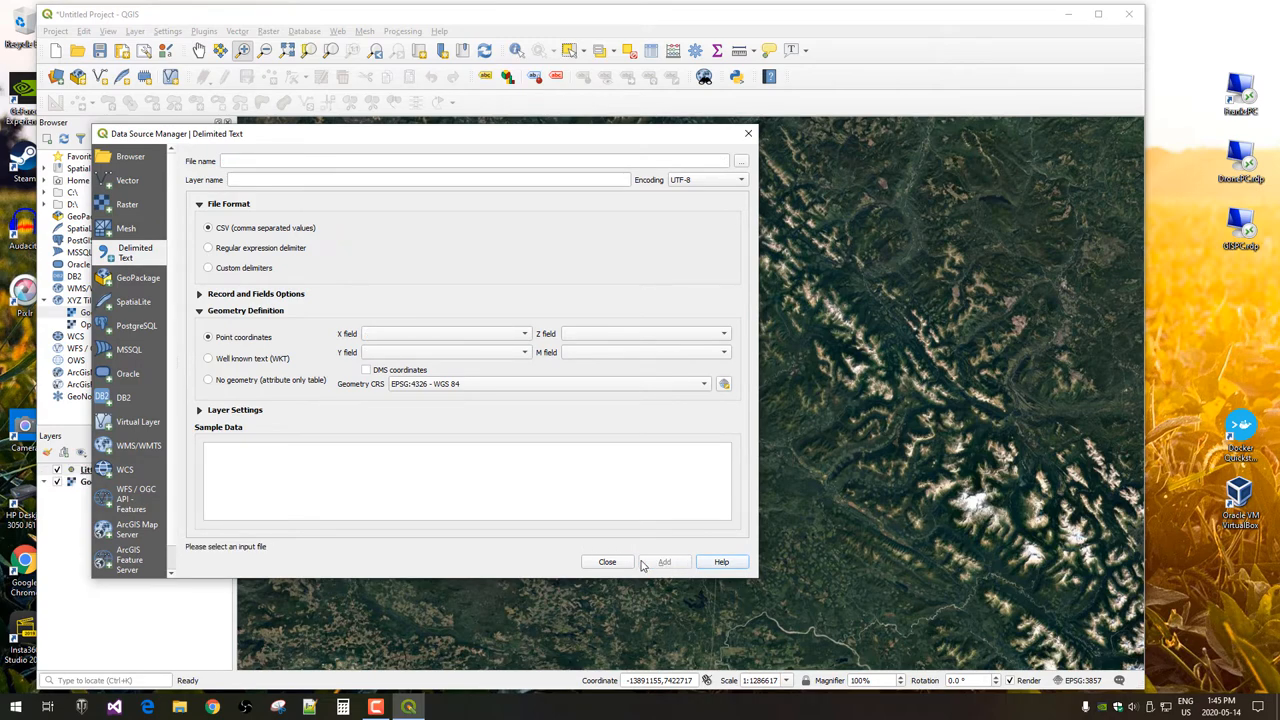
pyautogui.click(607, 561)
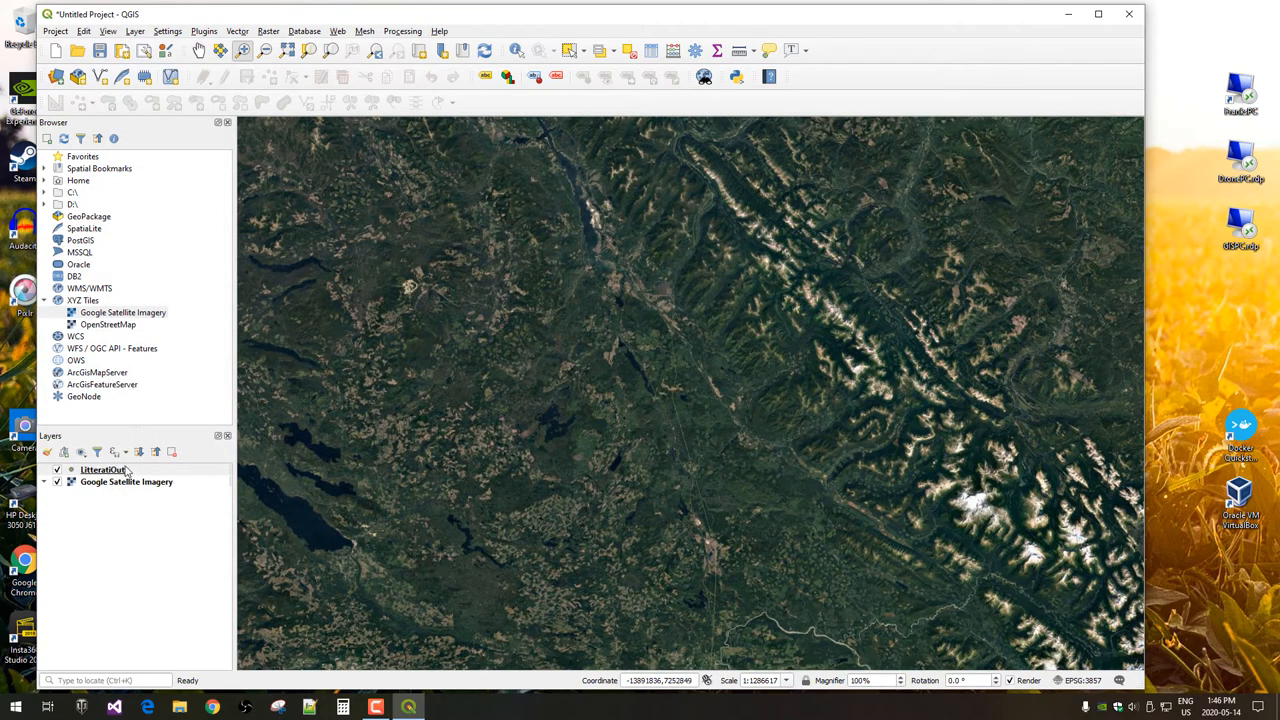
# - Zoom the map to the LitteratiOut layer's full extent from its right-click menu
pyautogui.rightClick(100, 469)
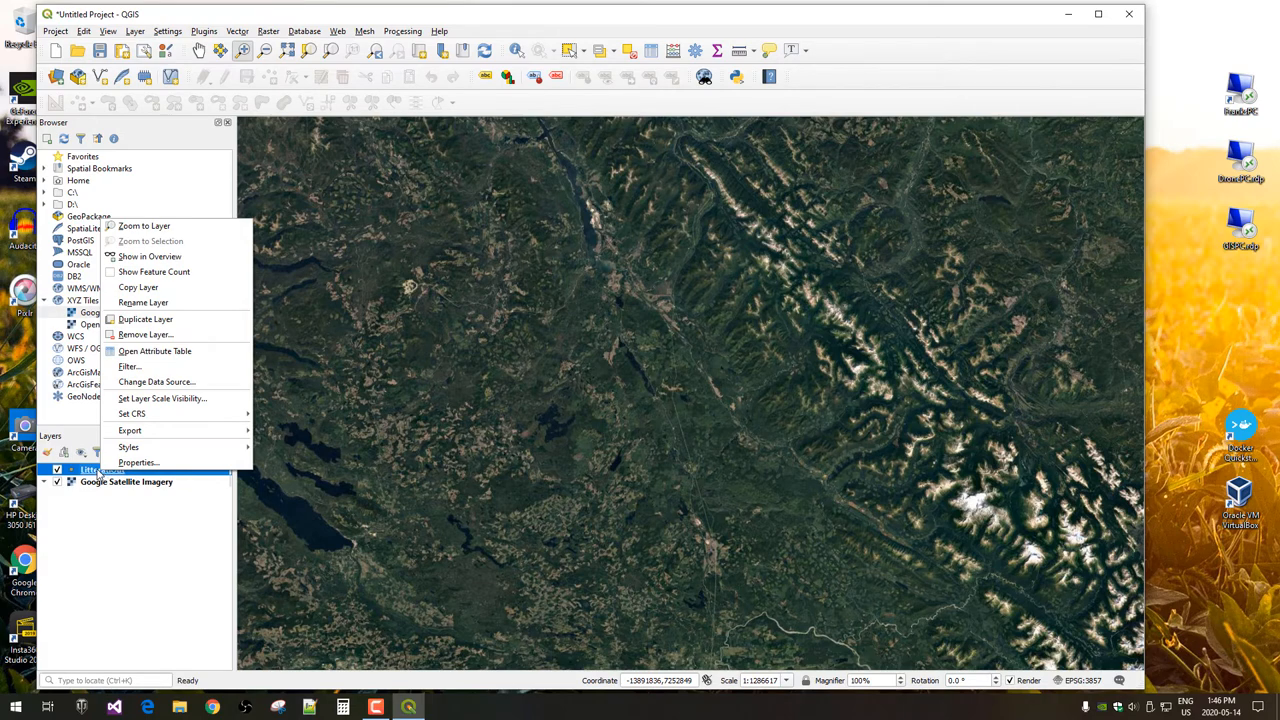
pyautogui.moveTo(143, 225)
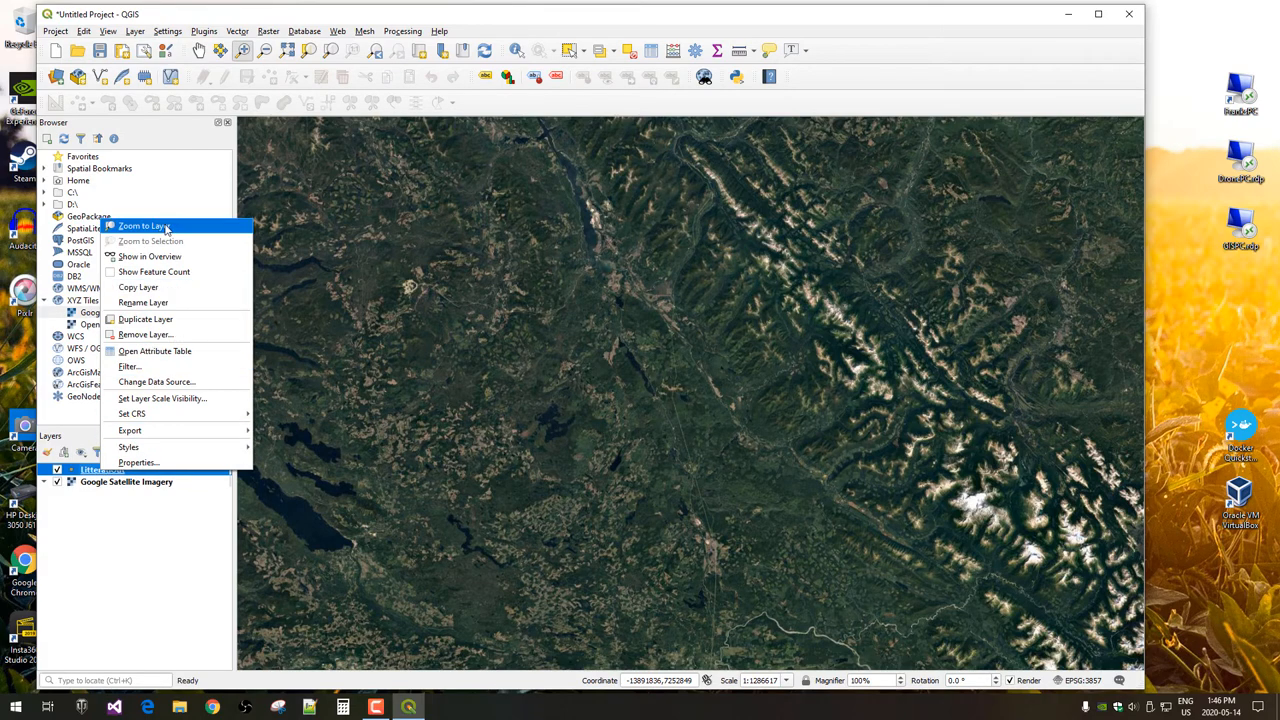
pyautogui.click(140, 226)
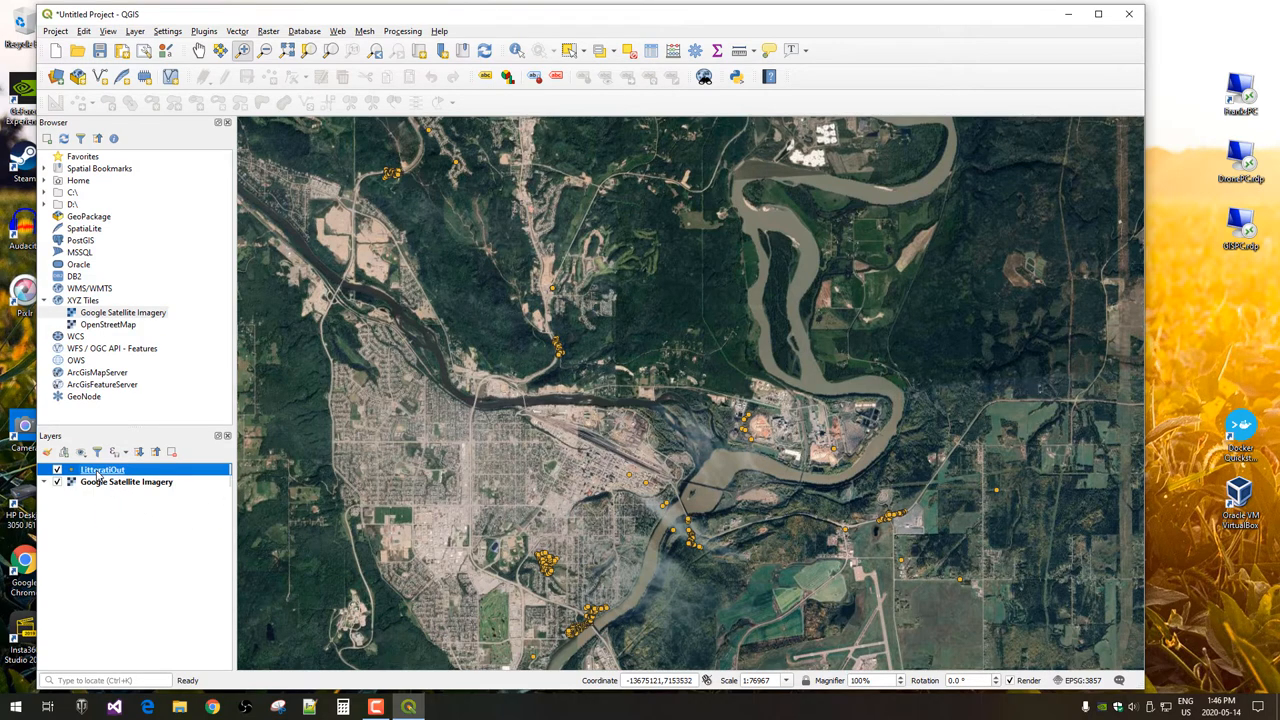
# - Set LitteratiOut symbology to Categorized on the Object field and classify all values
pyautogui.doubleClick(103, 469)
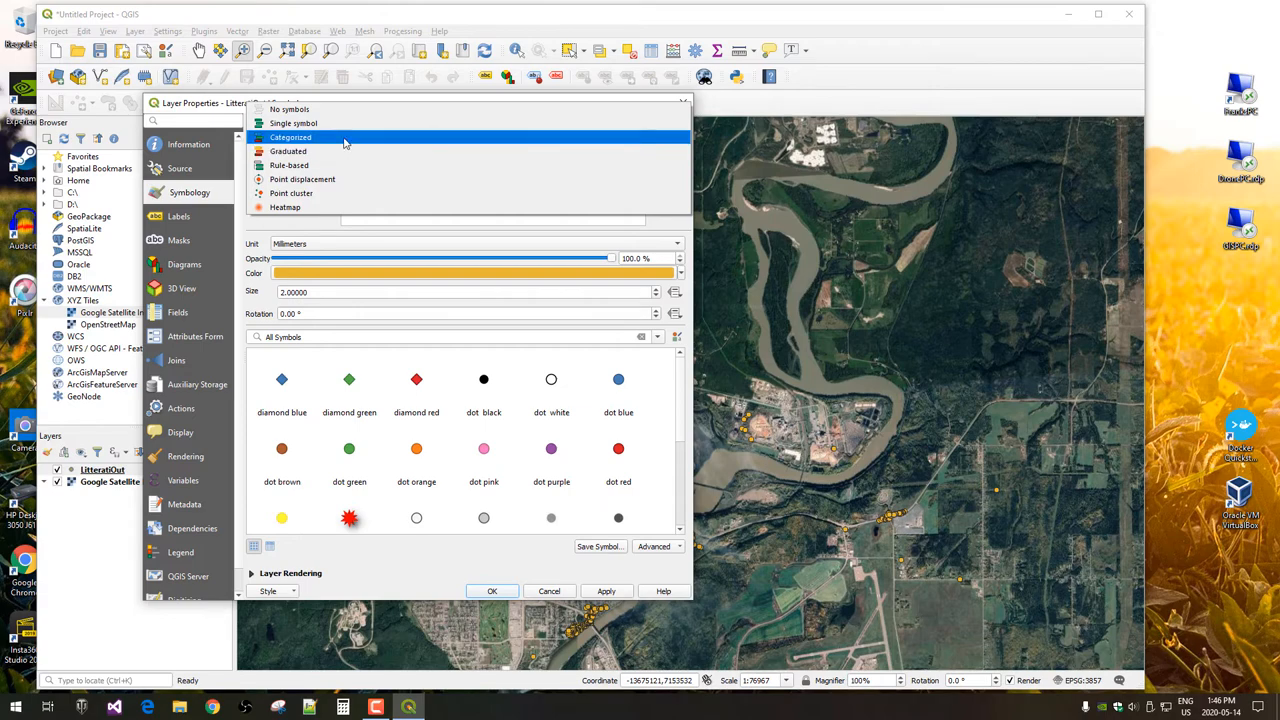
pyautogui.click(291, 137)
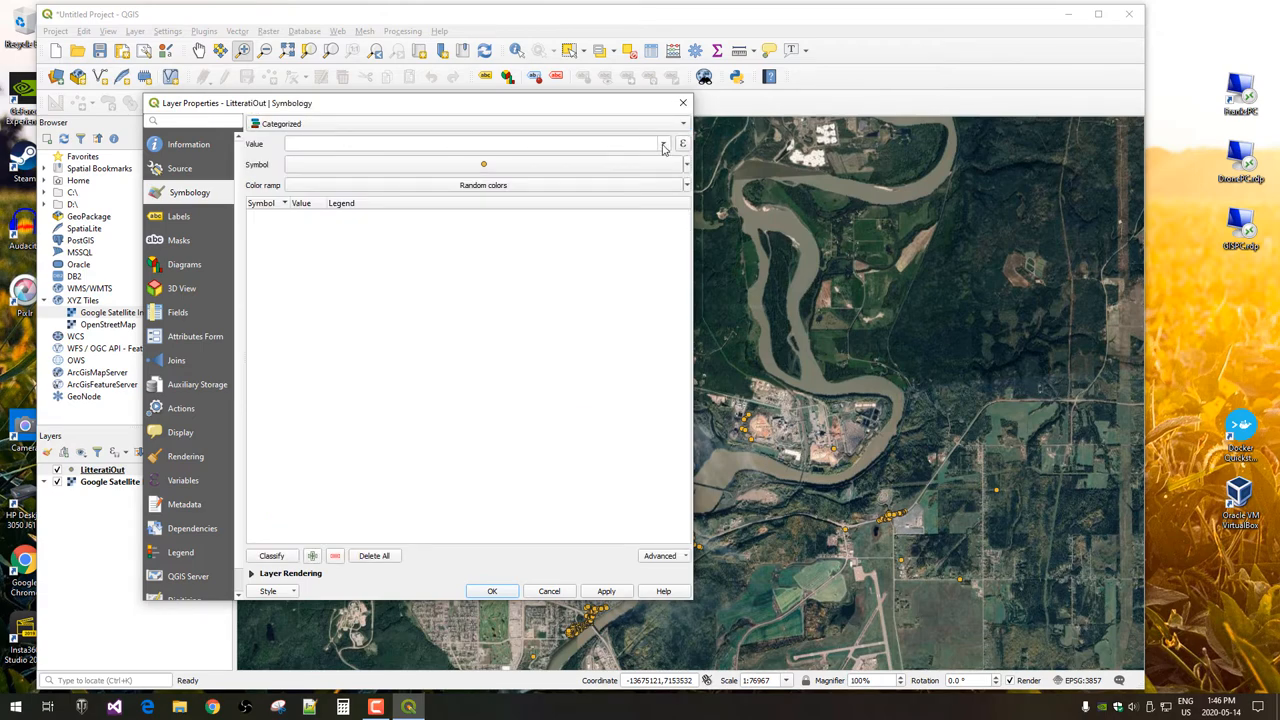
pyautogui.click(663, 143)
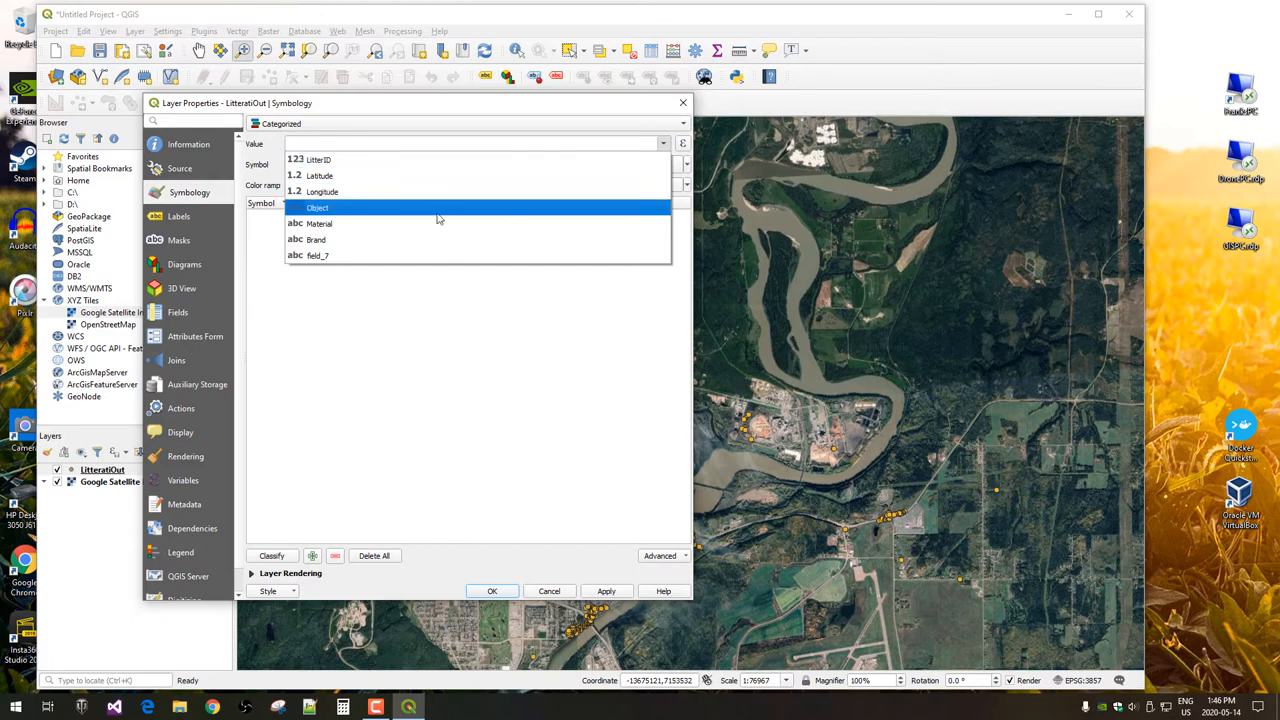
pyautogui.click(316, 207)
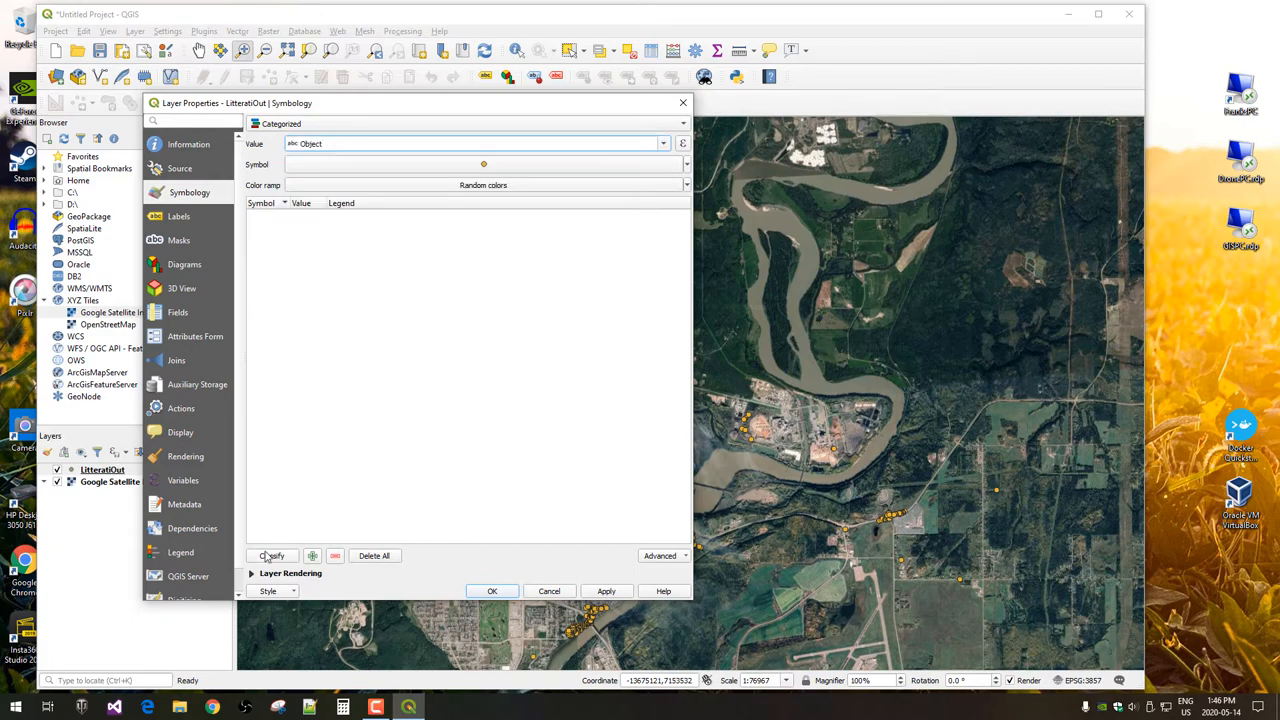
pyautogui.click(270, 556)
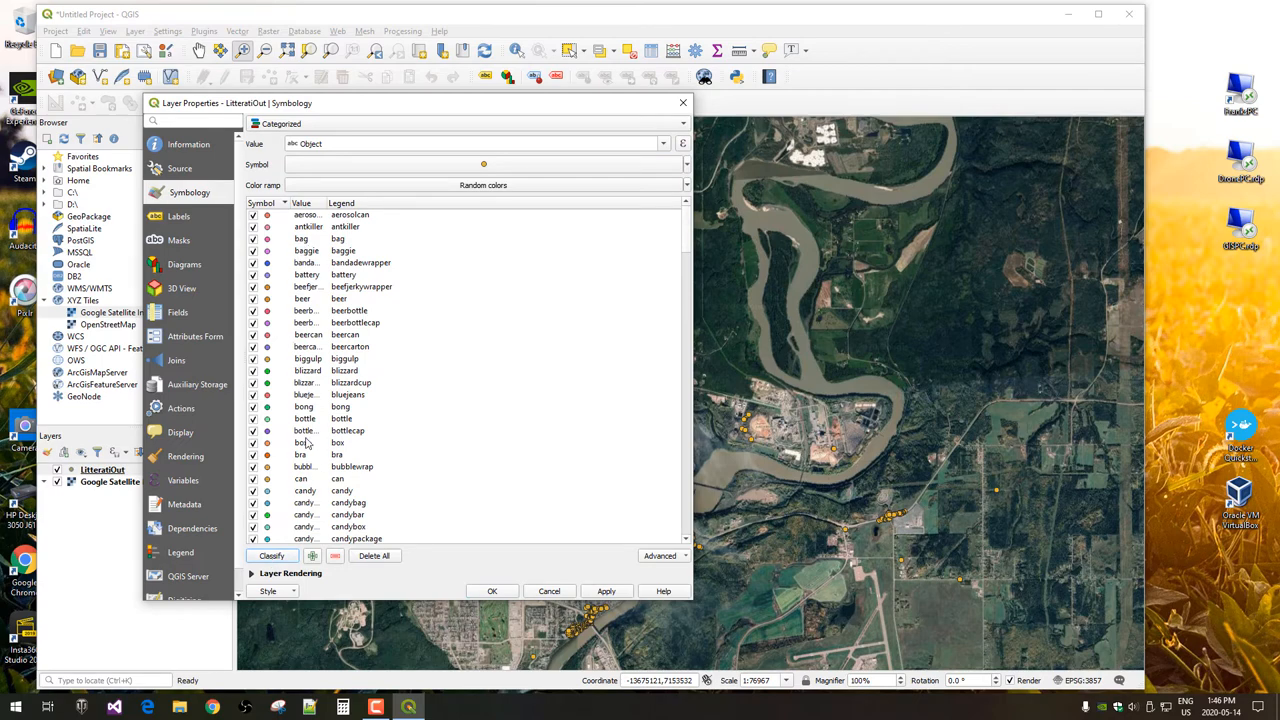
pyautogui.moveTo(305, 503)
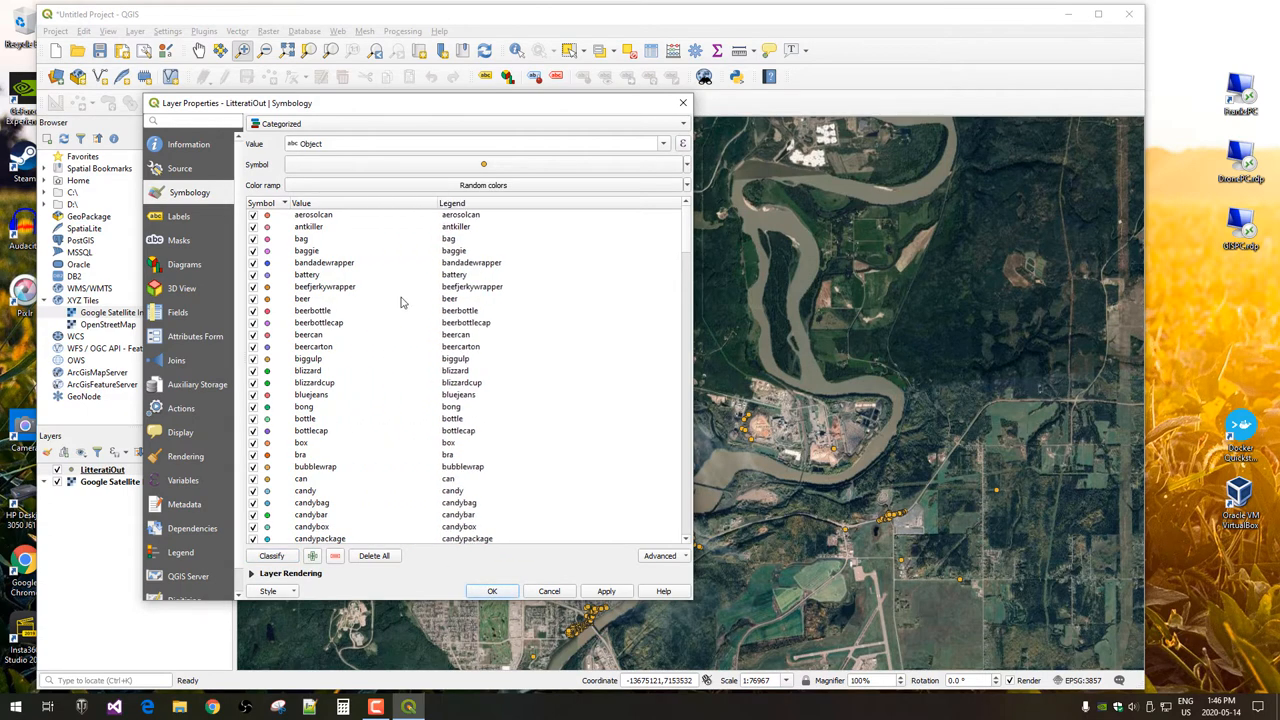
# - Merge the coffeecuplid and coffeelid categories into a single class
pyautogui.scroll(-3)
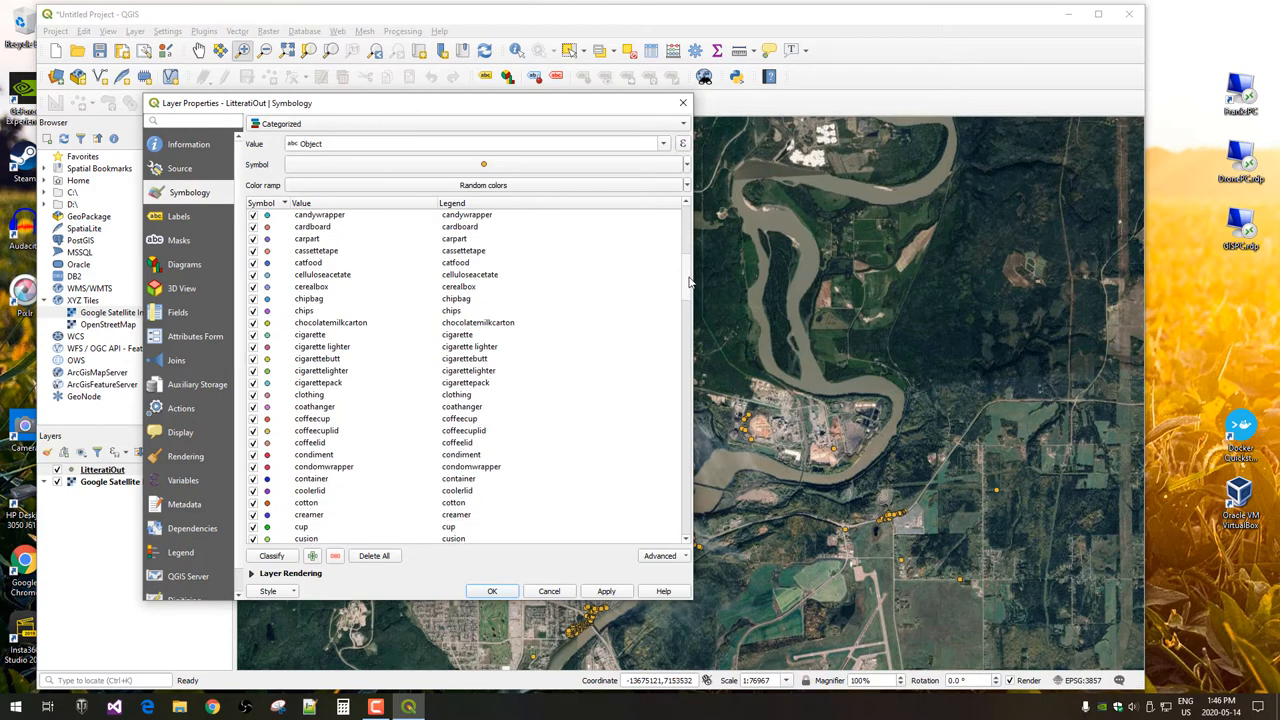
pyautogui.scroll(-3)
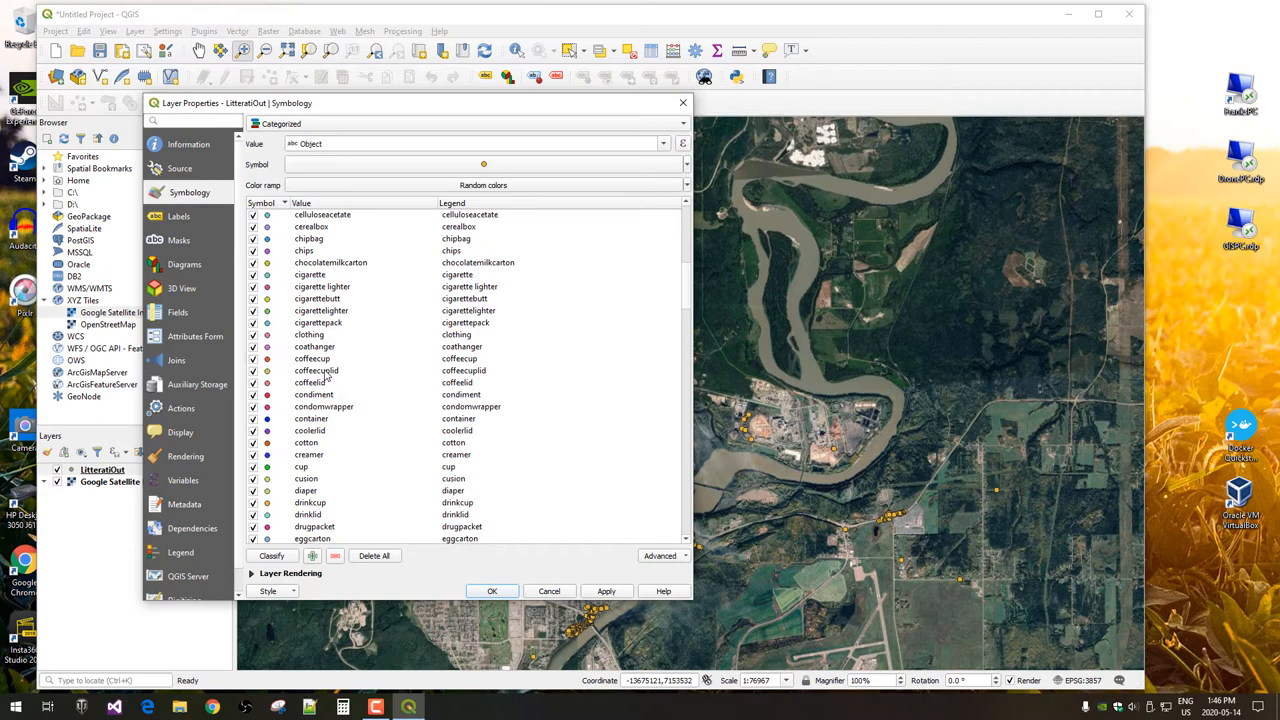
pyautogui.click(316, 370)
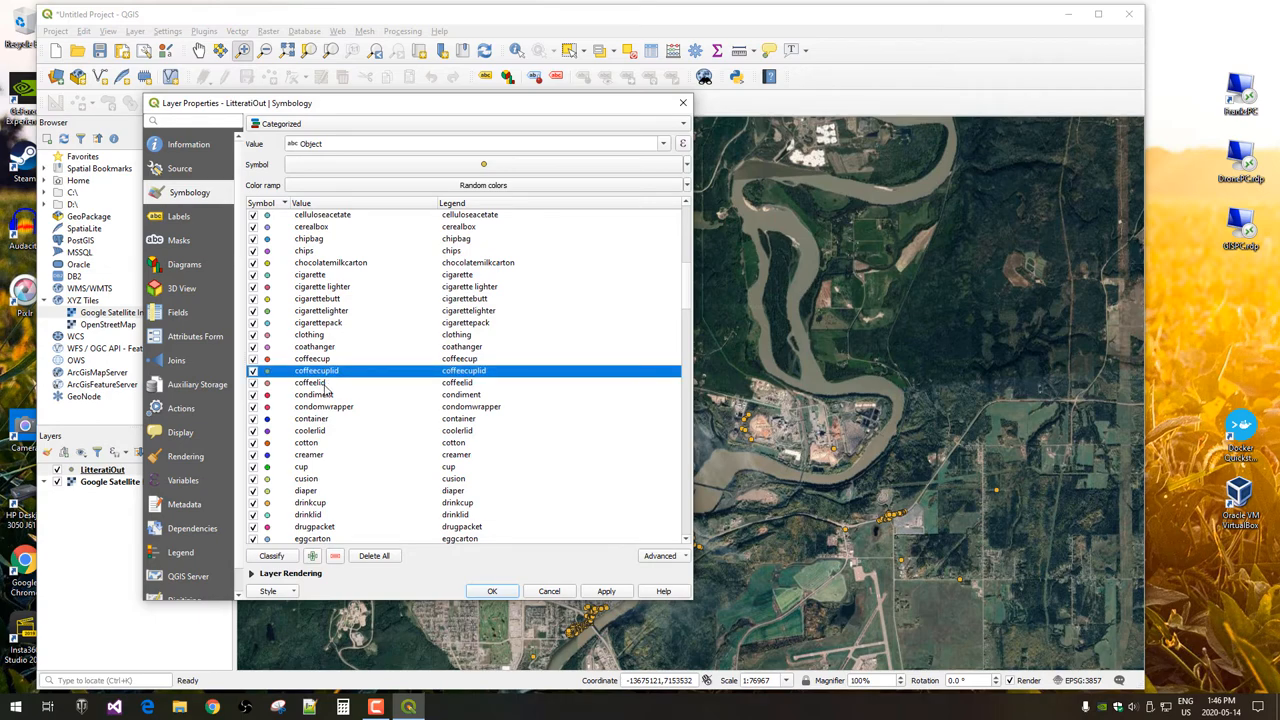
pyautogui.rightClick(312, 382)
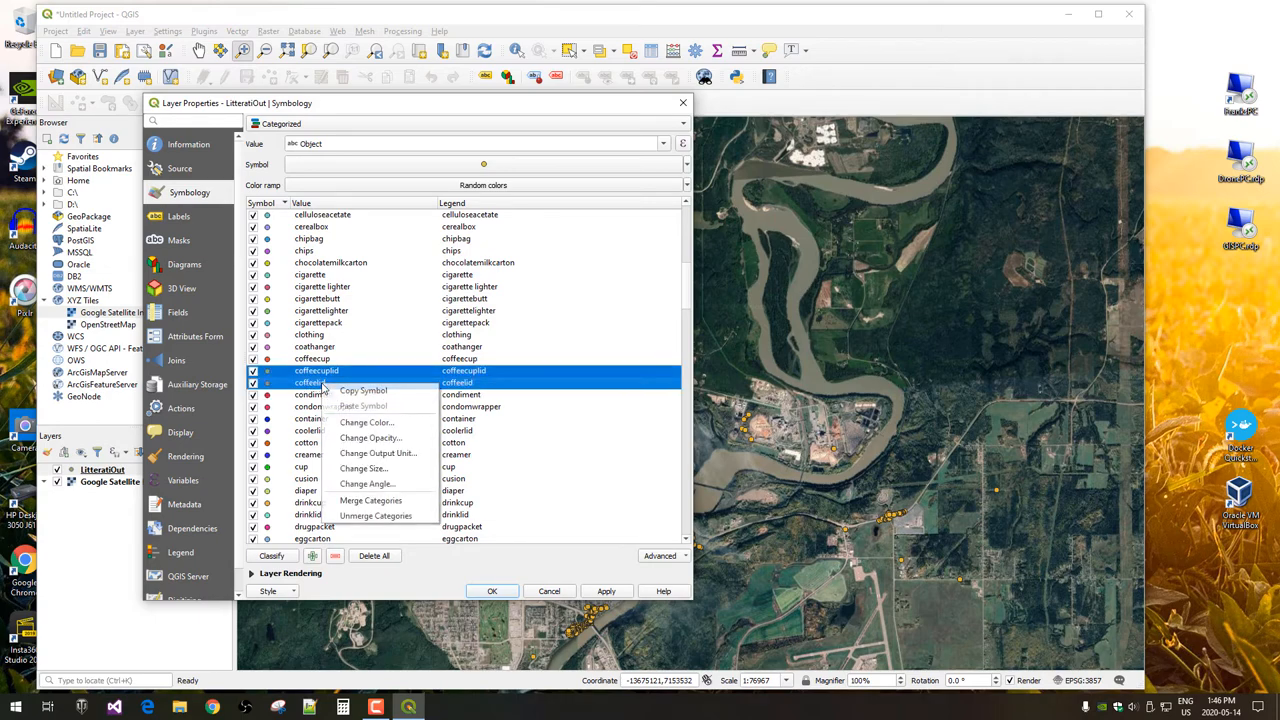
pyautogui.click(371, 500)
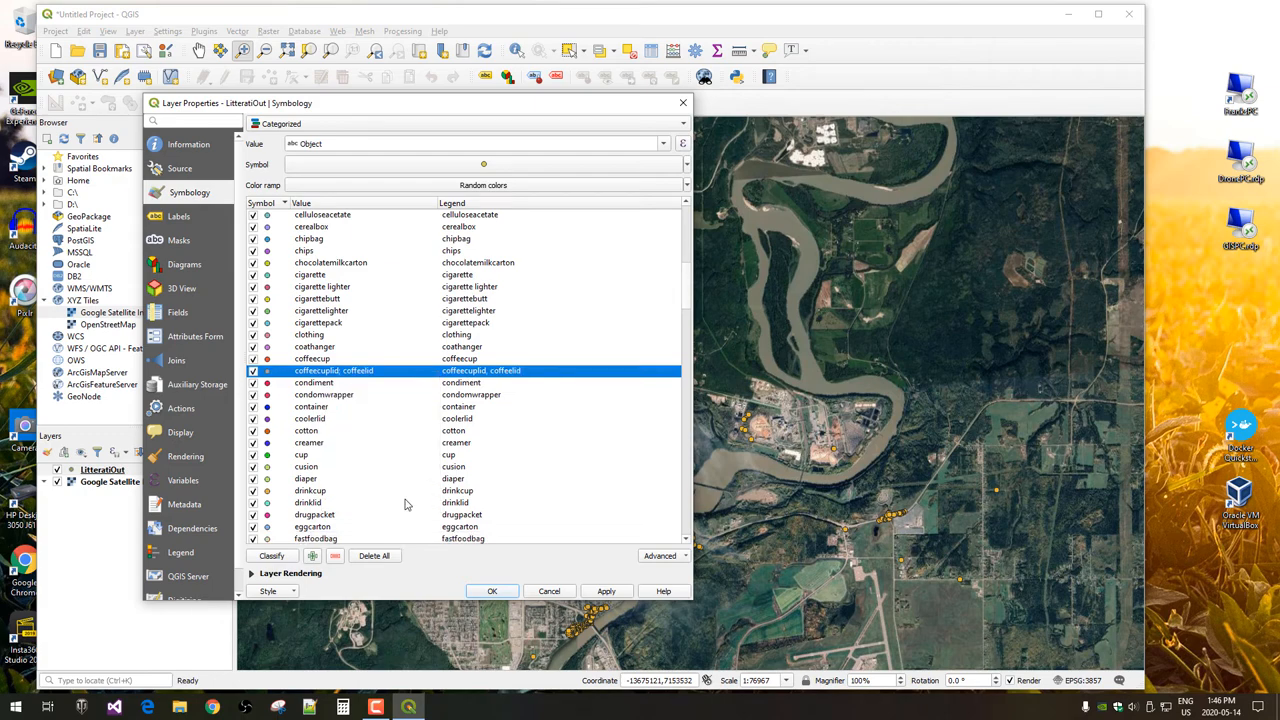
pyautogui.moveTo(414, 366)
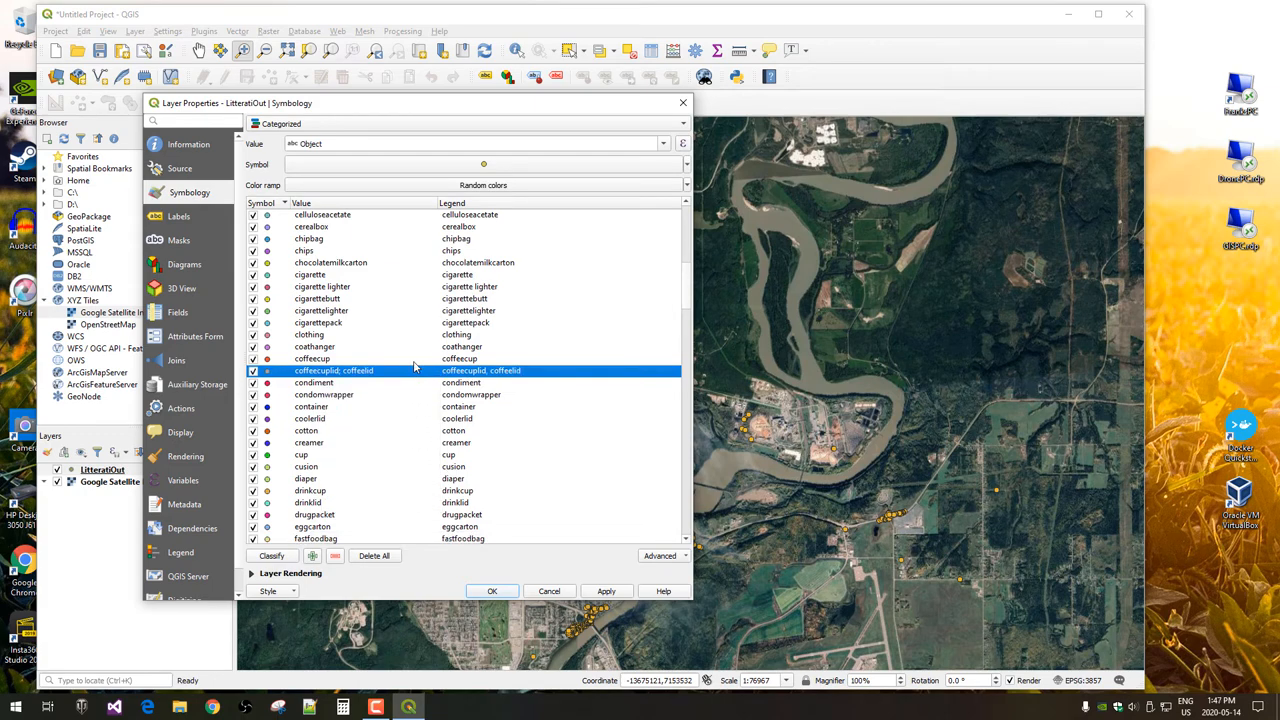
pyautogui.click(322, 310)
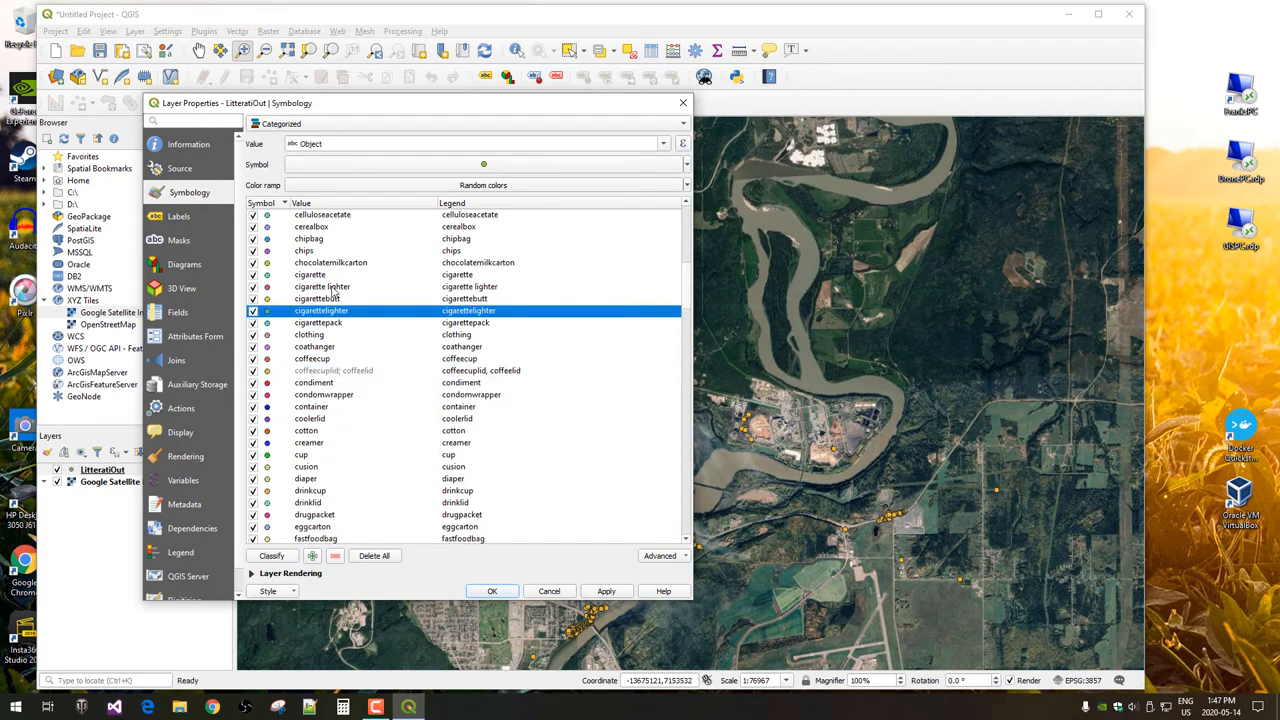
pyautogui.click(322, 287)
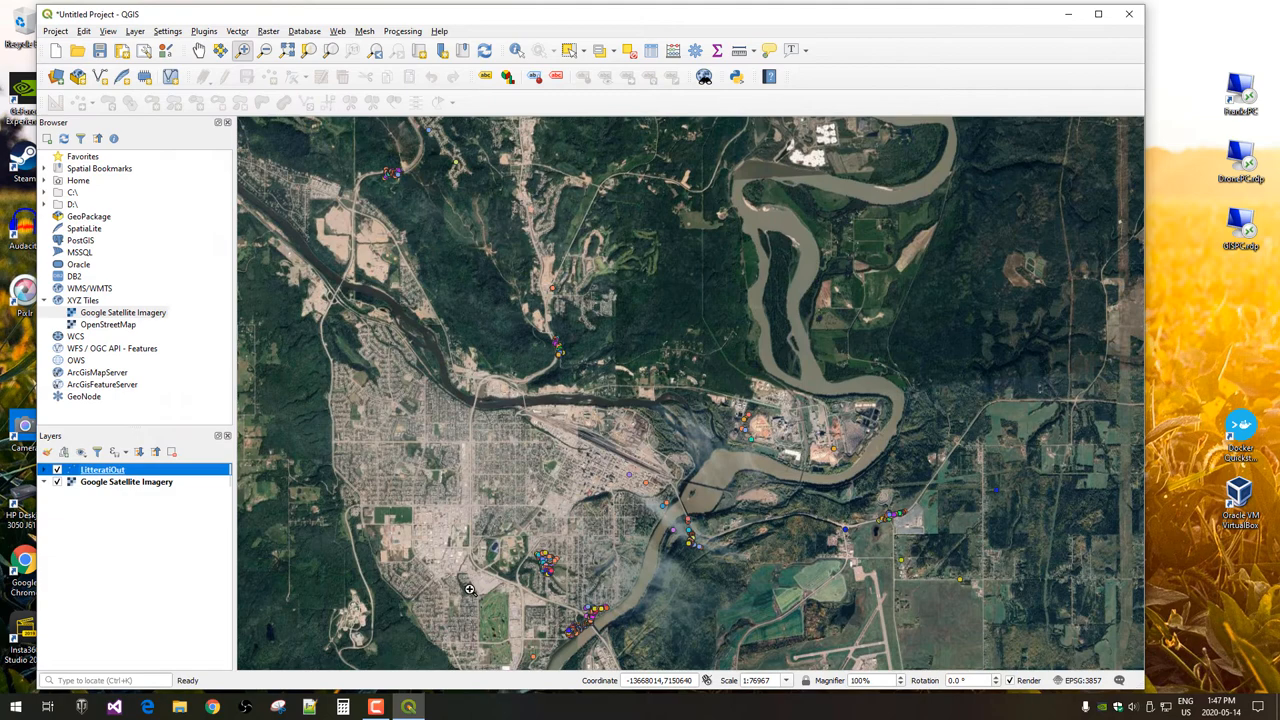
pyautogui.moveTo(334, 292)
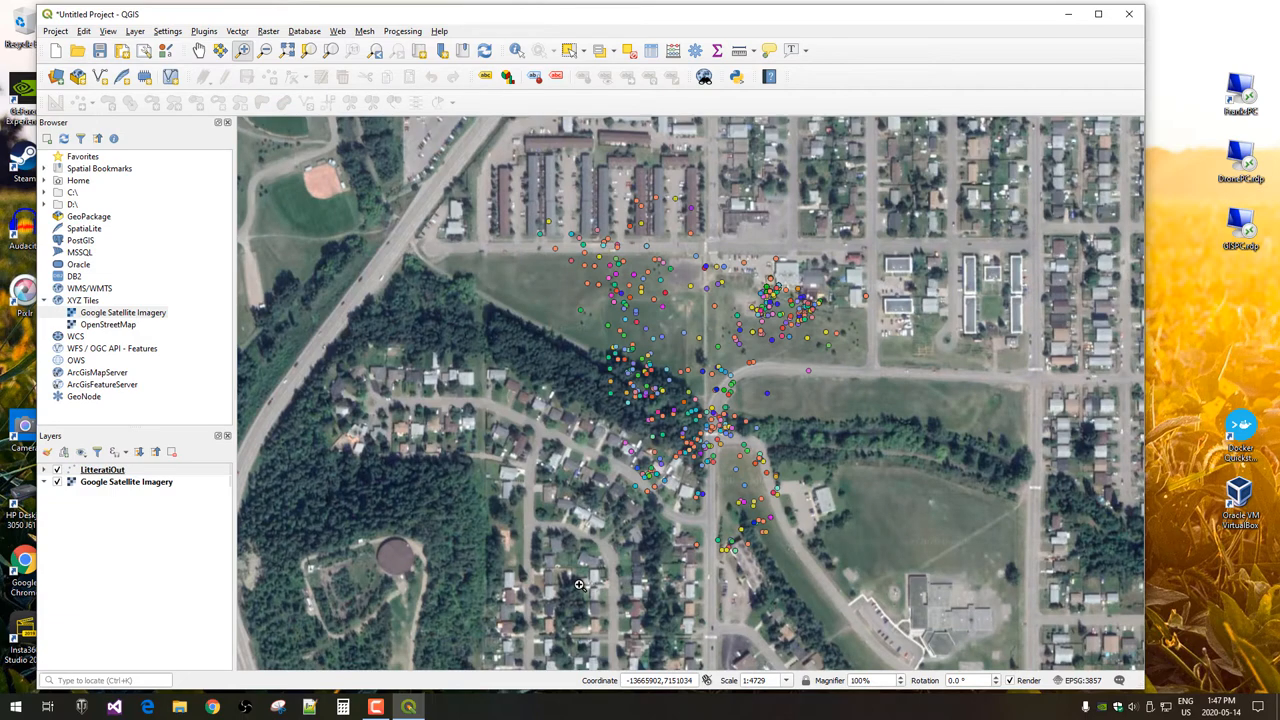
# - Expand LitteratiOut in the Layers panel and scroll through its category list
pyautogui.click(44, 469)
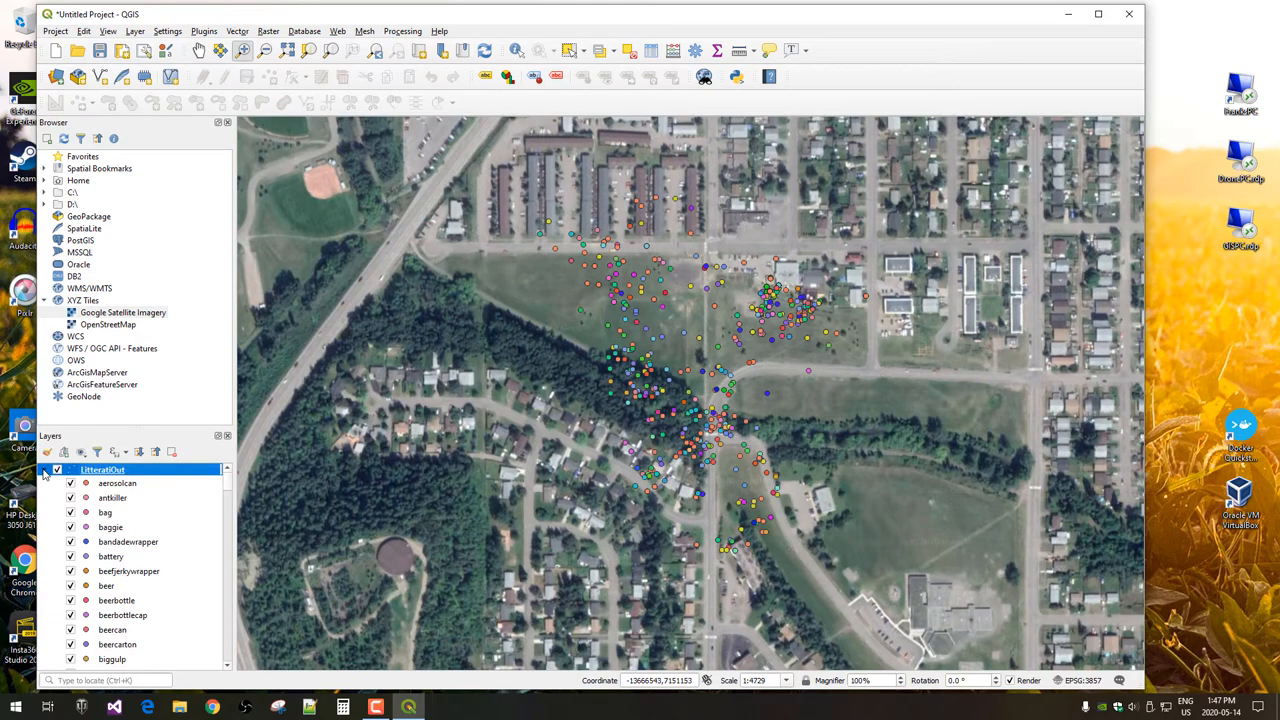
pyautogui.scroll(-3)
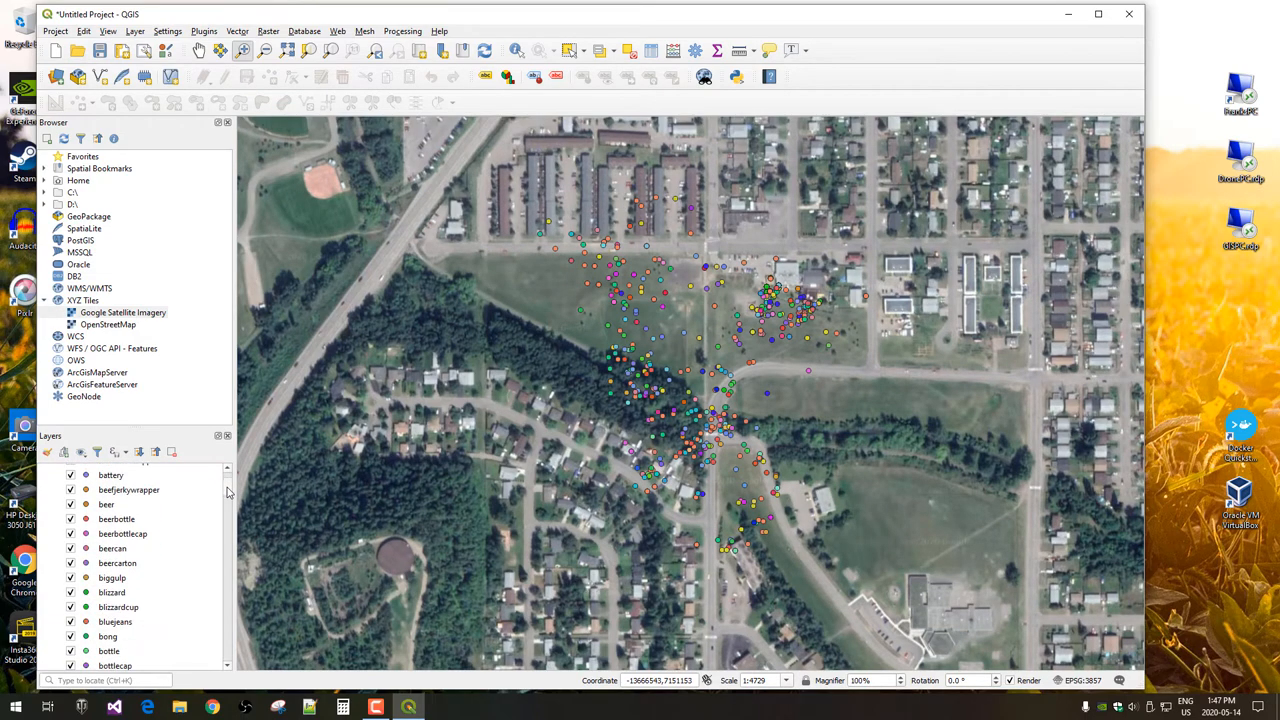
pyautogui.scroll(-3)
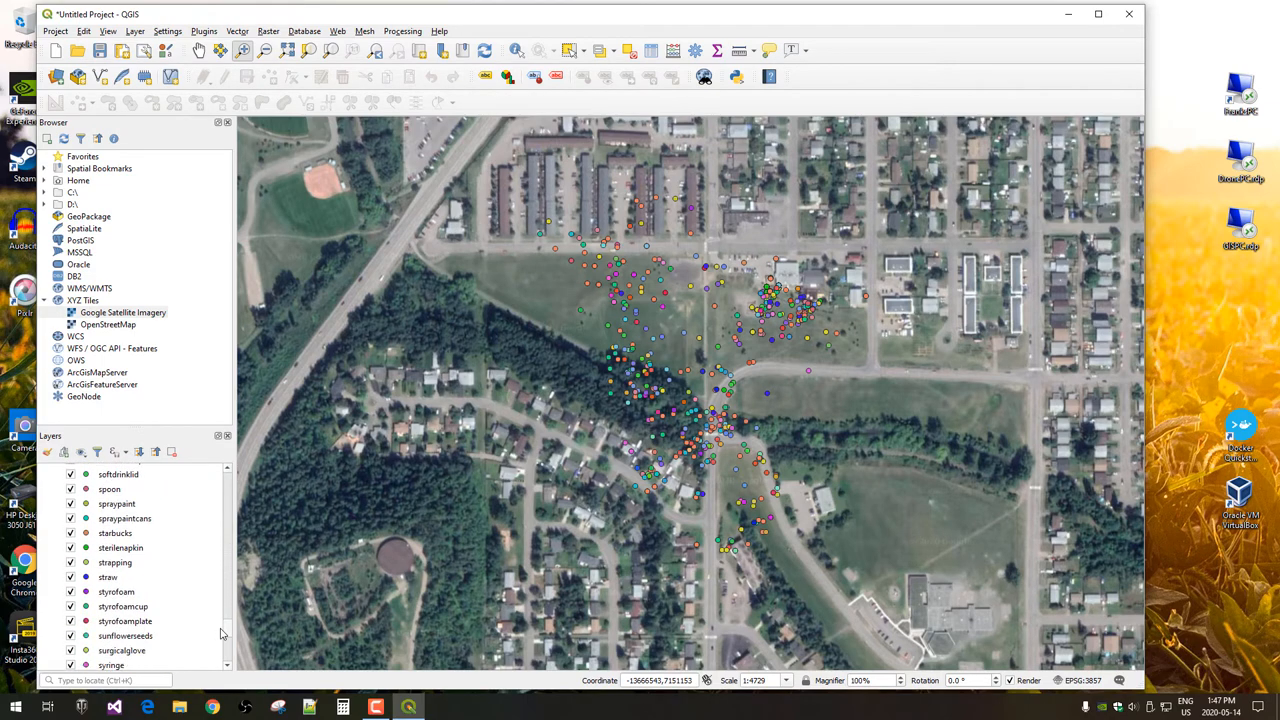
pyautogui.scroll(-3)
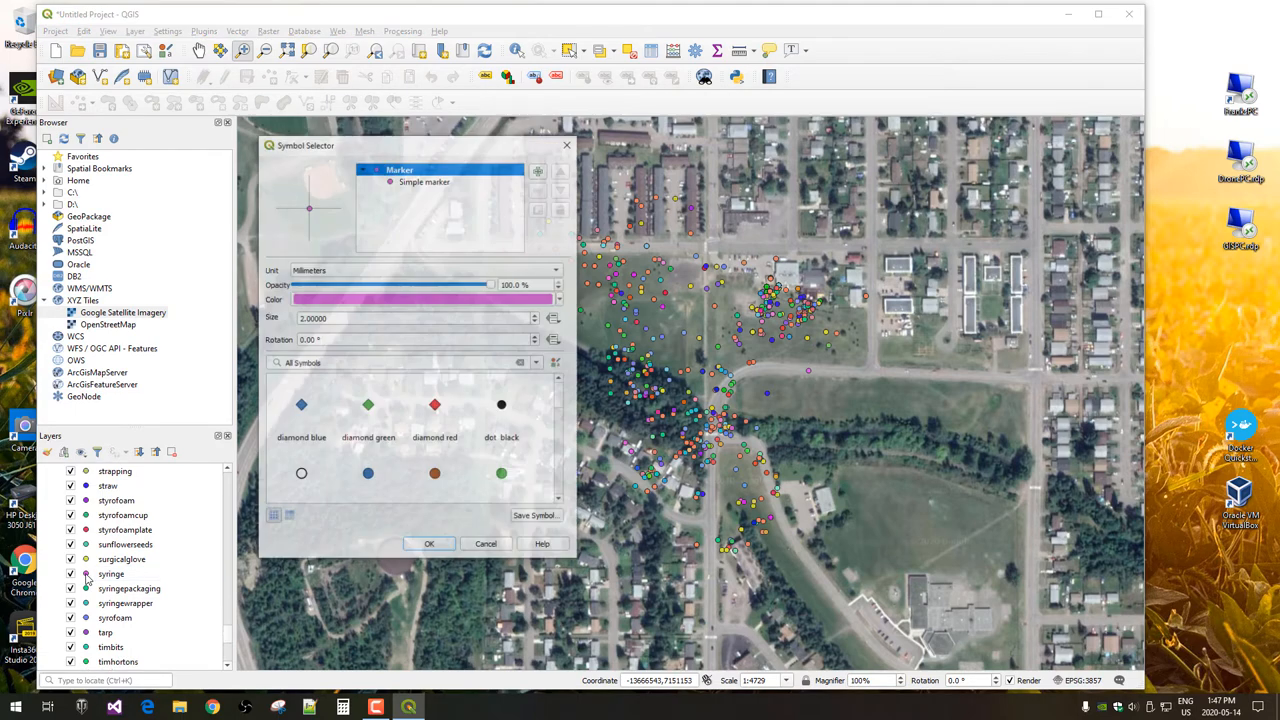
# - Give the syringe category the large red 'effect drop shadow' starburst marker
pyautogui.scroll(-3)
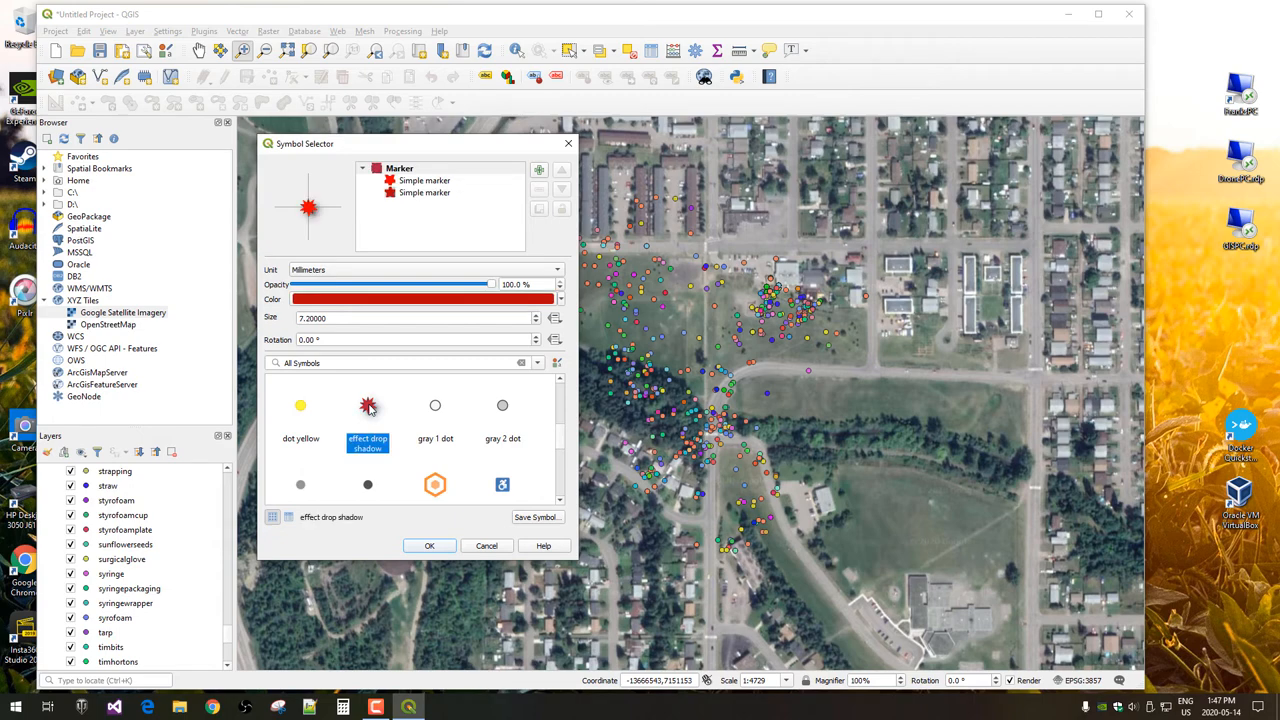
pyautogui.click(429, 545)
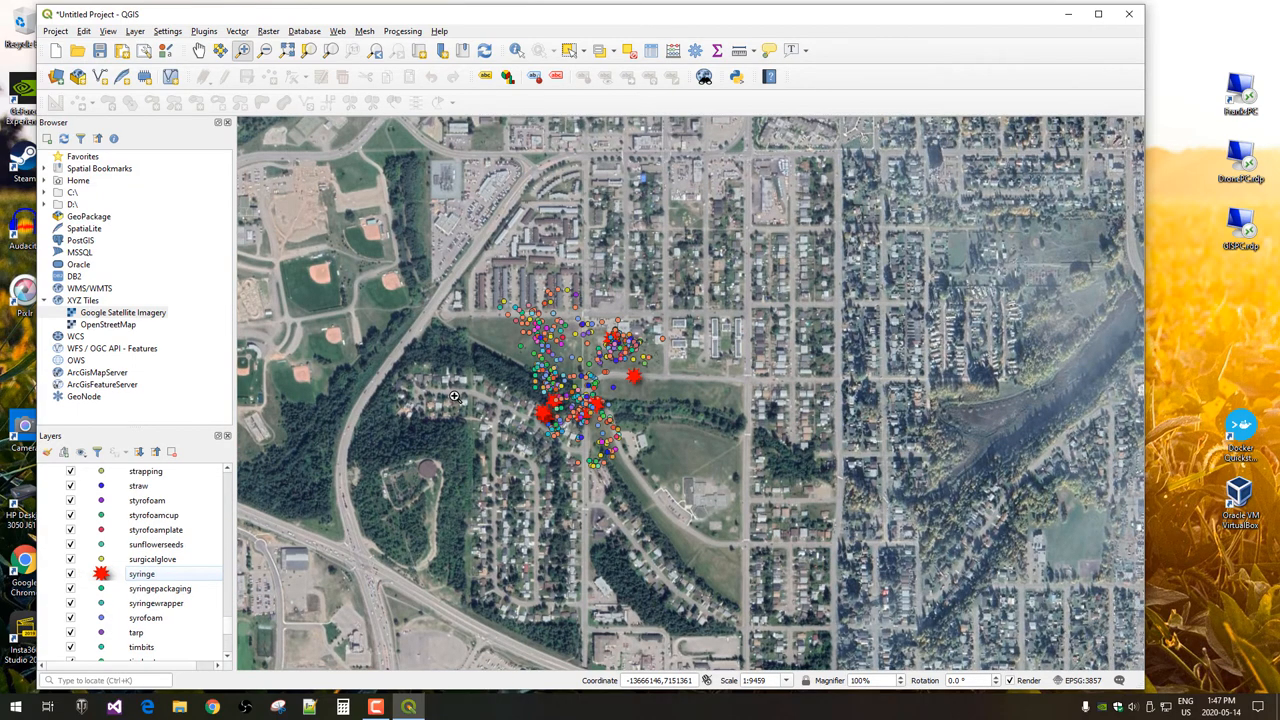
pyautogui.moveTo(428, 327)
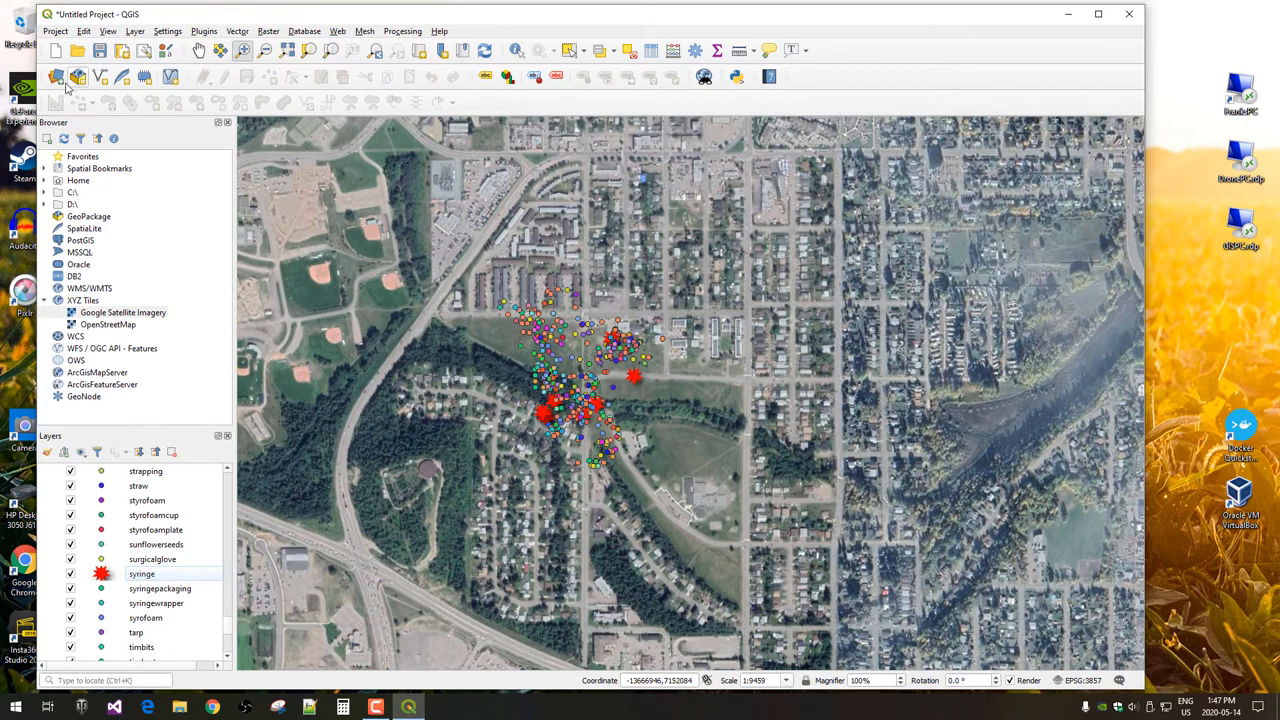
# - Add CleanupLines, Hydrology_Lines and Hydrology_Polygons shapefiles, accepting the coordinate transformation
pyautogui.click(53, 78)
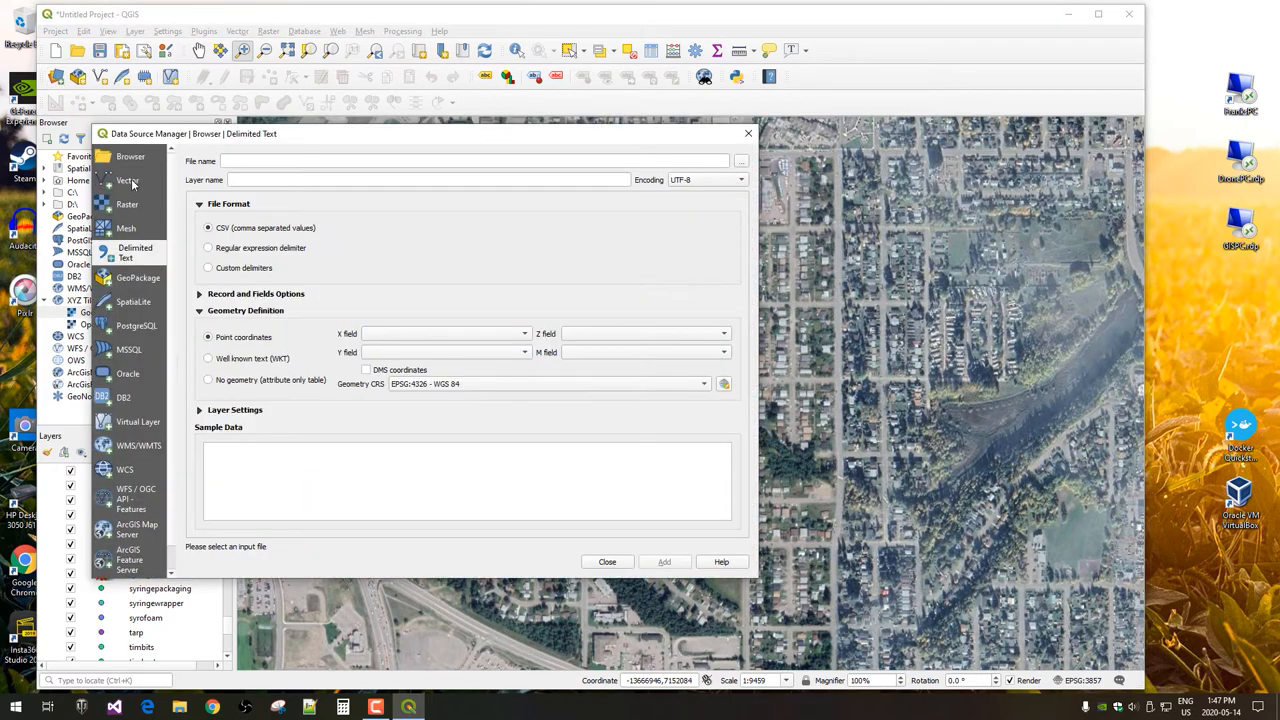
pyautogui.click(129, 180)
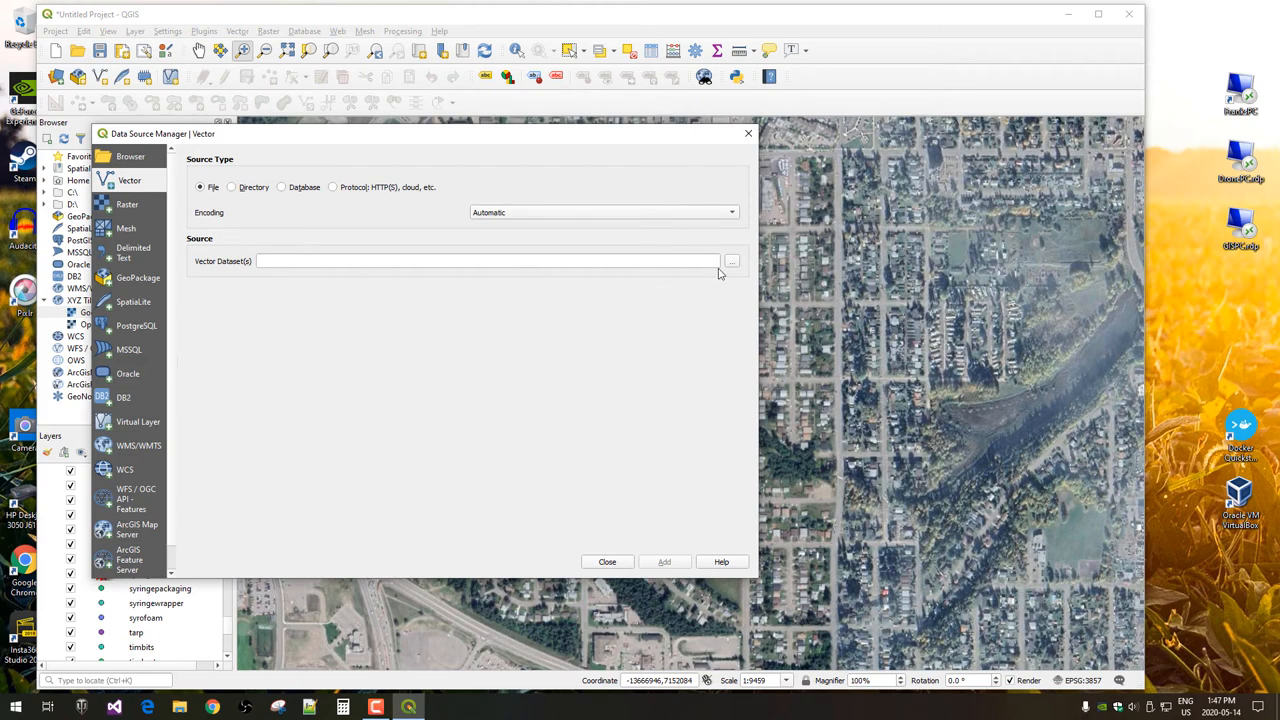
pyautogui.moveTo(731, 262)
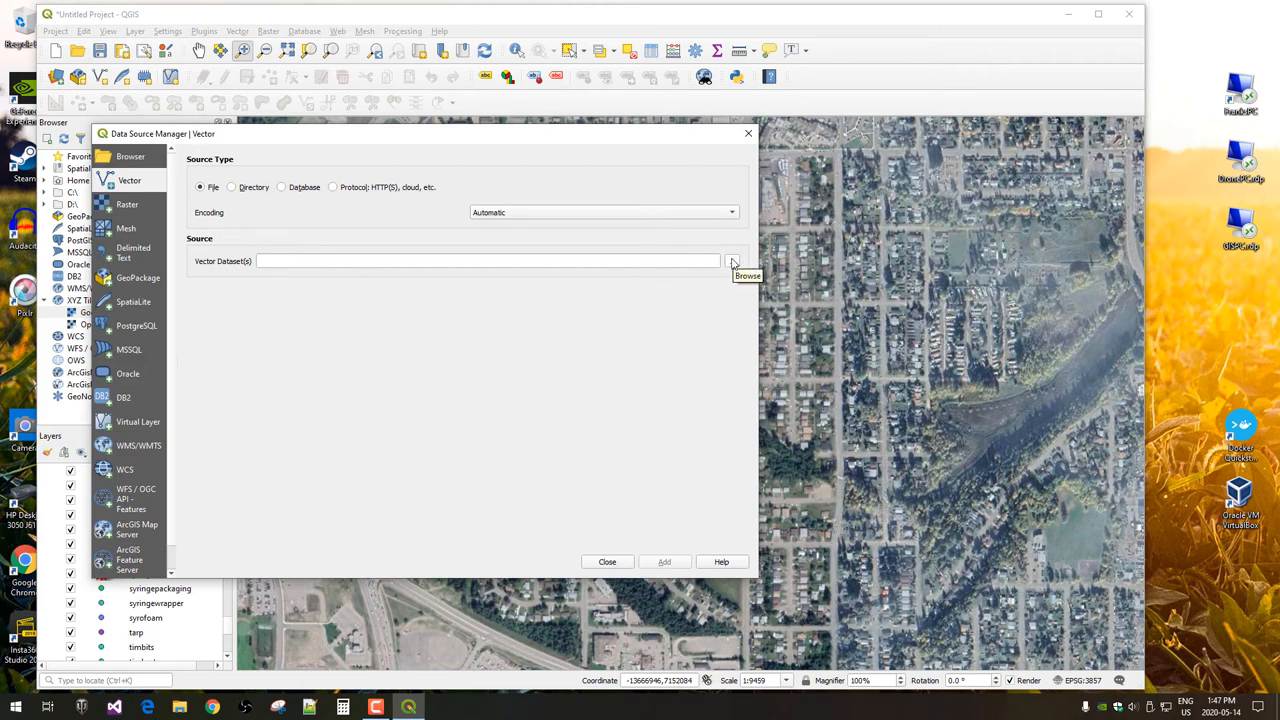
pyautogui.click(733, 259)
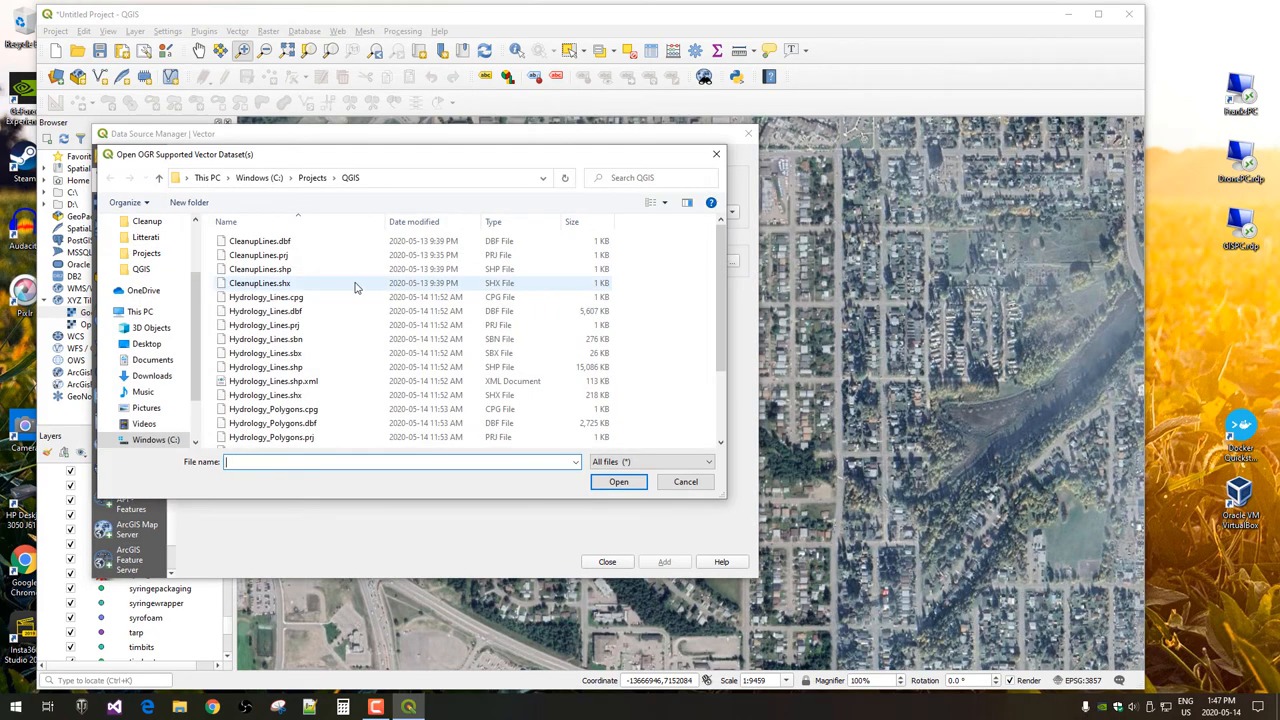
pyautogui.click(258, 268)
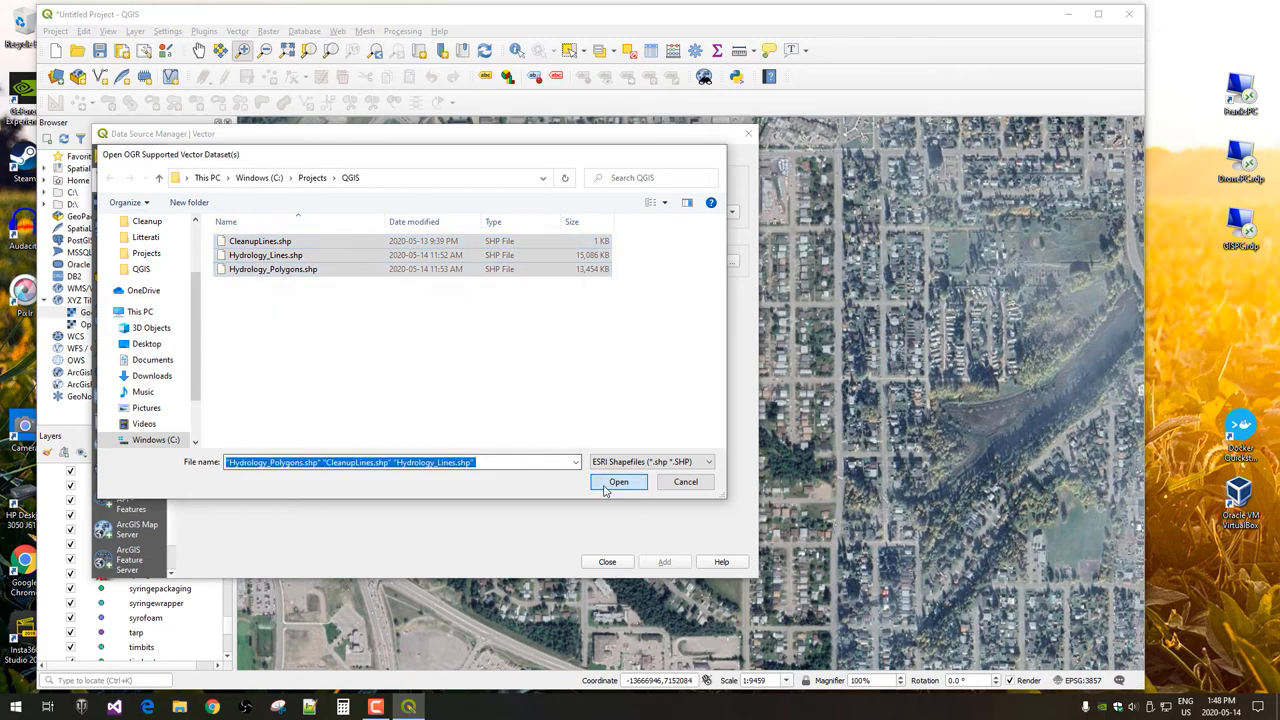
pyautogui.click(618, 482)
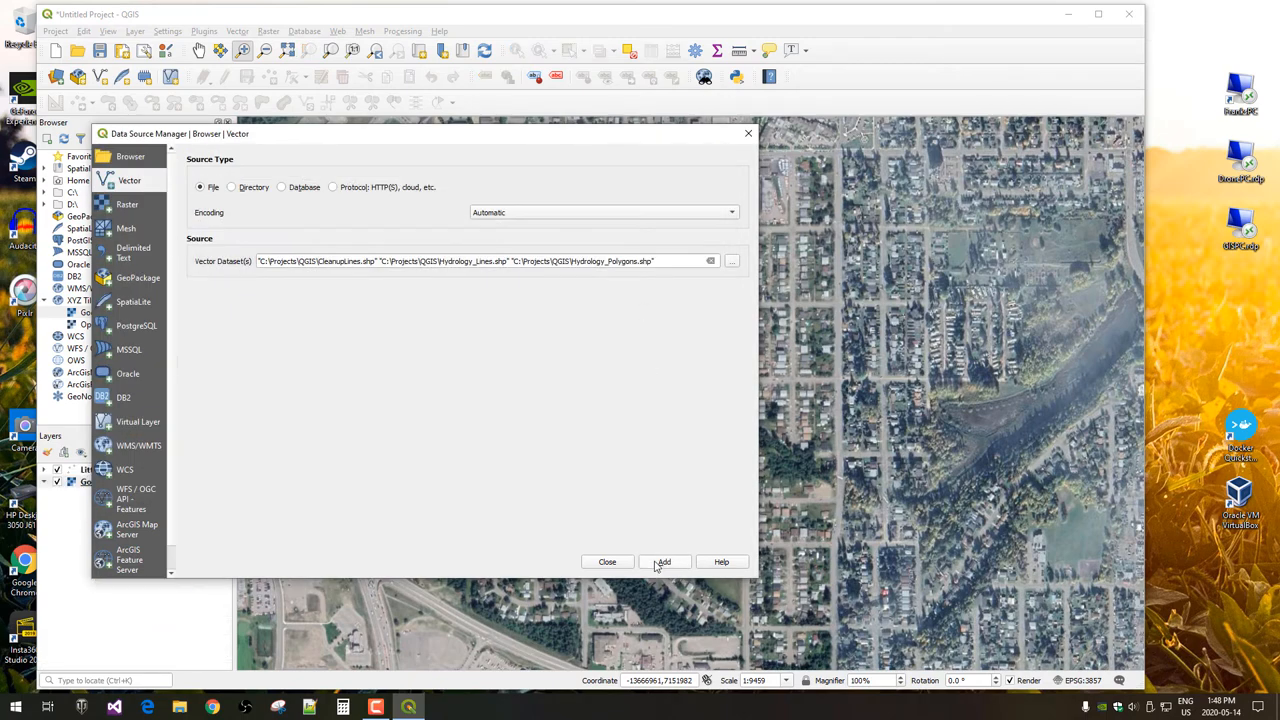
pyautogui.click(664, 561)
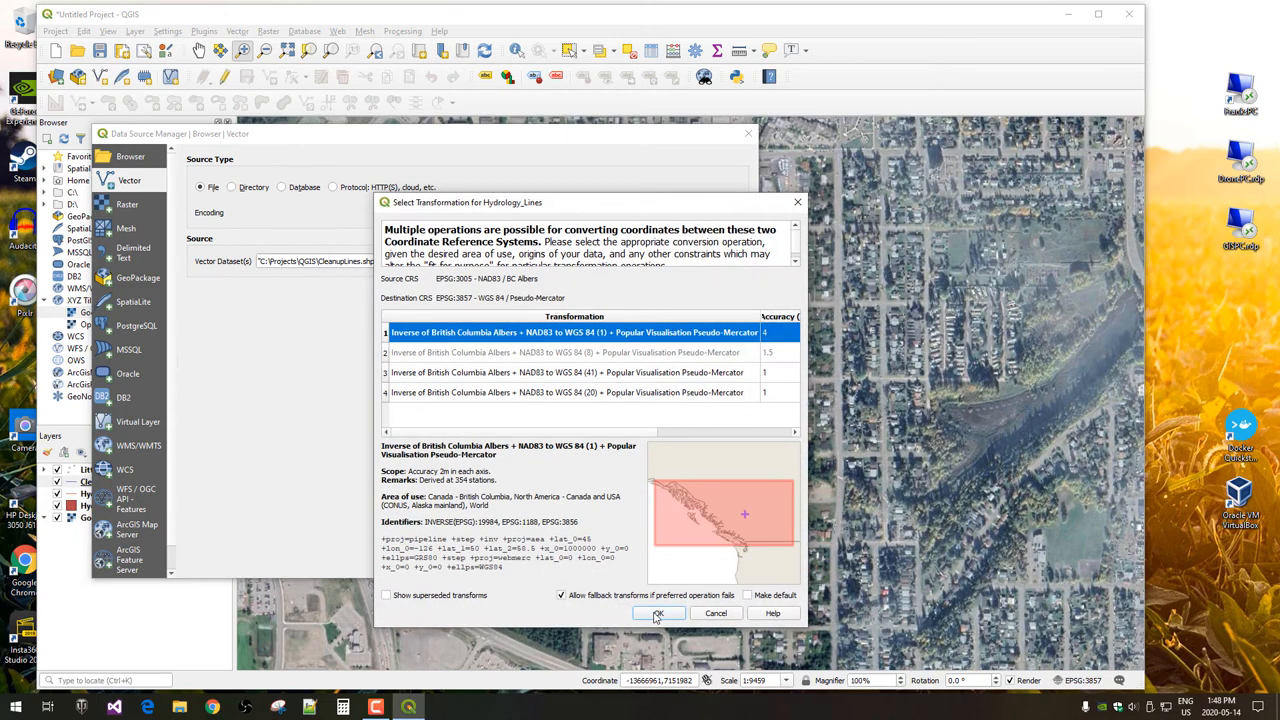
pyautogui.click(660, 613)
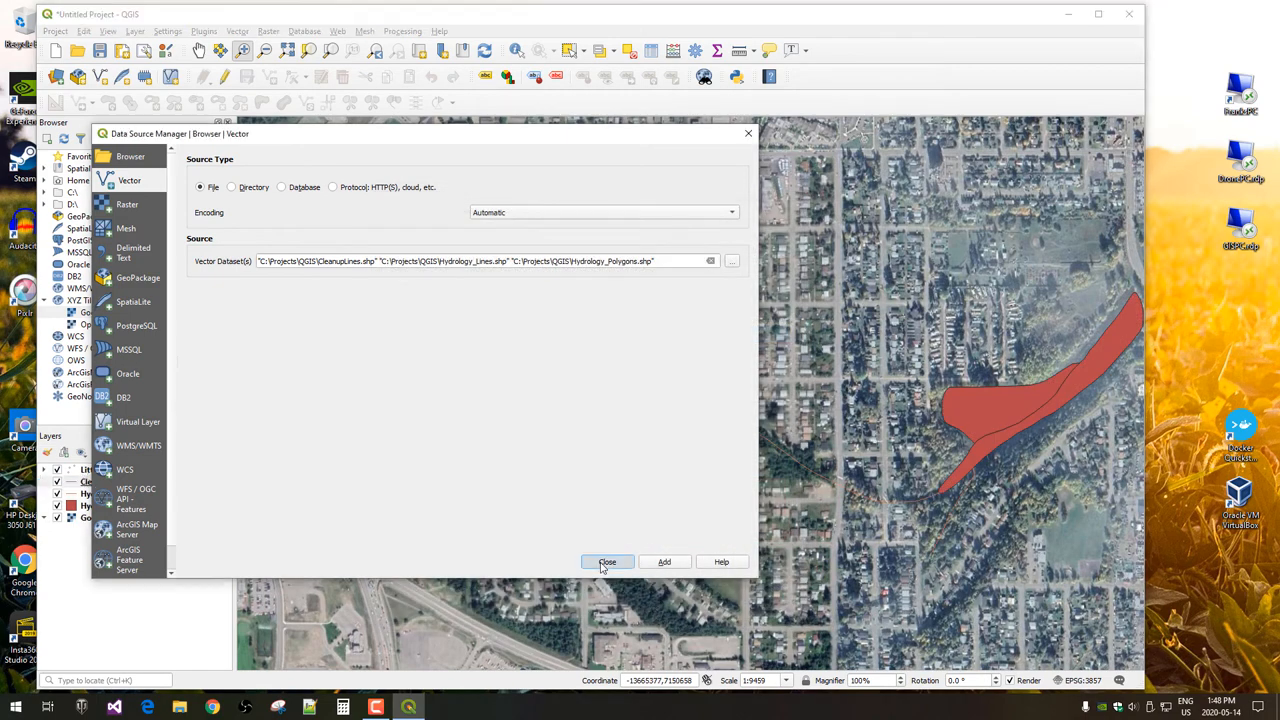
pyautogui.click(607, 561)
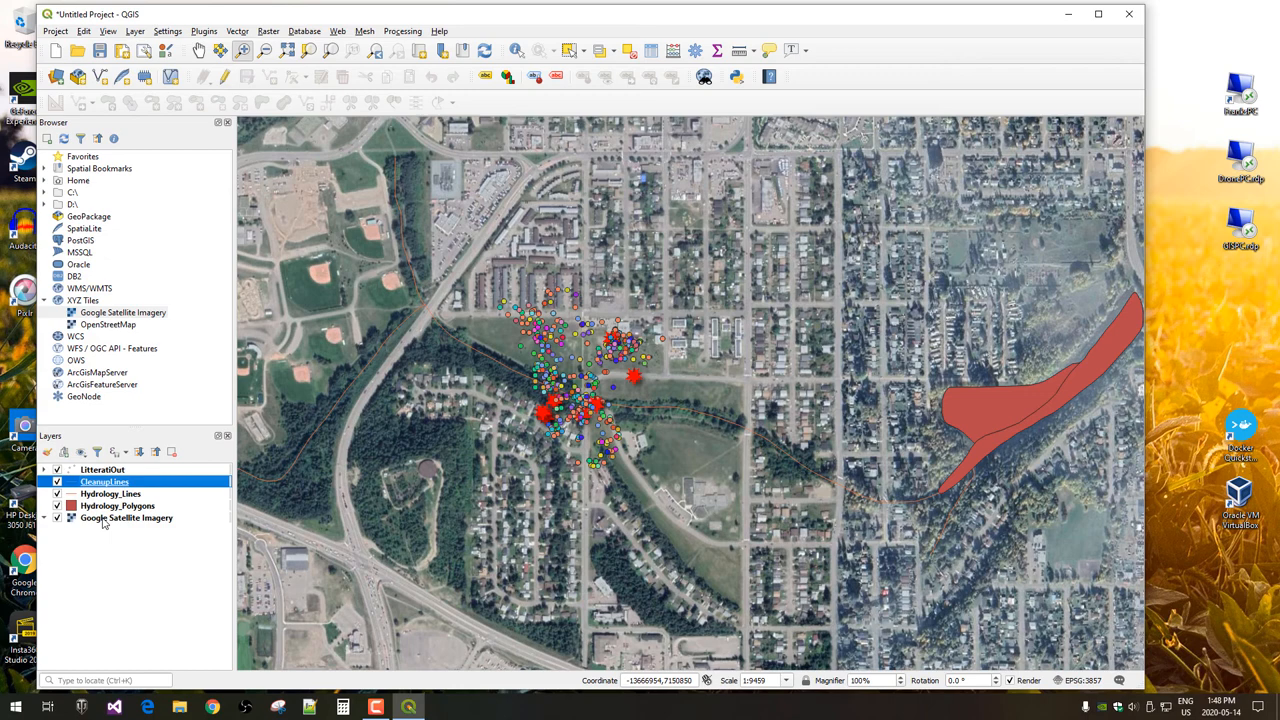
# - Style Hydrology_Lines with the blue 'topo hydrology' line symbol
pyautogui.click(126, 518)
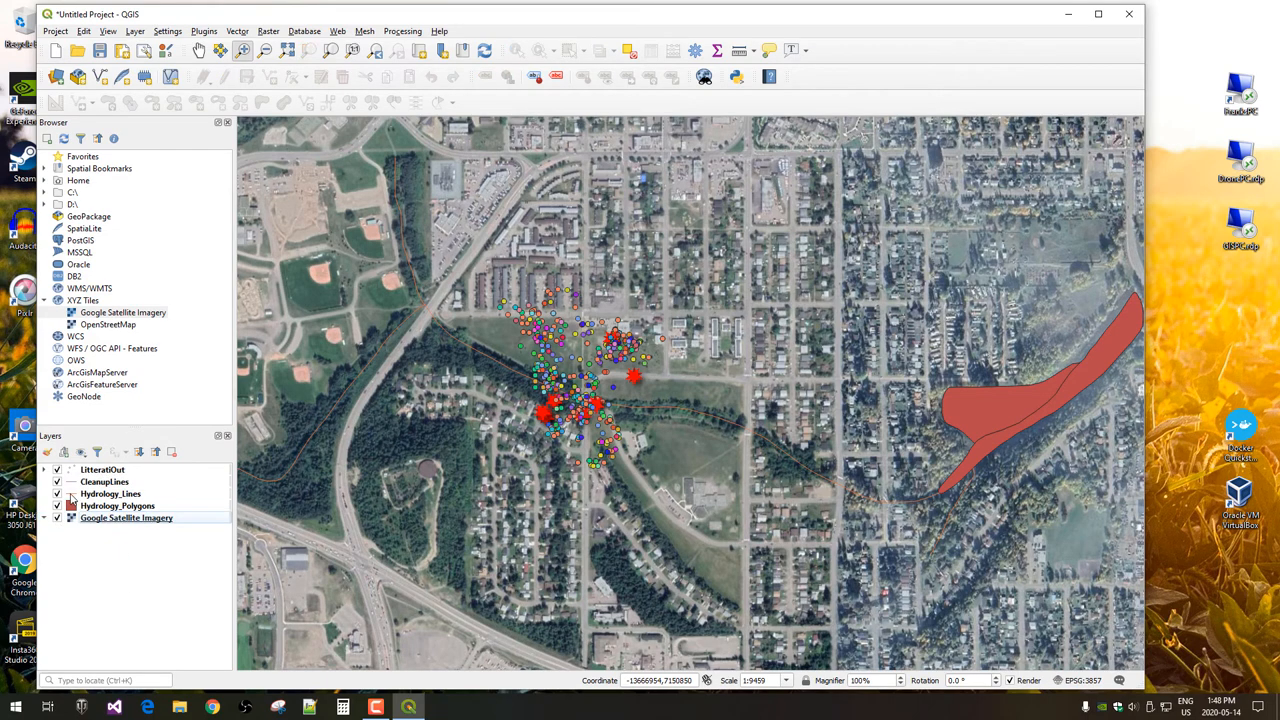
pyautogui.doubleClick(110, 493)
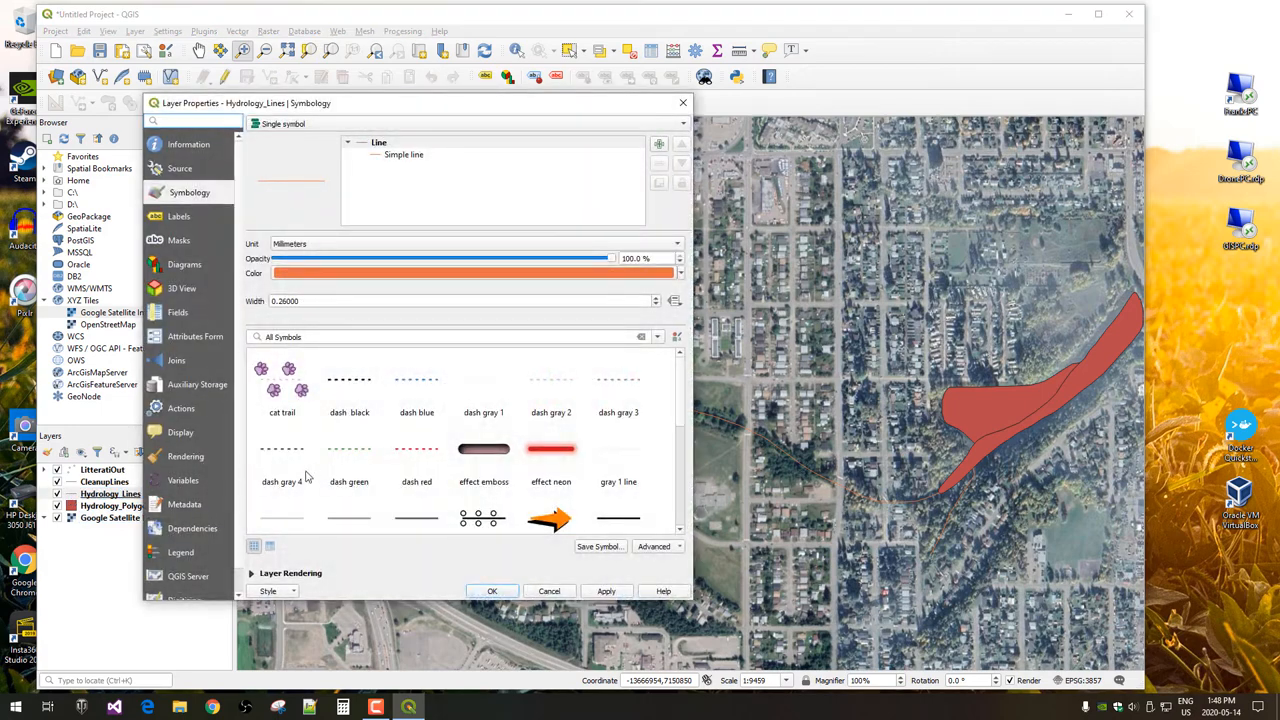
pyautogui.scroll(-3)
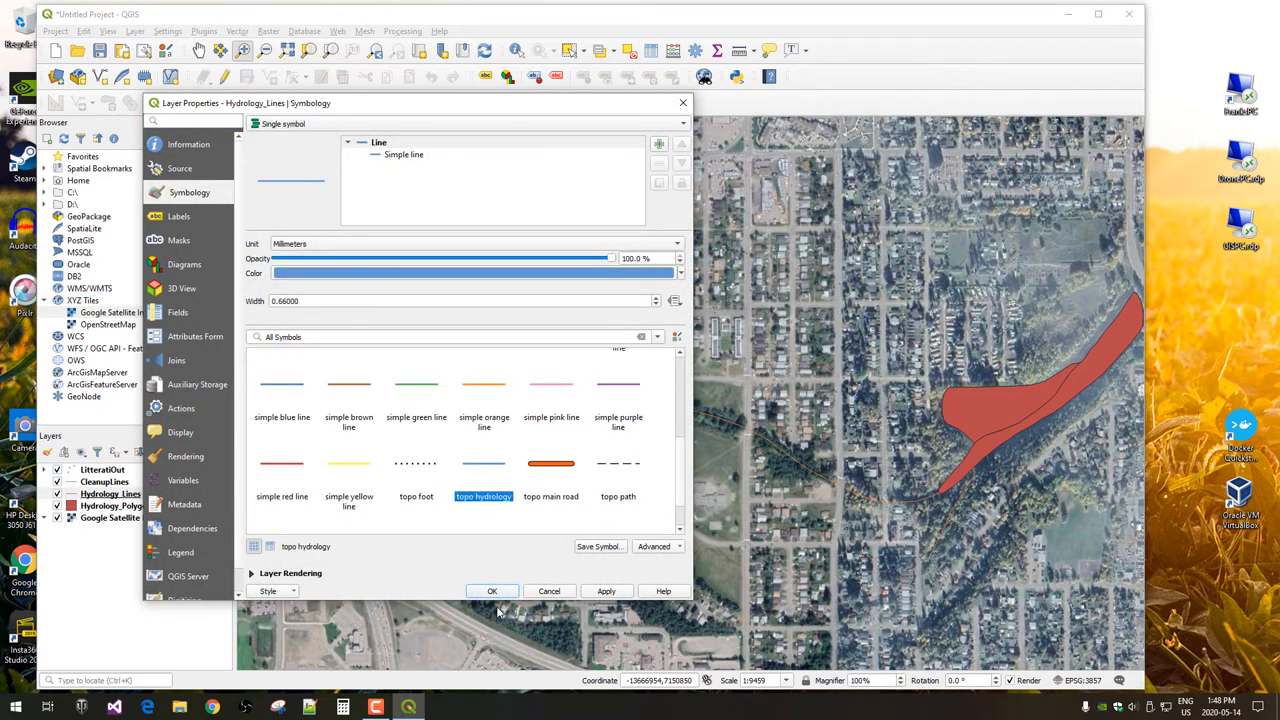
pyautogui.click(492, 591)
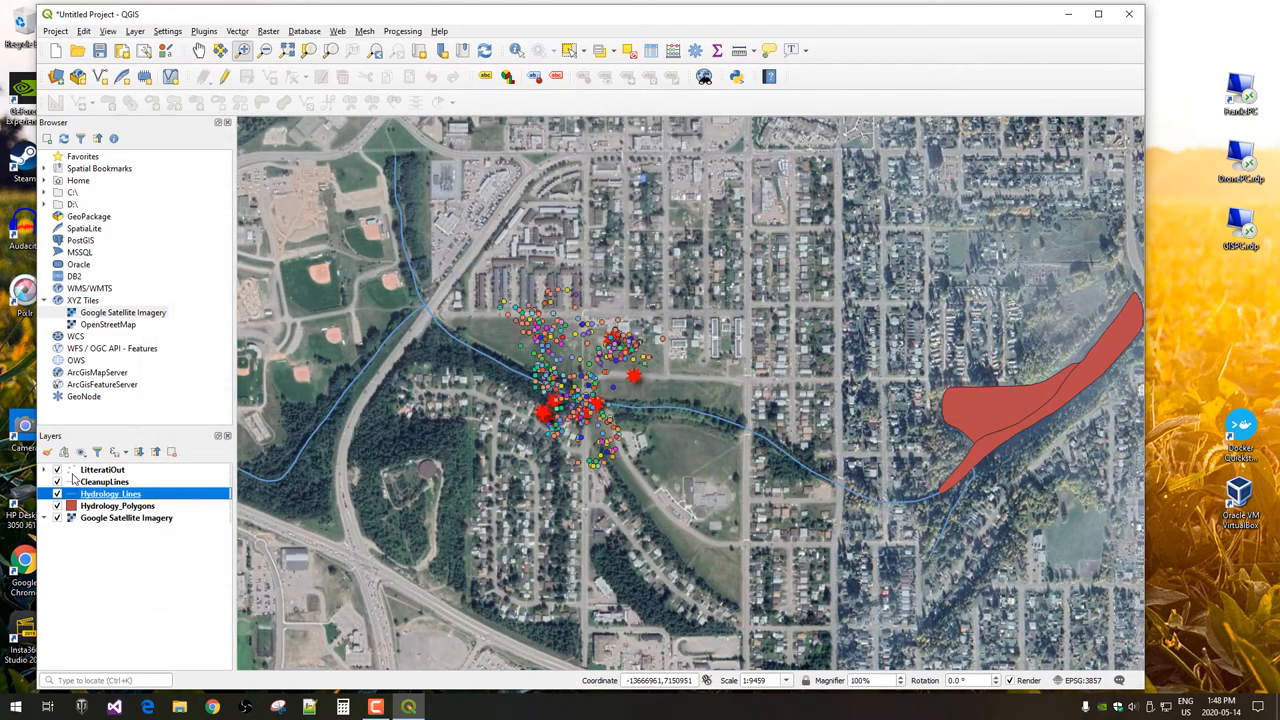
pyautogui.moveTo(117, 505)
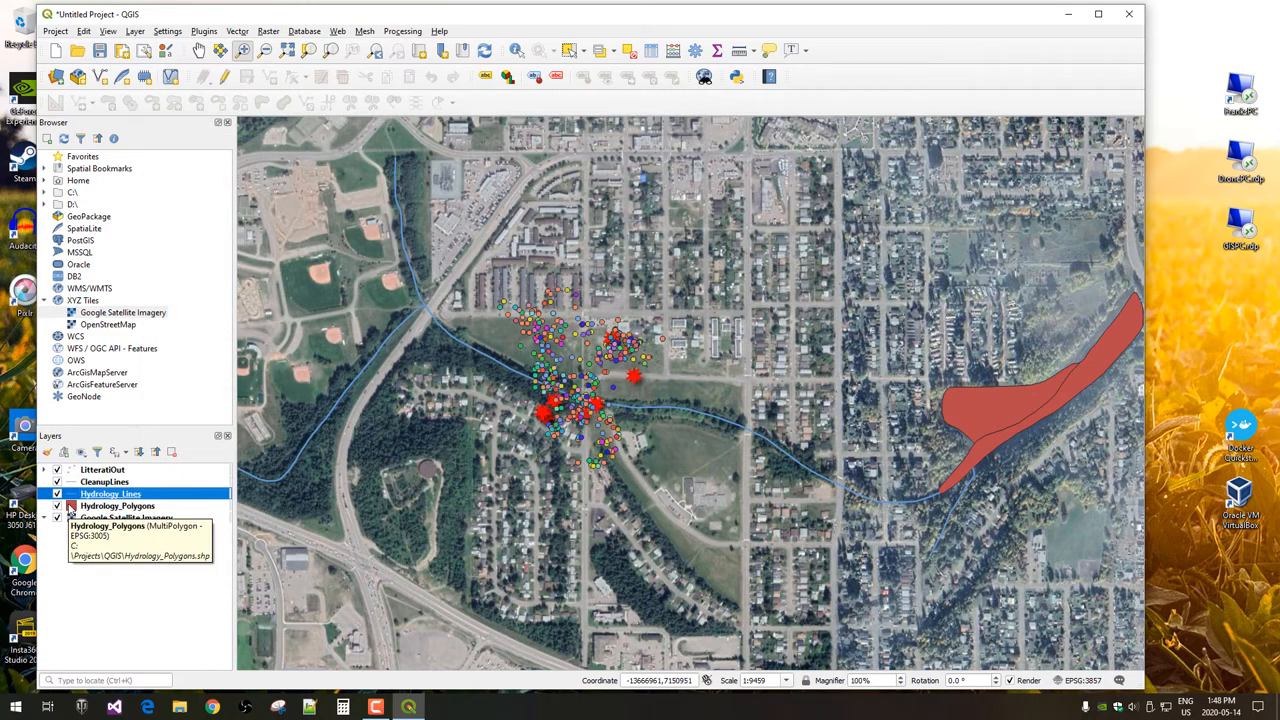
# - Fill Hydrology_Polygons with blue at about 48% opacity
pyautogui.doubleClick(115, 506)
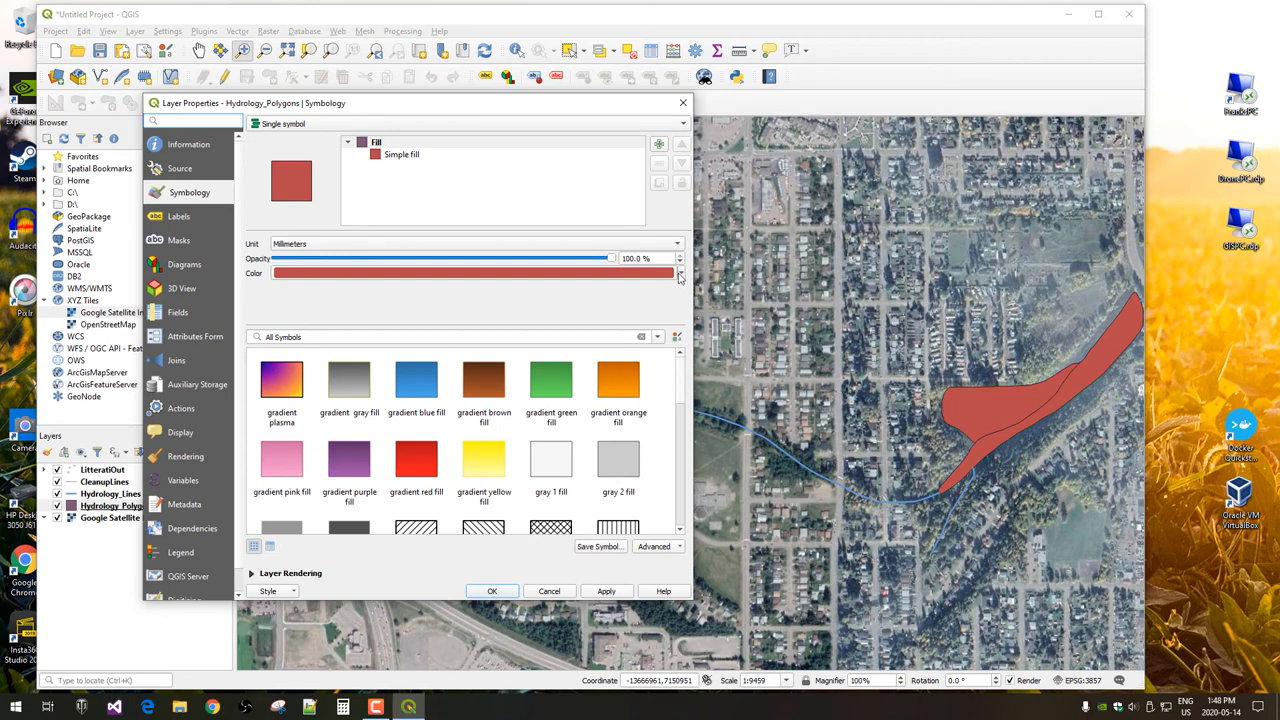
pyautogui.click(679, 273)
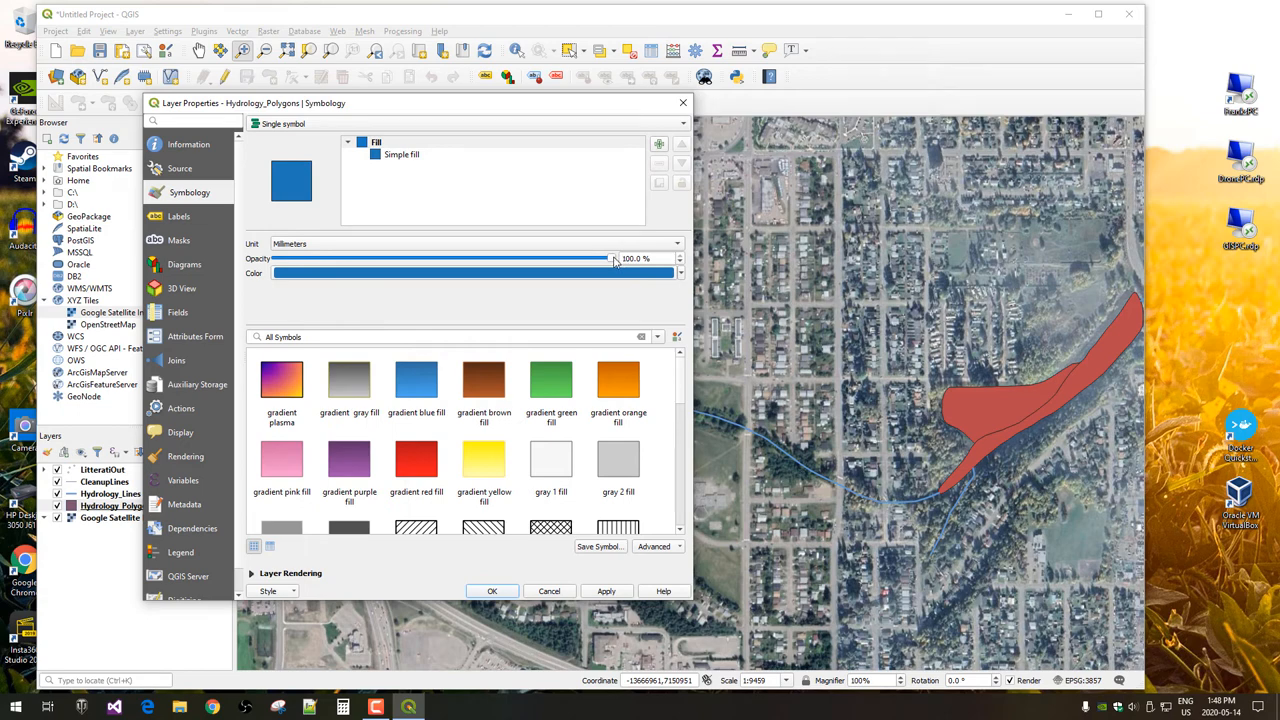
pyautogui.moveTo(614, 258); pyautogui.dragTo(437, 258)
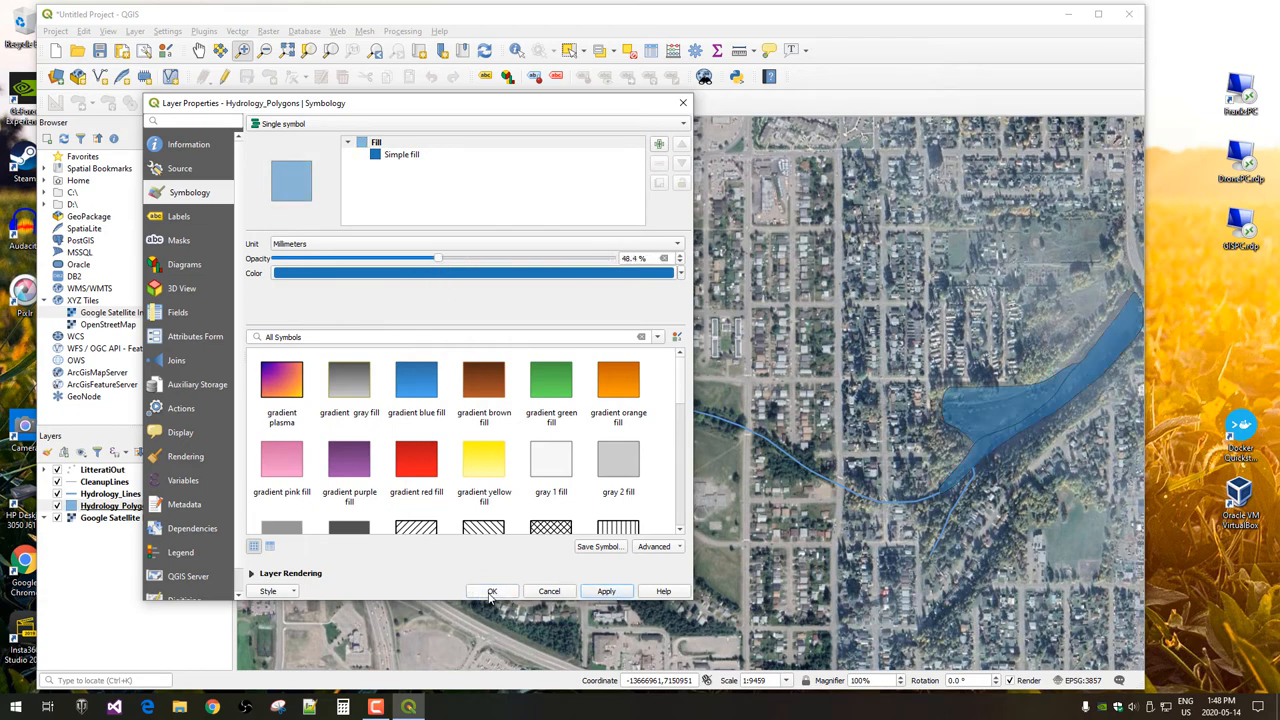
pyautogui.click(492, 591)
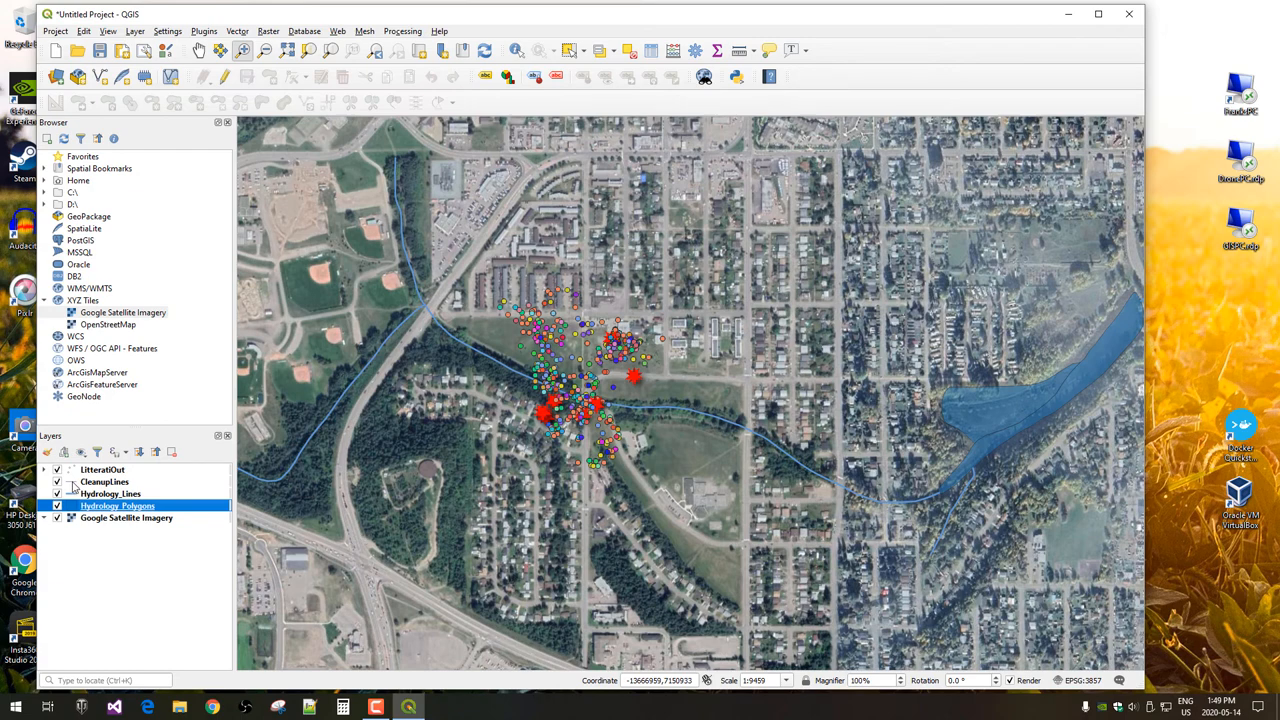
# - Style CleanupLines as the 'dash gray 2' dashed line at width 1.66
pyautogui.doubleClick(103, 481)
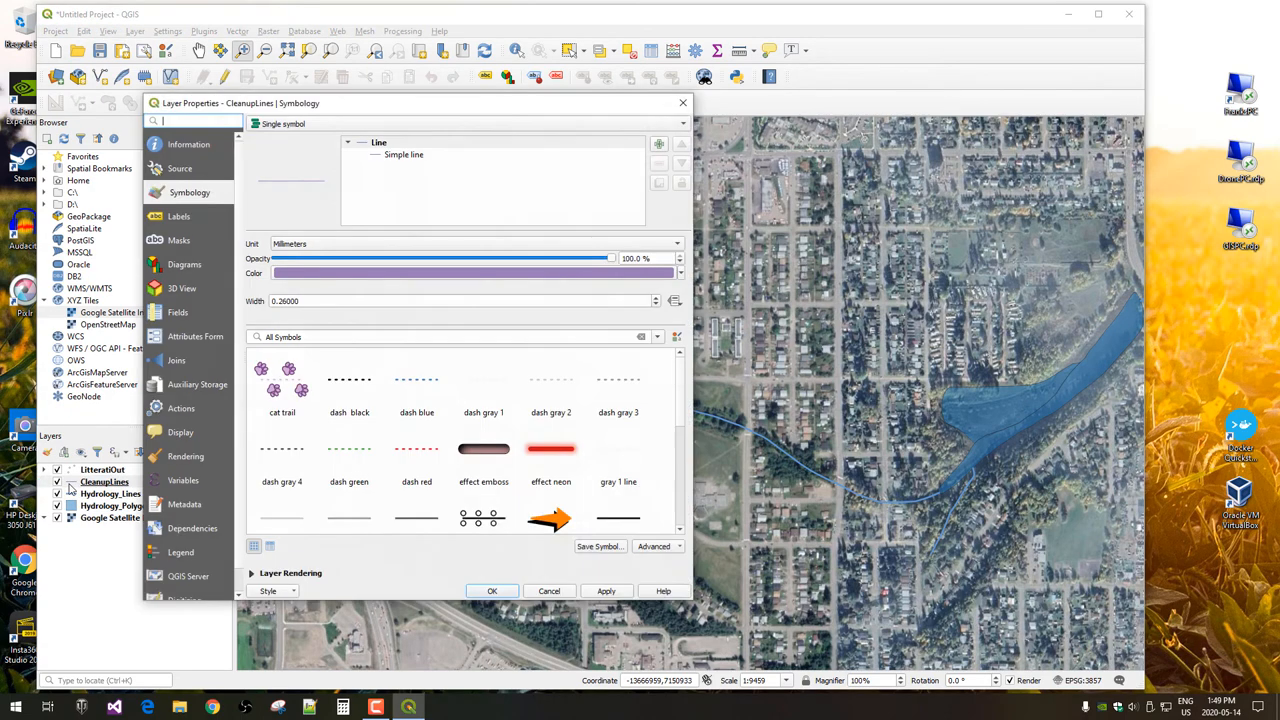
pyautogui.moveTo(665, 273)
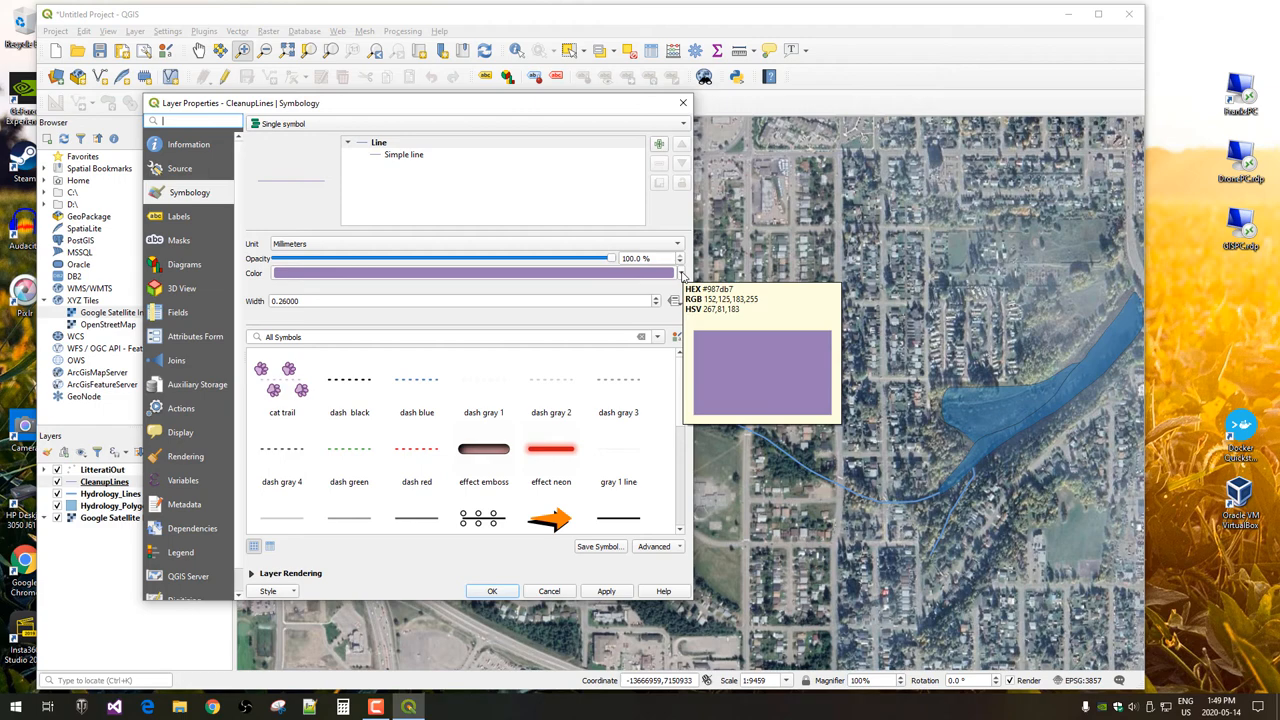
pyautogui.click(671, 273)
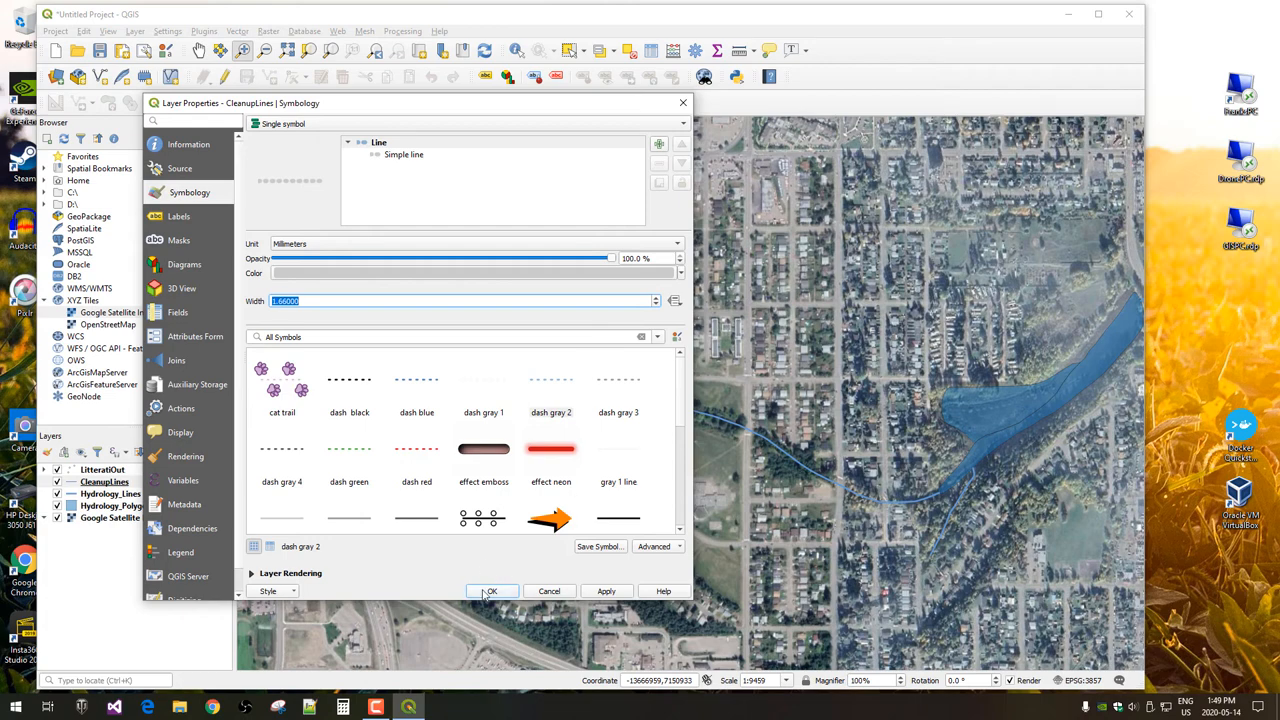
pyautogui.click(491, 591)
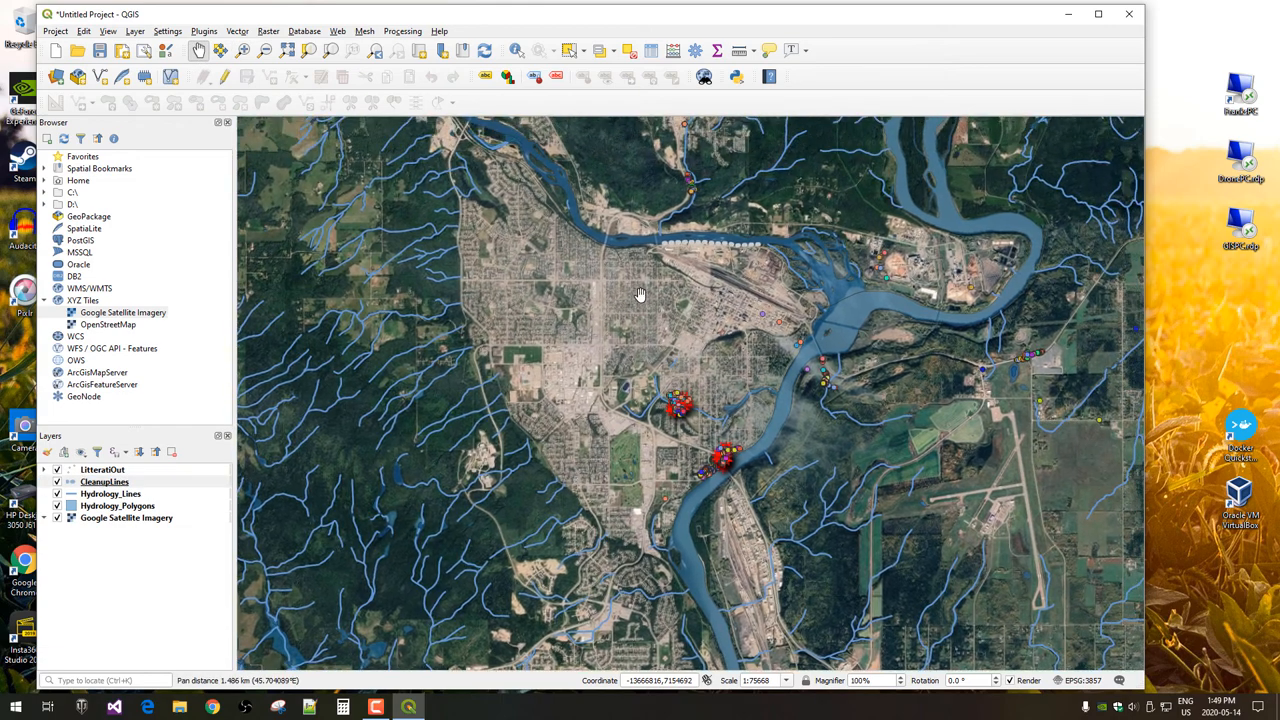
# - Pan the map over the city's rivers and reopen CleanupLines styling properties
pyautogui.moveTo(640, 293); pyautogui.dragTo(560, 353)
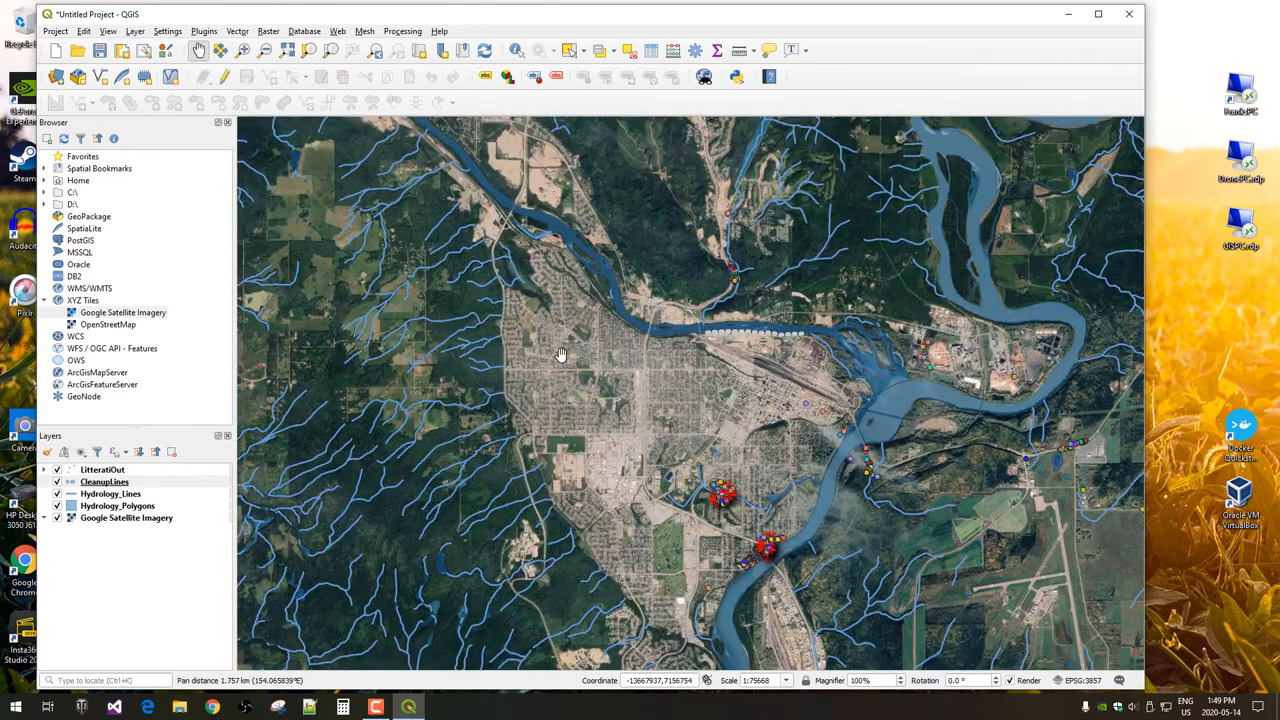
pyautogui.click(101, 481)
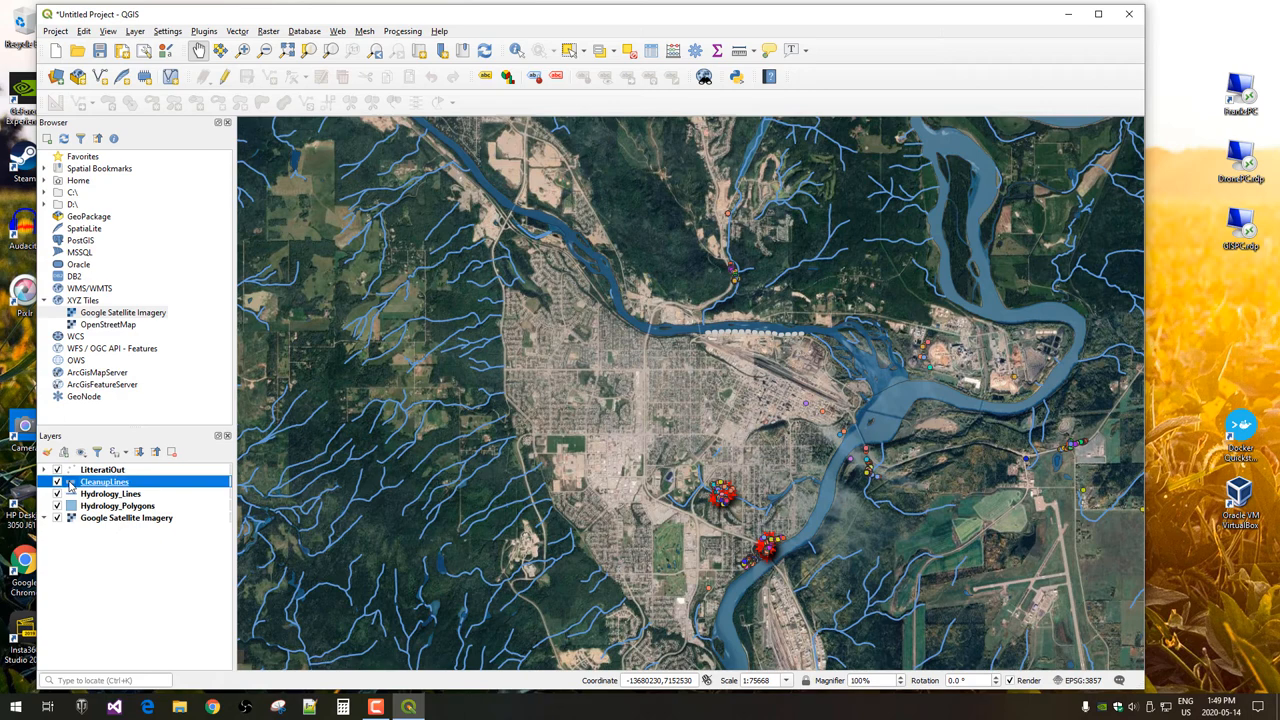
pyautogui.doubleClick(101, 481)
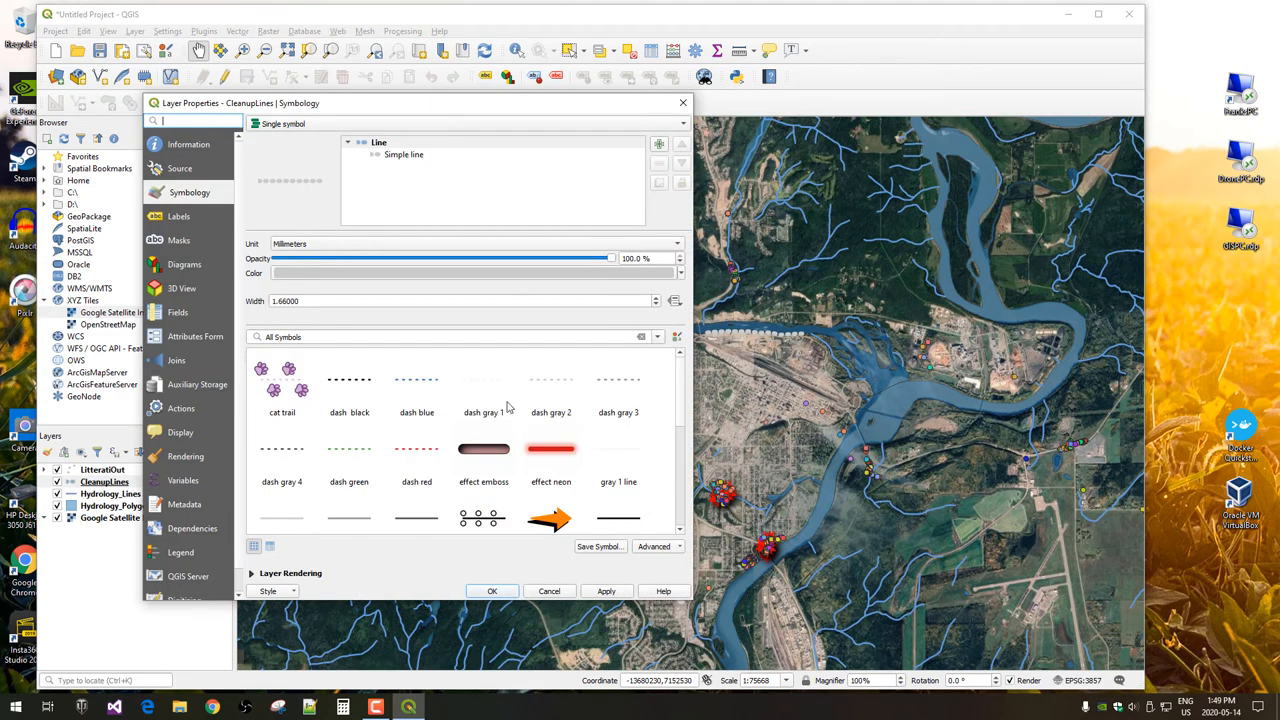
# - Apply the red 'effect neon' symbol to CleanupLines
pyautogui.scroll(-3)
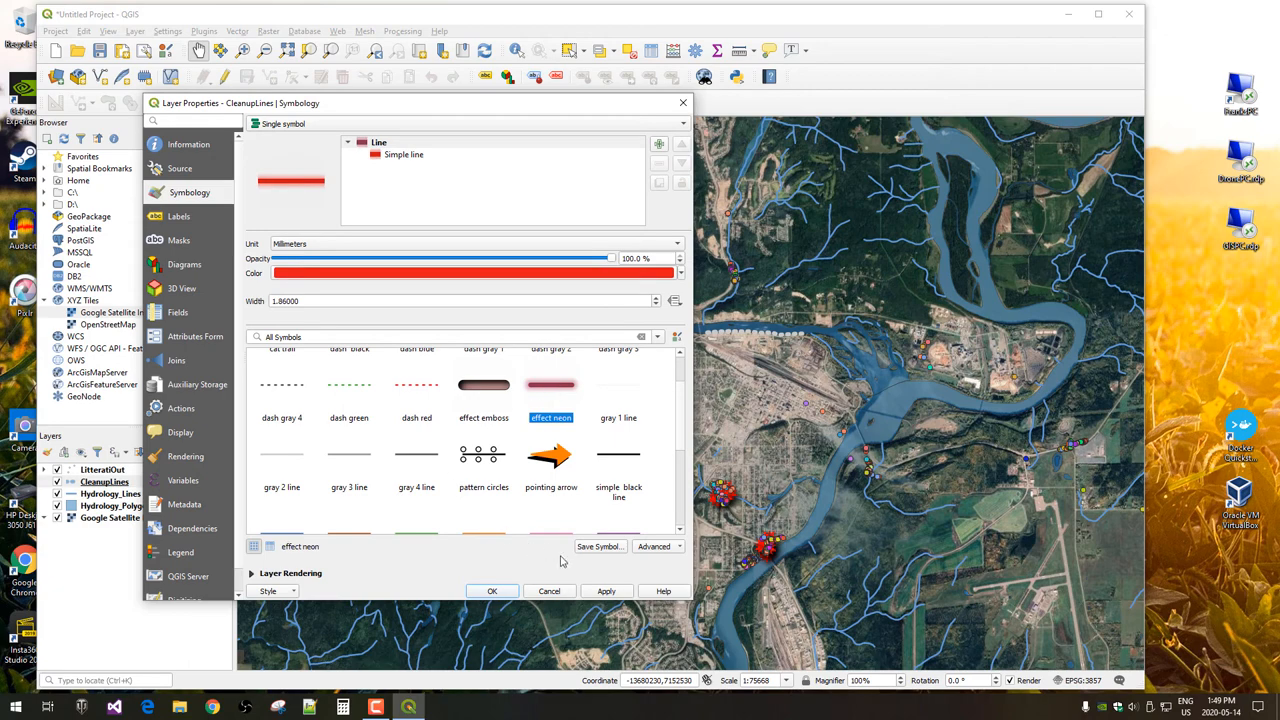
pyautogui.click(492, 591)
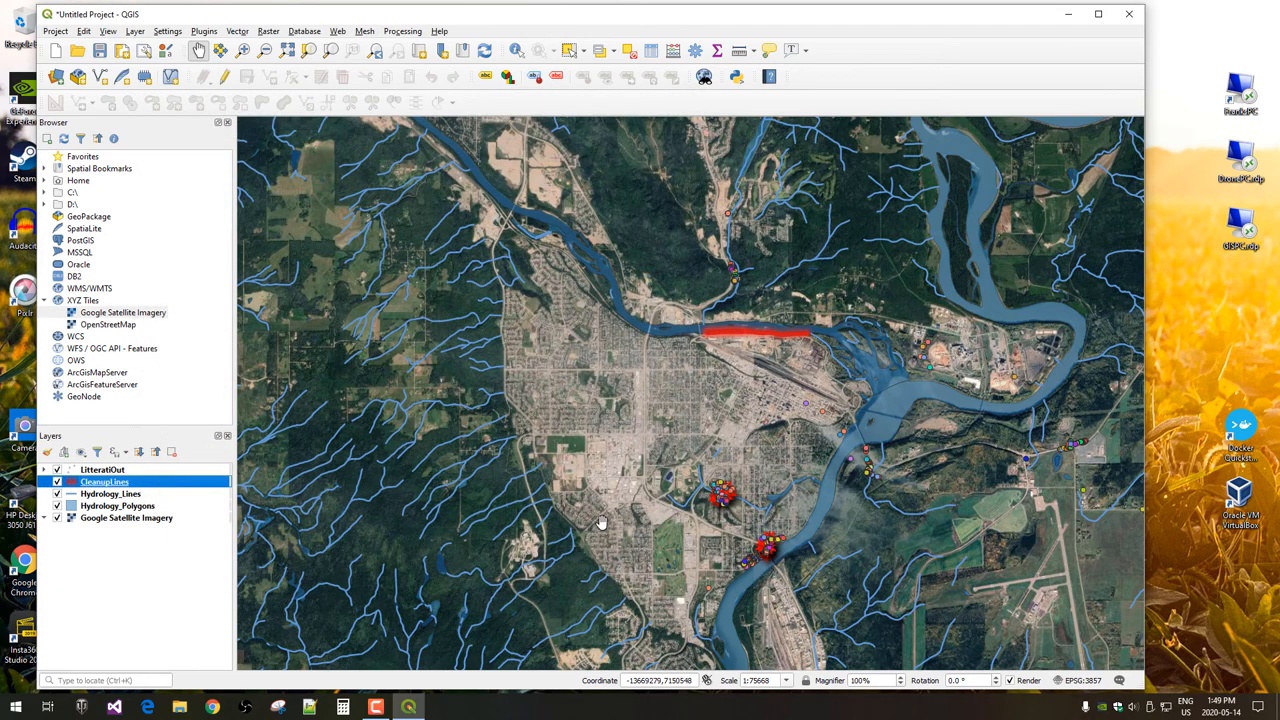
pyautogui.moveTo(760, 343)
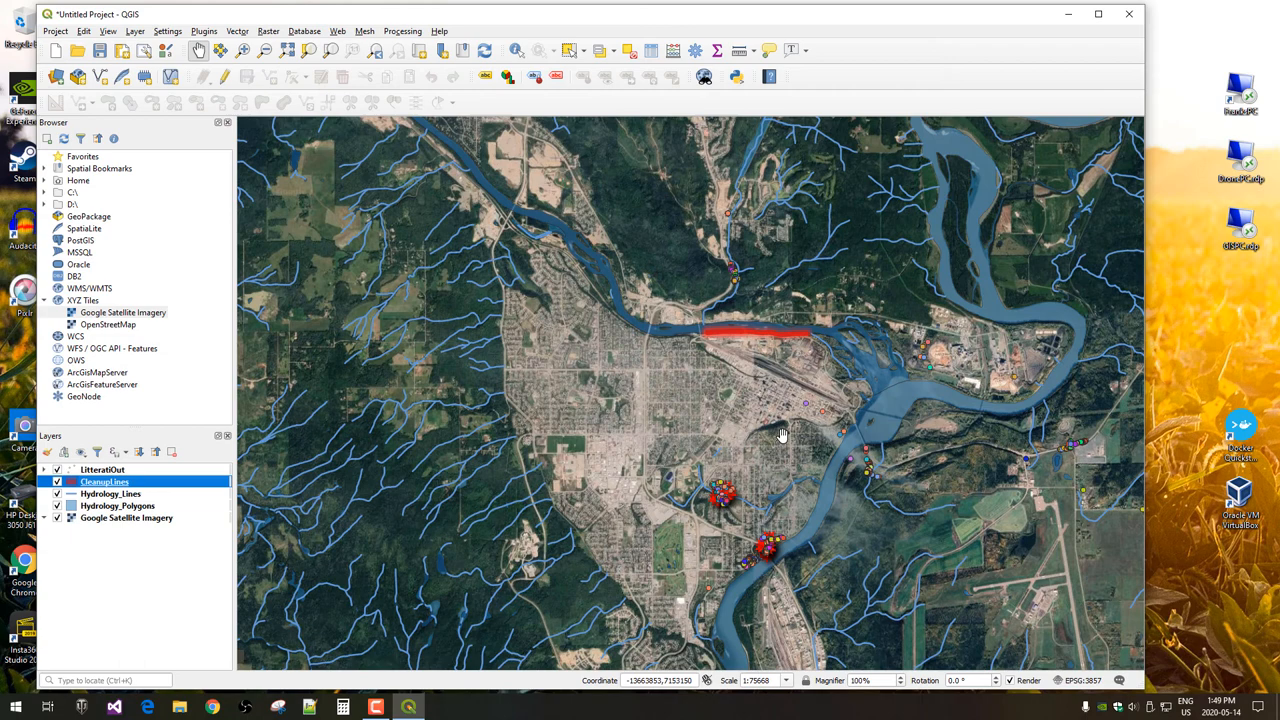
pyautogui.moveTo(795, 427)
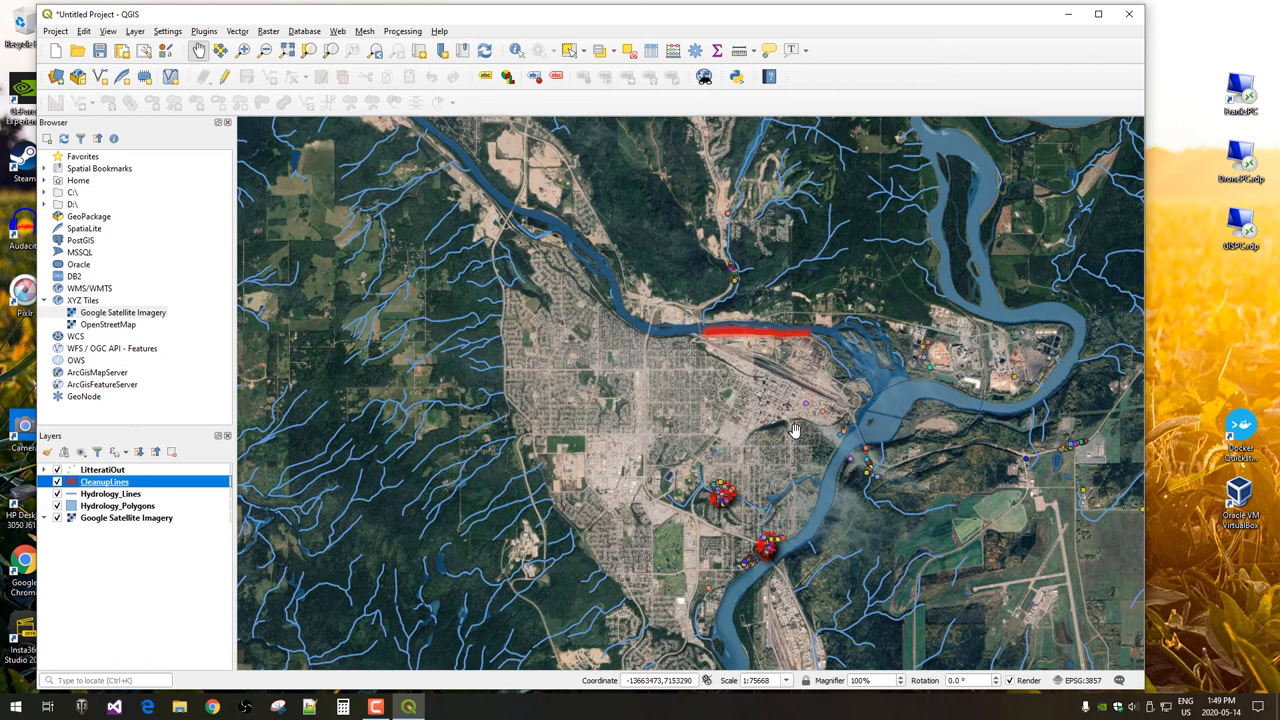